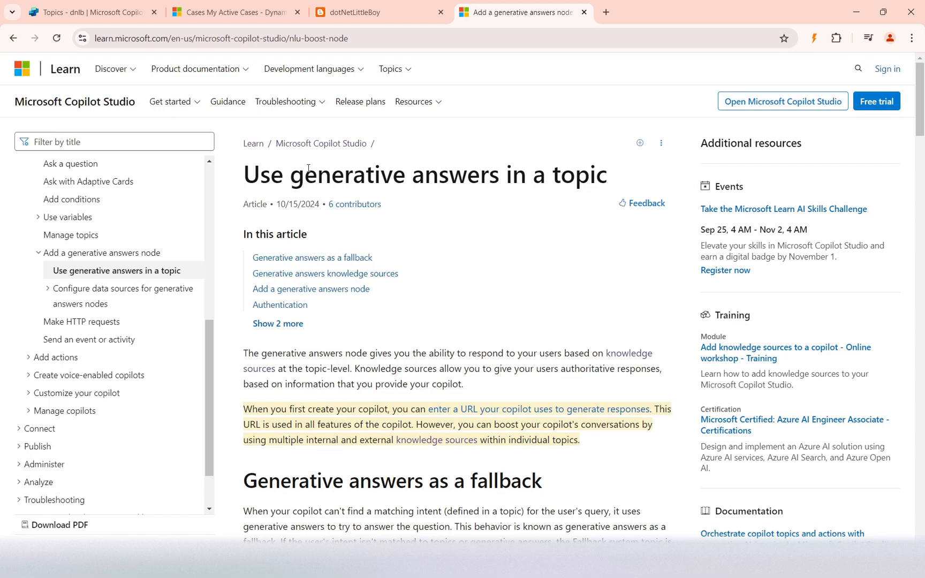
mouse_move(382, 389)
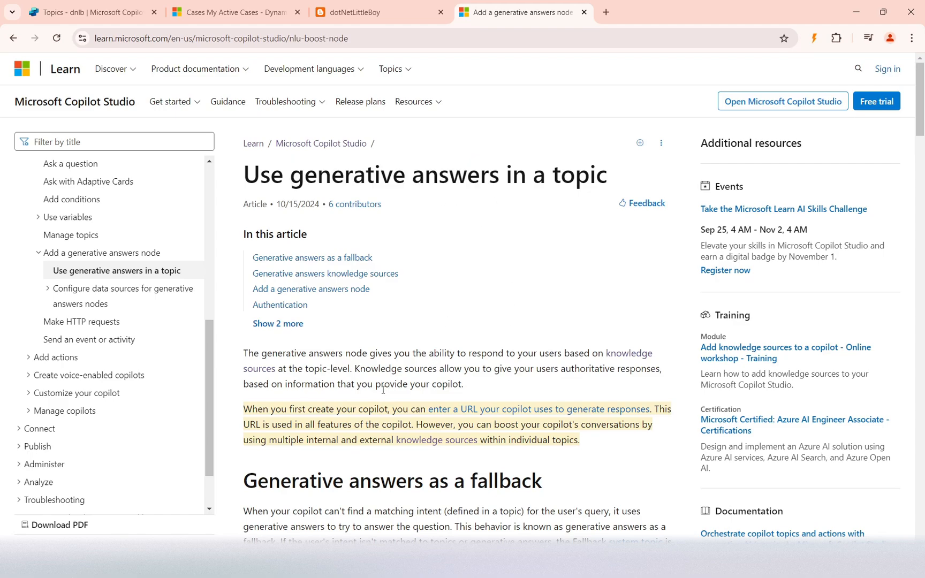
Step: Inspect the Case Related Queries topic's Activity.Text generative answers node, then resume the article at knowledge sources
scroll("down", 3)
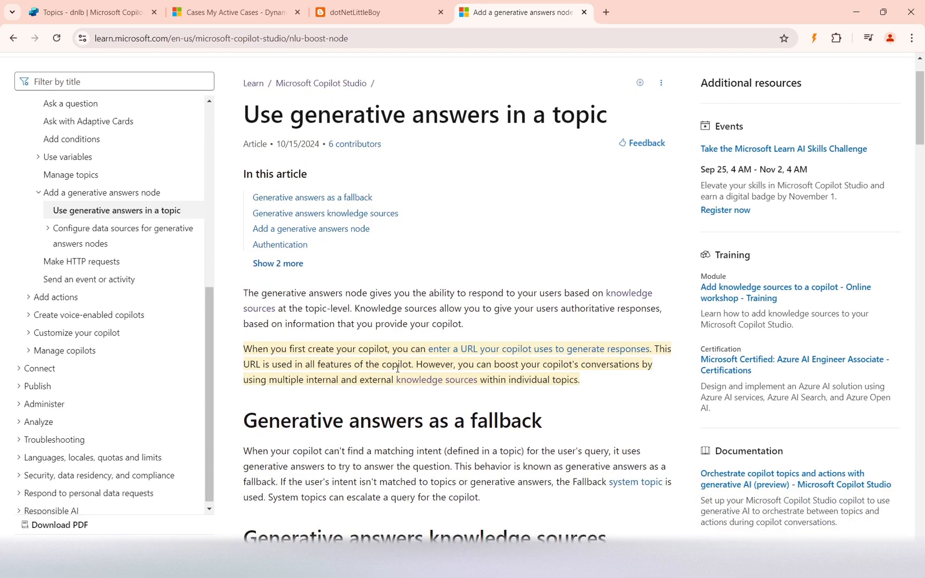
mouse_move(88, 12)
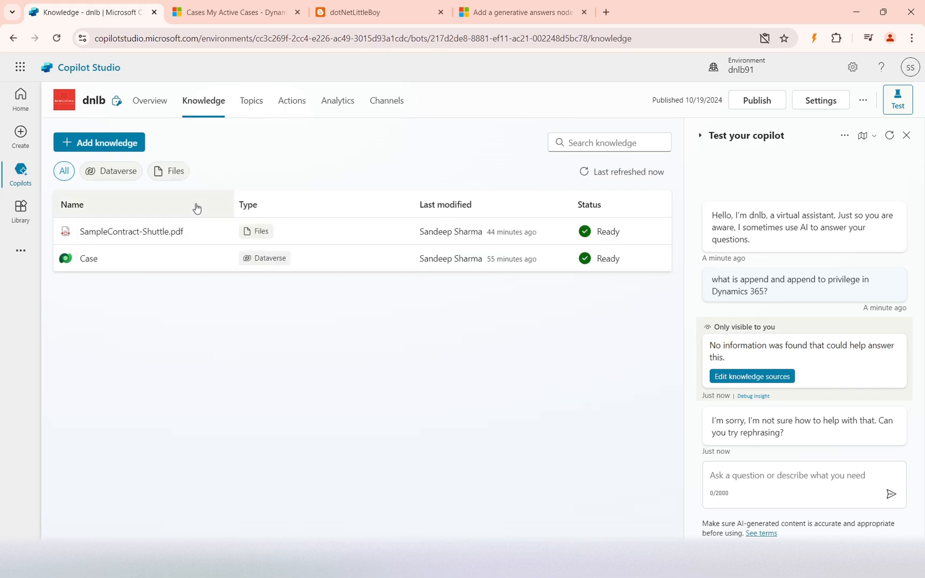
mouse_move(131, 231)
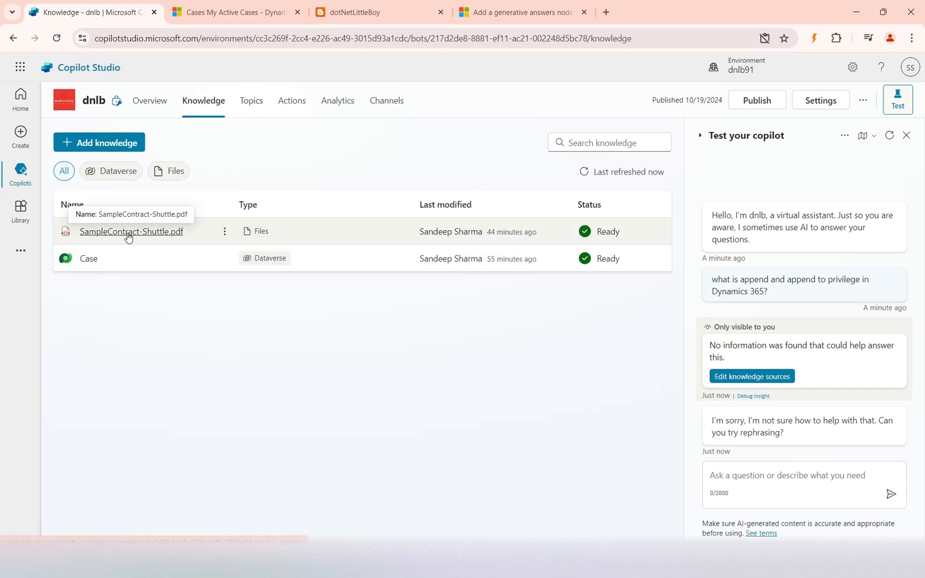
mouse_move(139, 278)
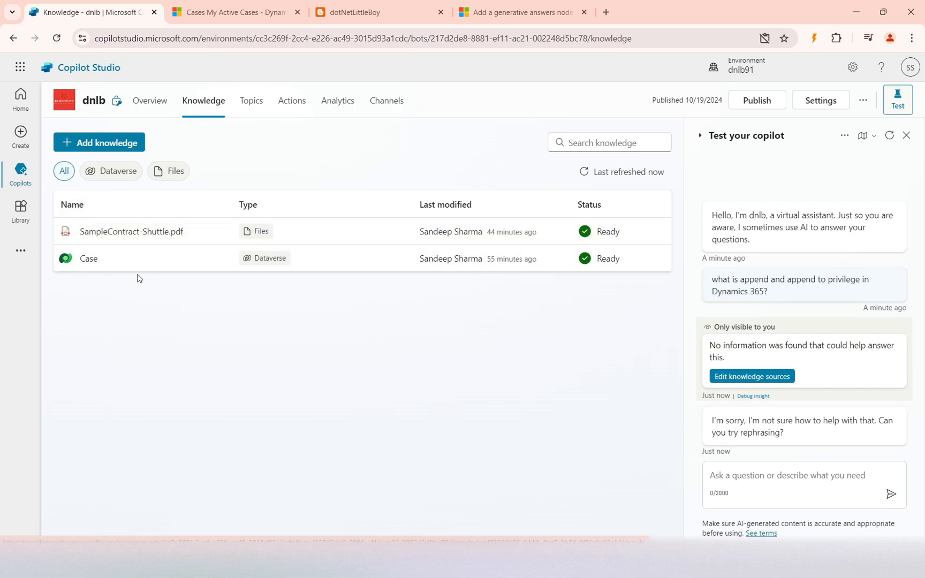
mouse_move(206, 328)
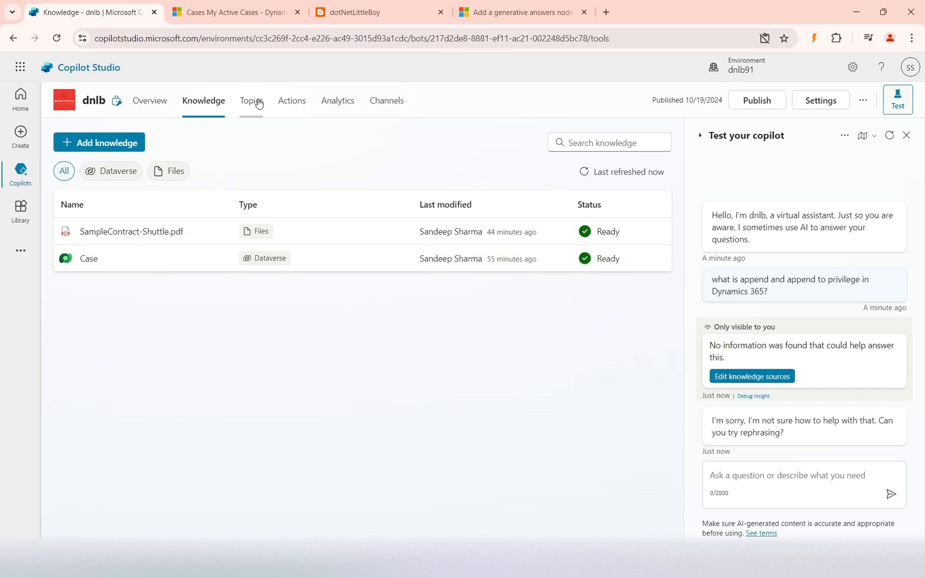
left_click(250, 101)
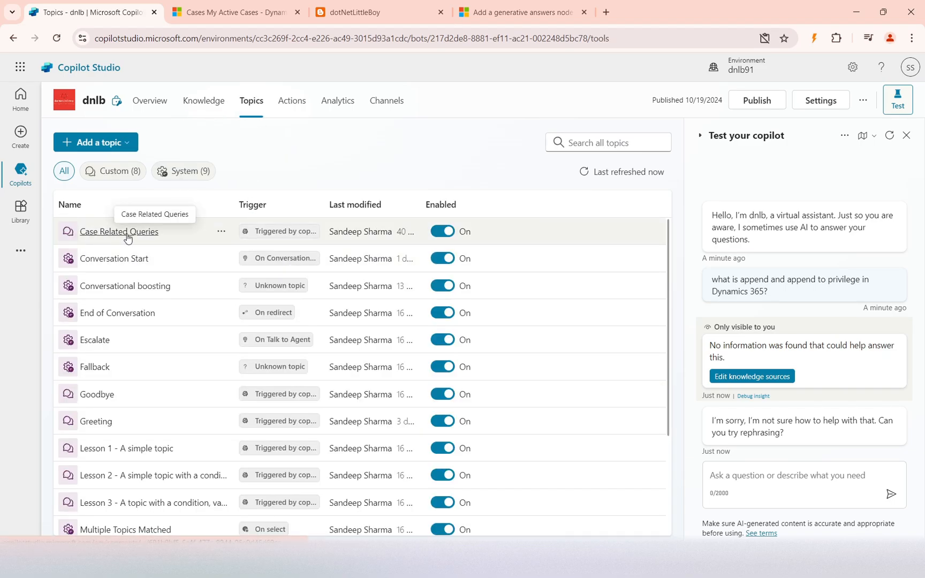
left_click(118, 231)
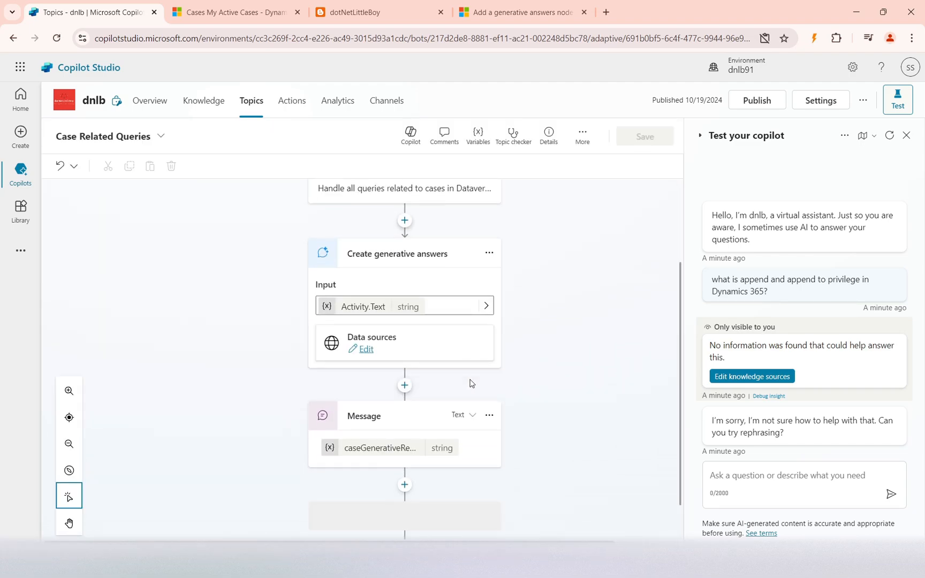
scroll("up", 3)
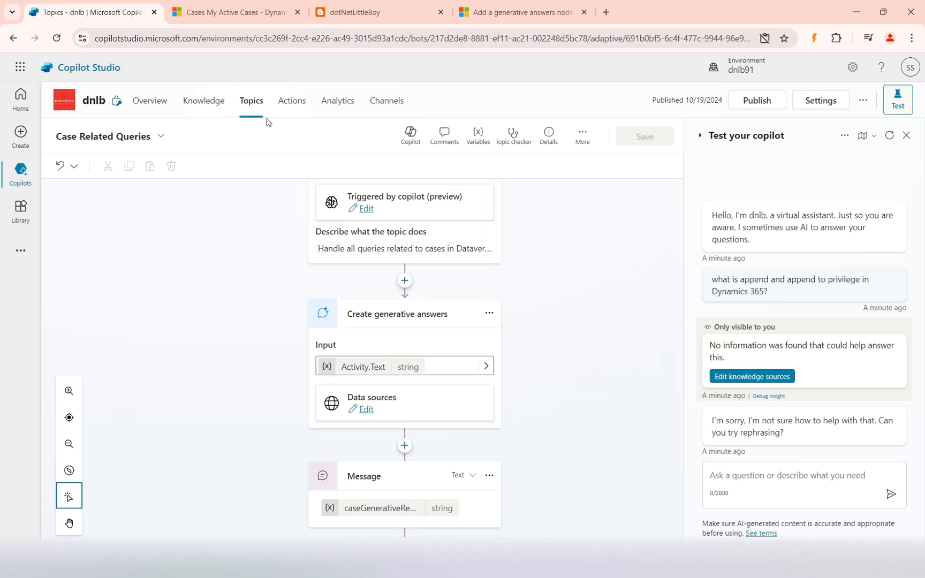
left_click(521, 12)
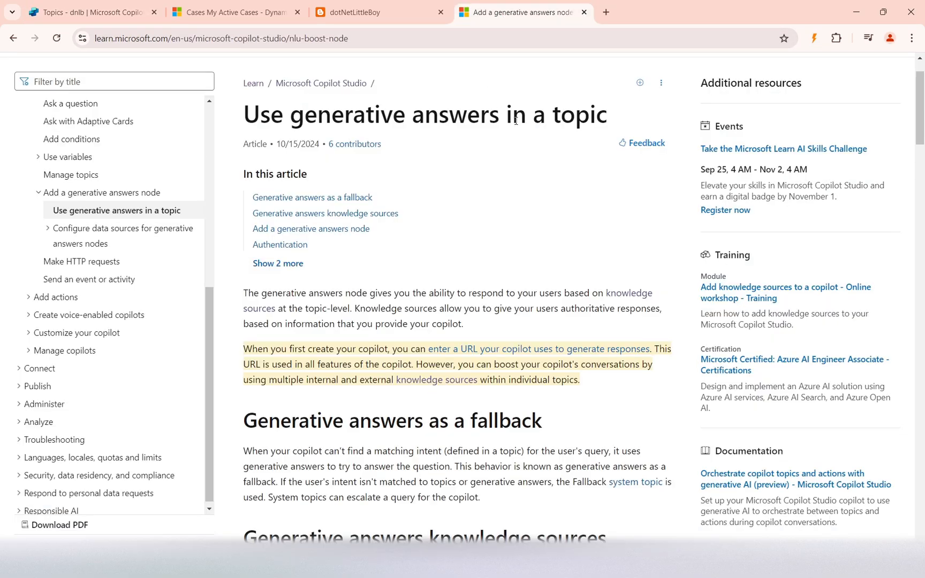
scroll("down", 3)
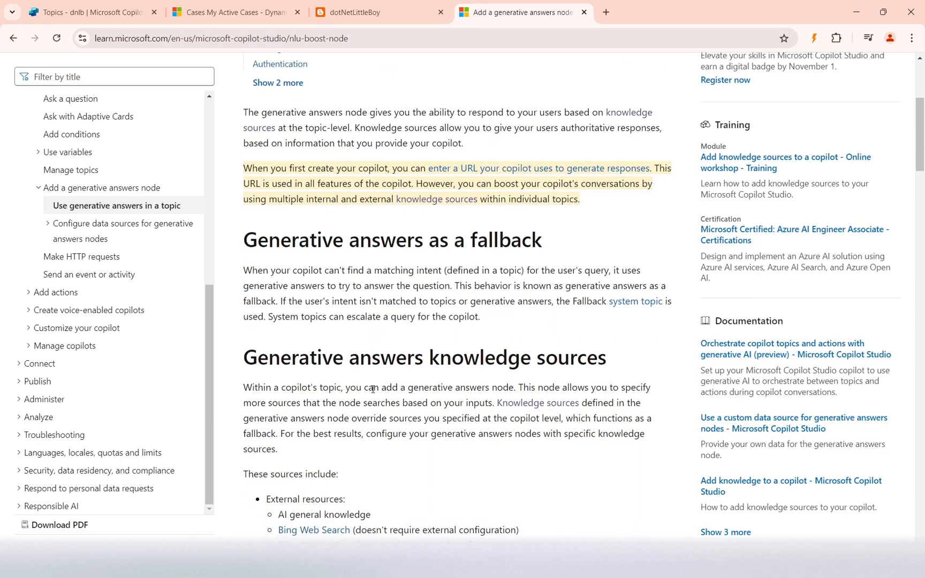
Step: View the Knowledge page's SampleContract-Shuttle.pdf and Case sources, dismissing Add knowledge without adding anything
left_click(88, 11)
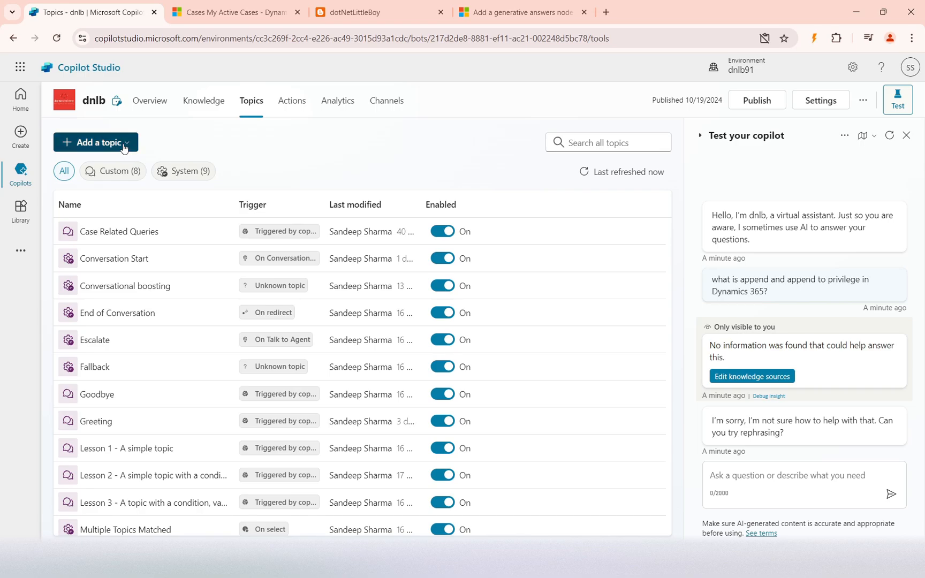
mouse_move(204, 100)
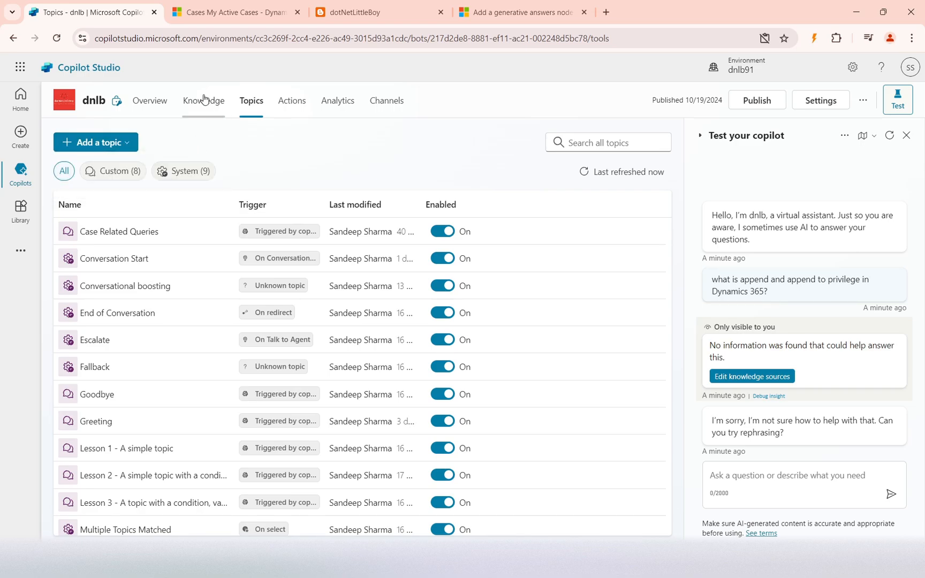
left_click(202, 100)
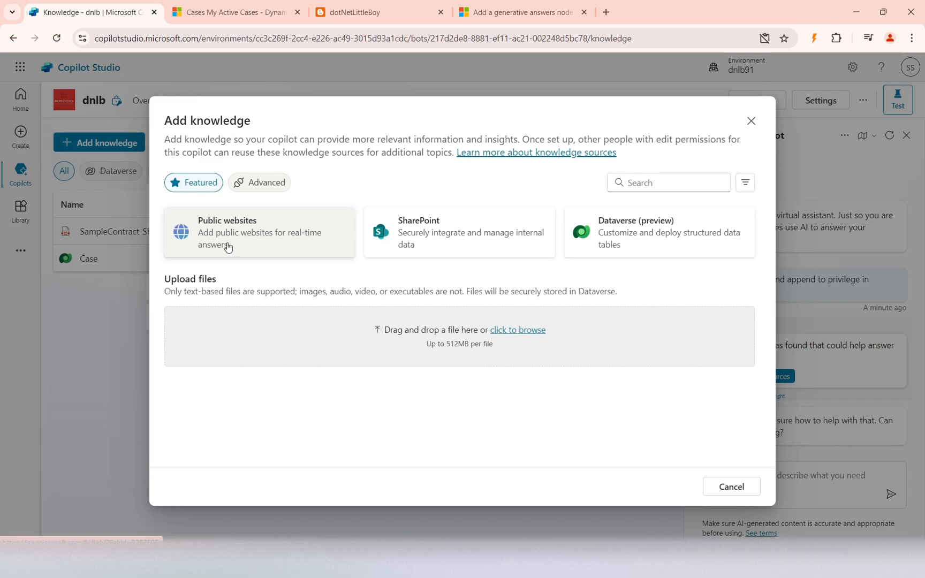
mouse_move(266, 239)
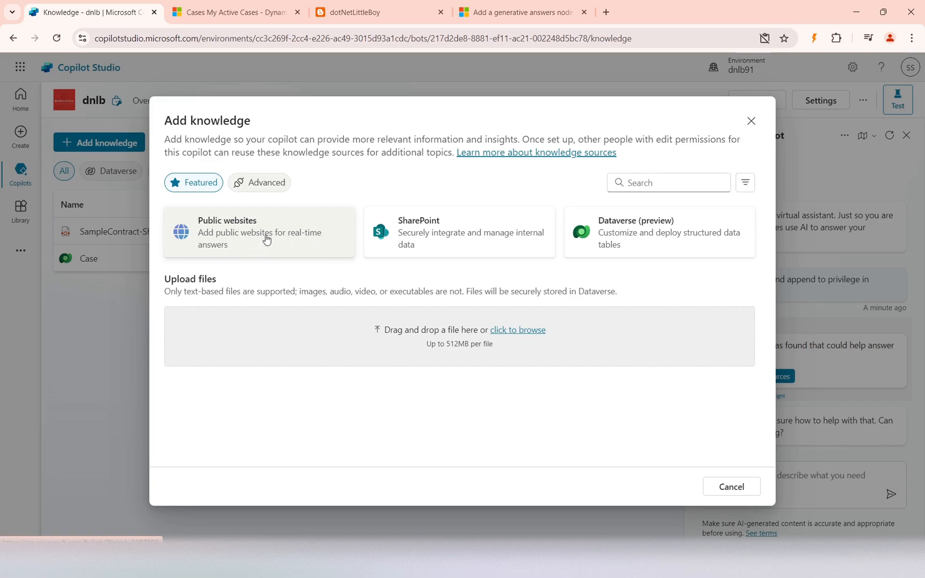
mouse_move(746, 128)
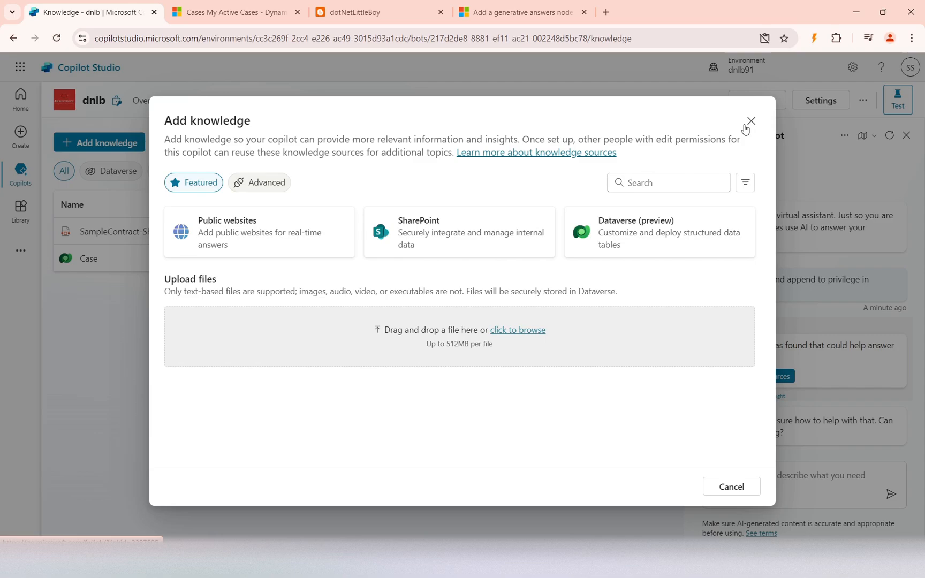
left_click(751, 121)
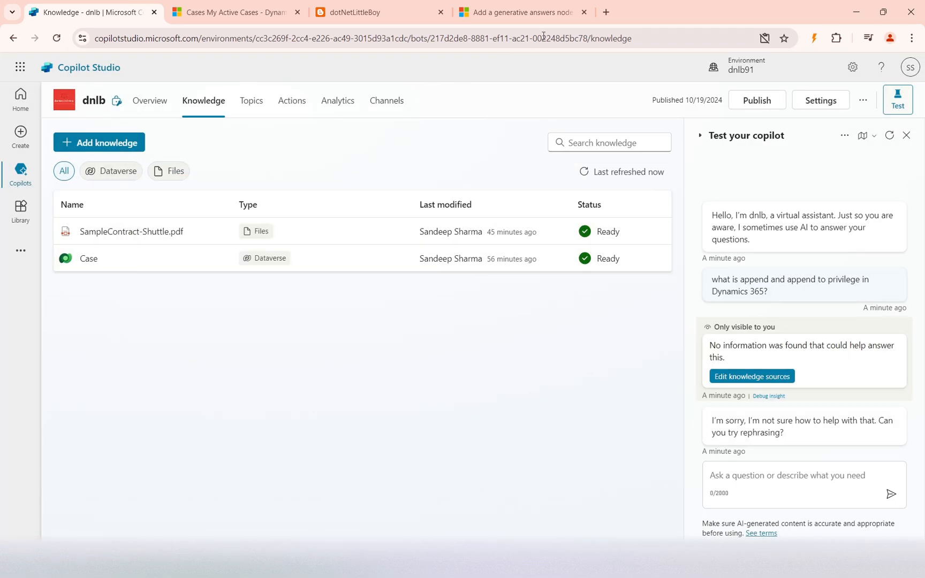
Step: Read the Learn article's 'Generative answers as a fallback' and knowledge sources sections
left_click(521, 11)
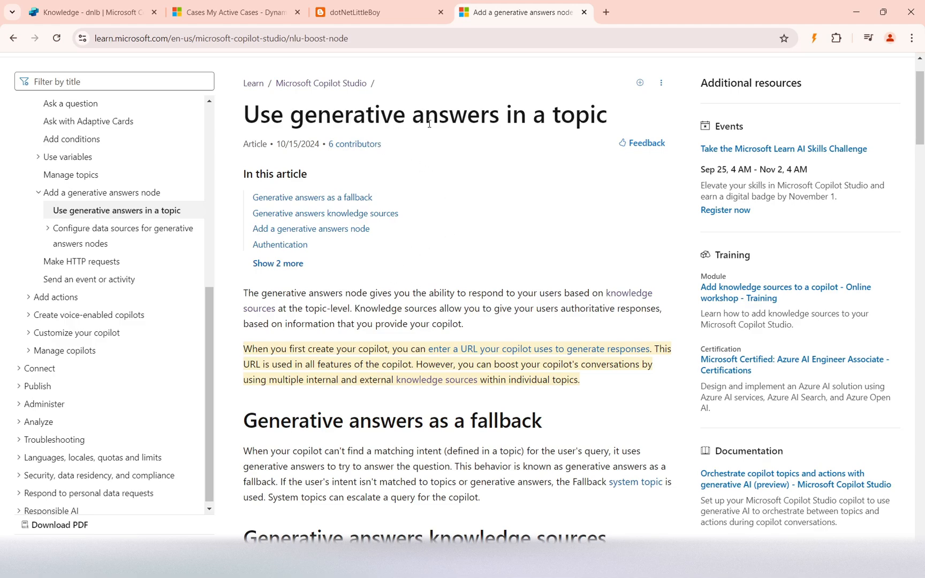
mouse_move(468, 296)
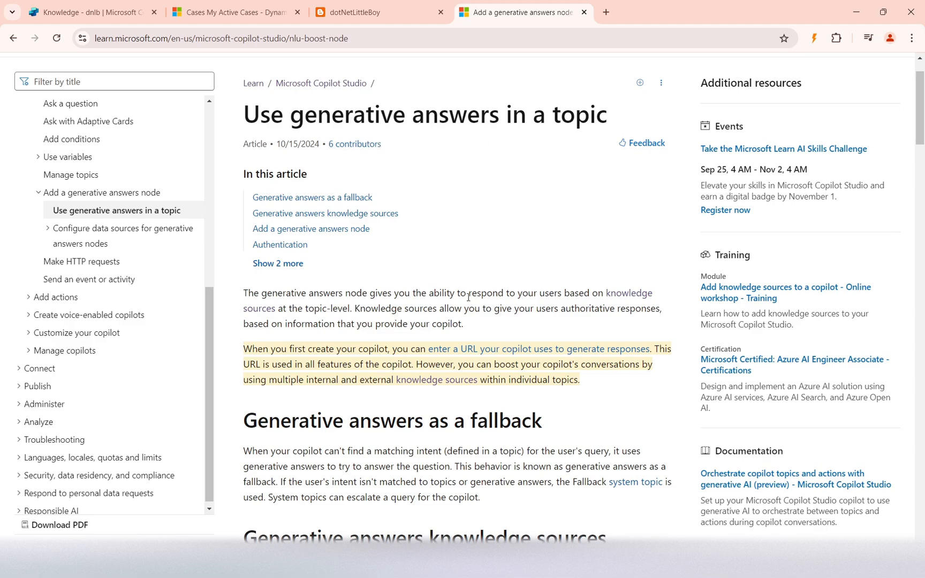
scroll("down", 3)
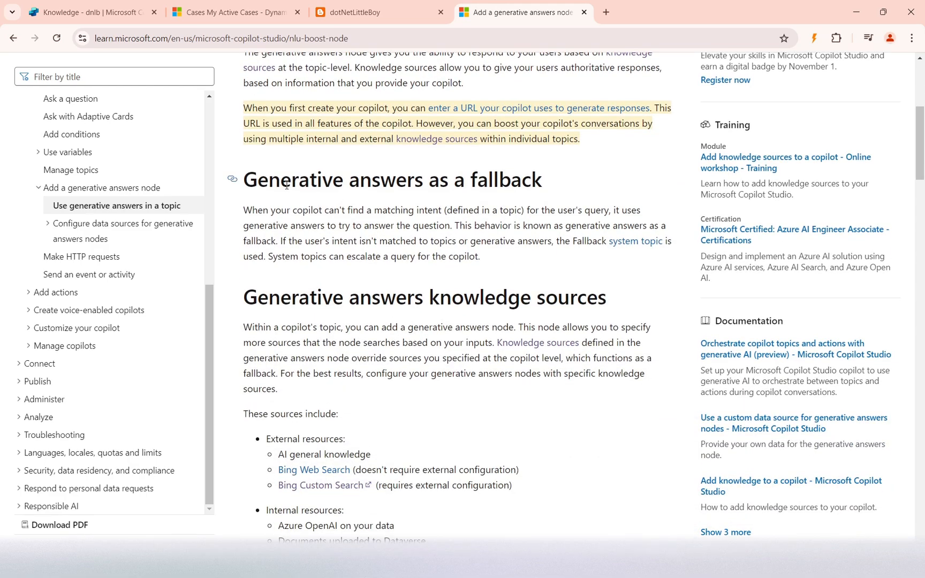
mouse_move(549, 187)
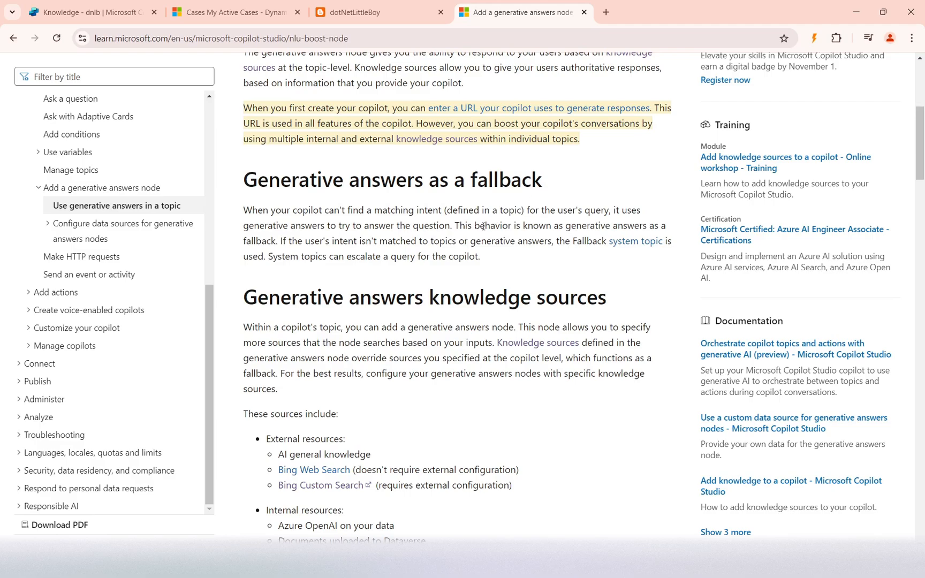
Step: Open the Conversational boosting topic to view its Activity.Text generative answers node
left_click(88, 12)
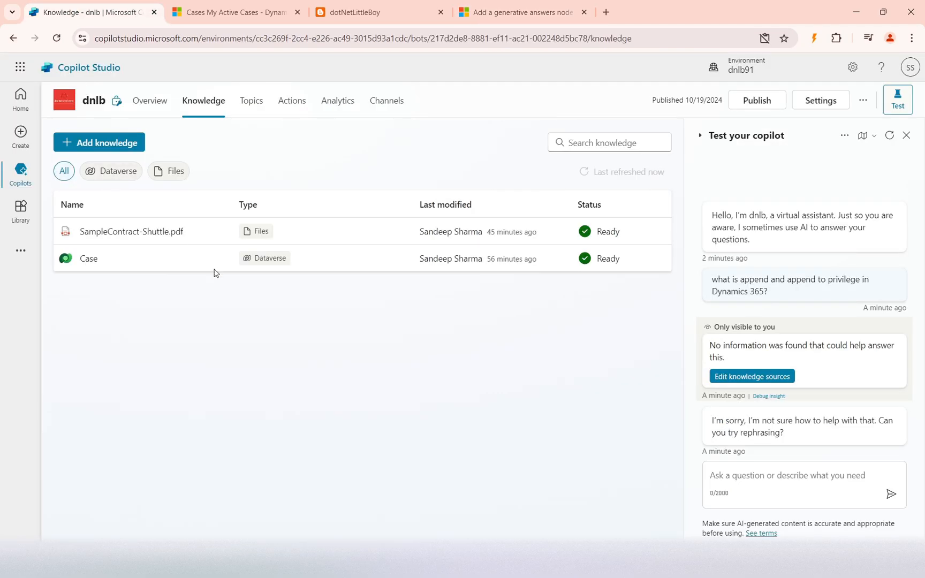
left_click(251, 100)
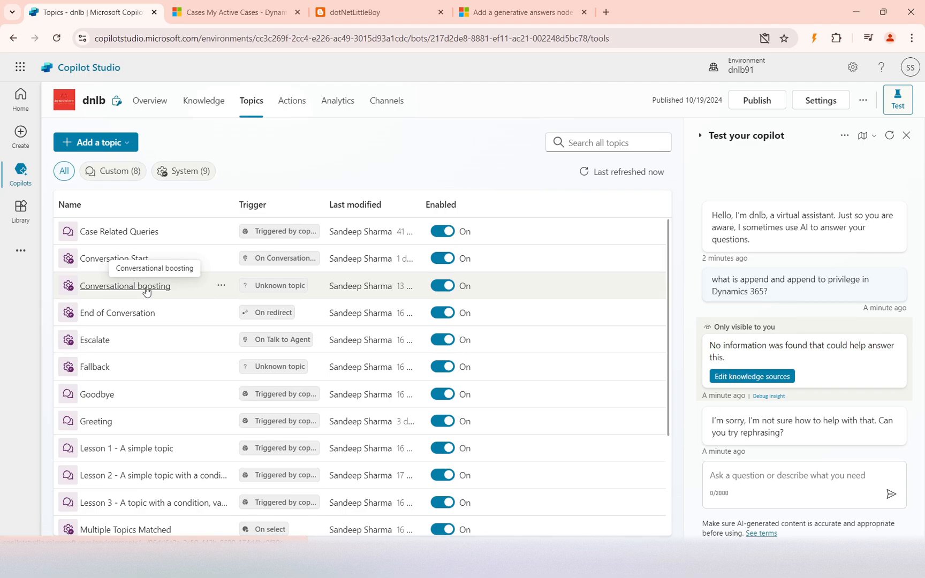
left_click(124, 286)
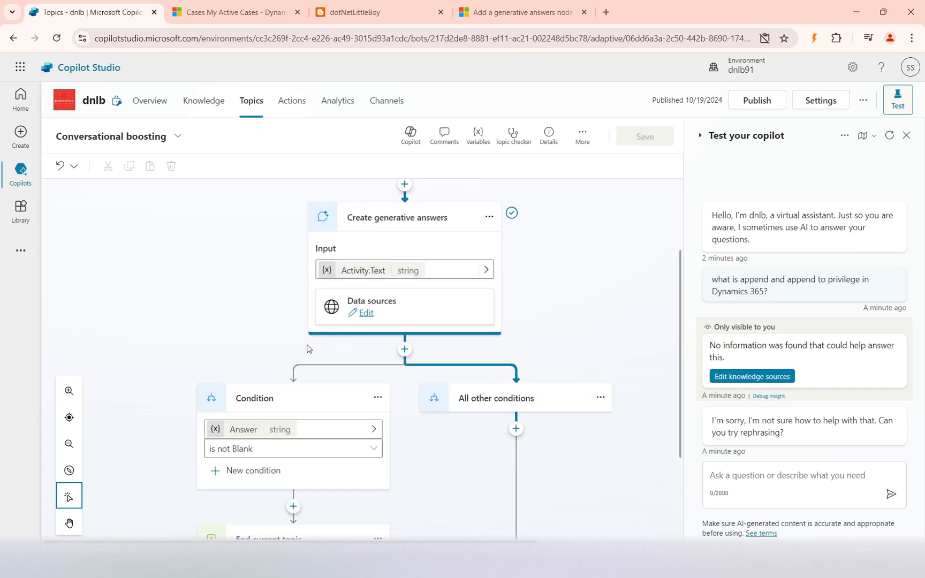
Step: Scroll the Learn article to the external and internal knowledge sources lists and supported sources table
left_click(521, 12)
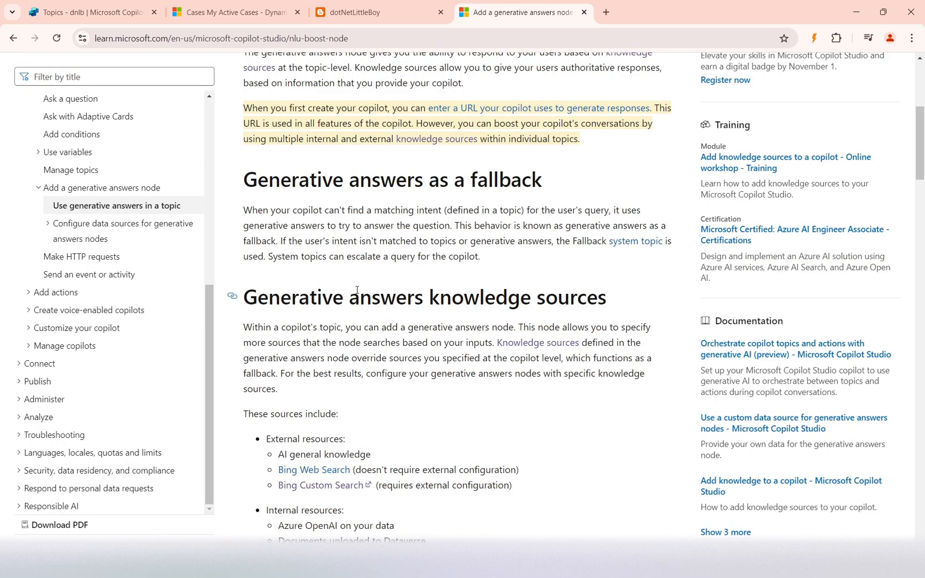
scroll("down", 3)
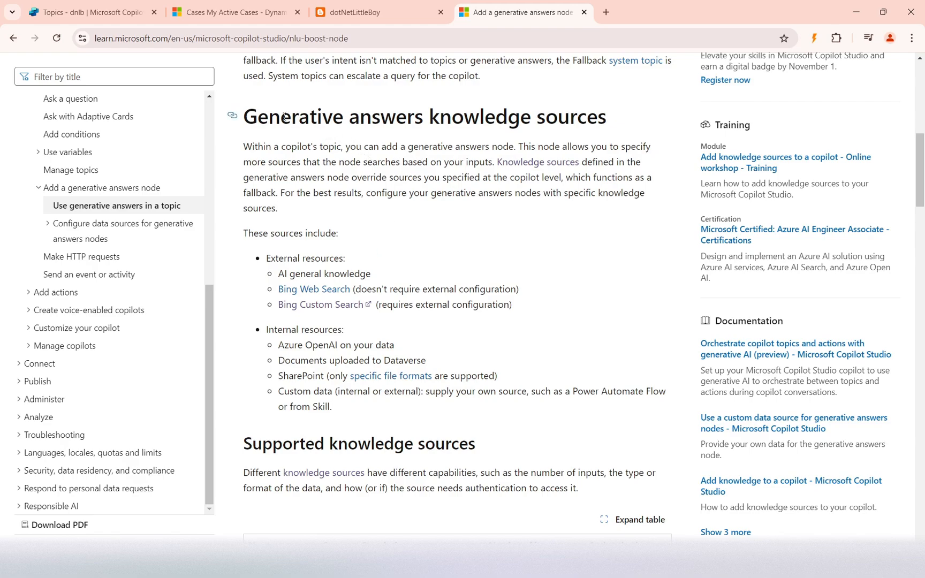
mouse_move(416, 227)
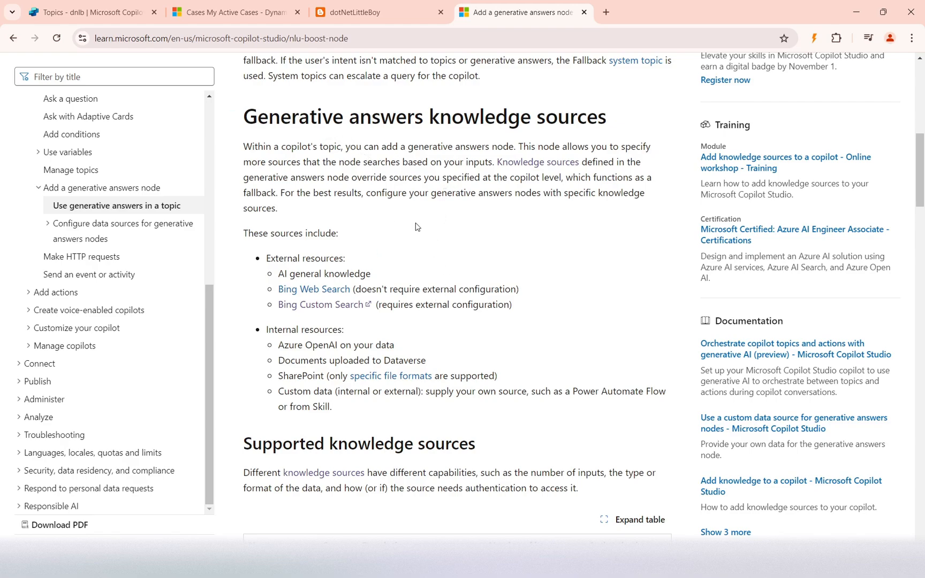
mouse_move(426, 246)
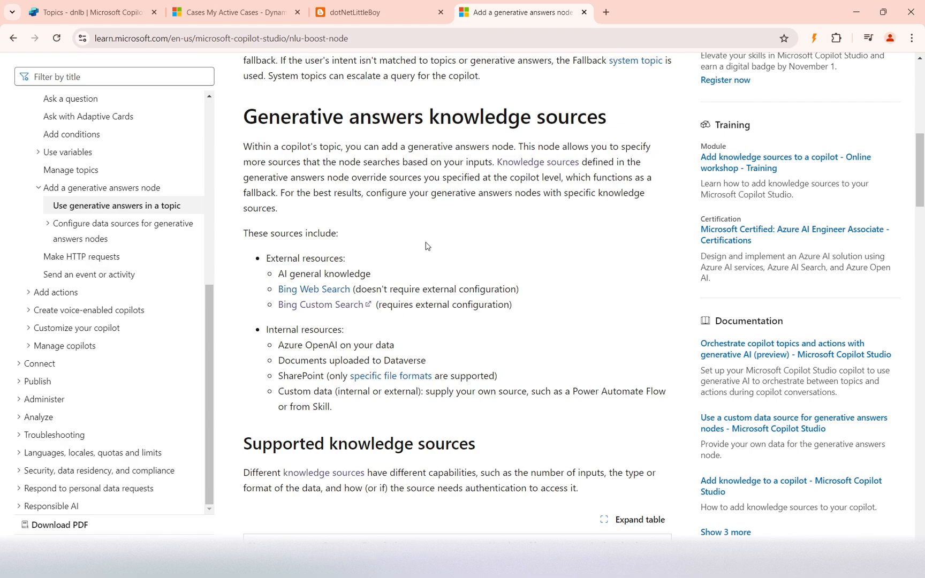
mouse_move(457, 300)
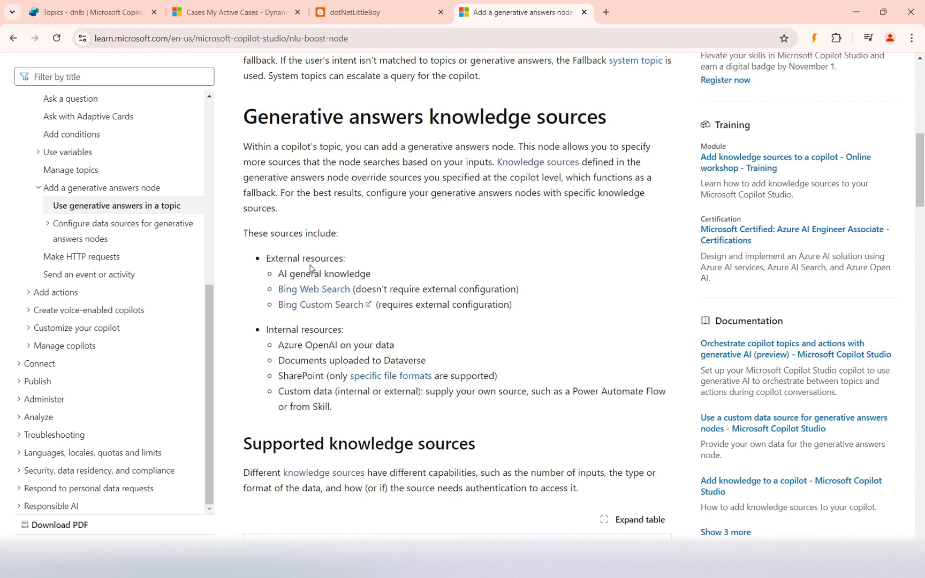
scroll("down", 3)
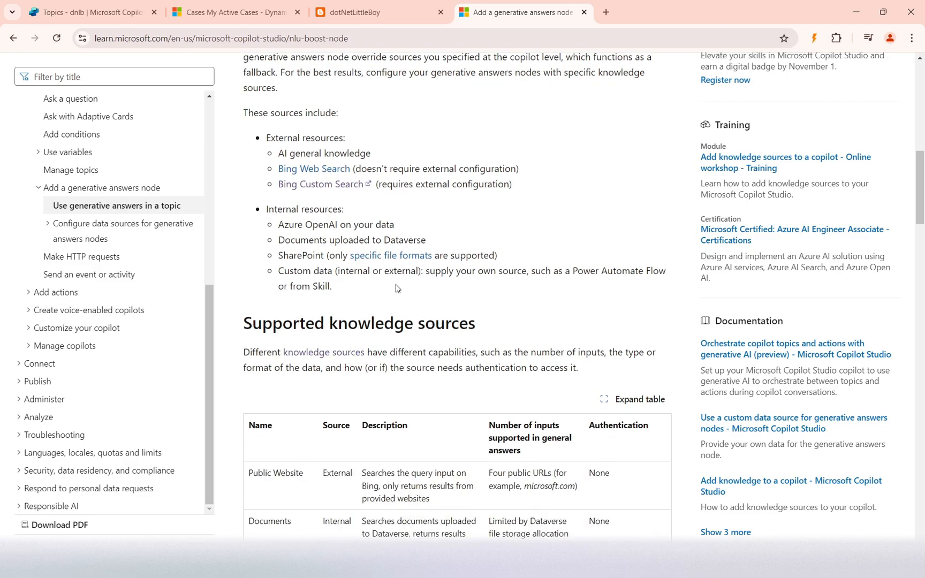
mouse_move(395, 86)
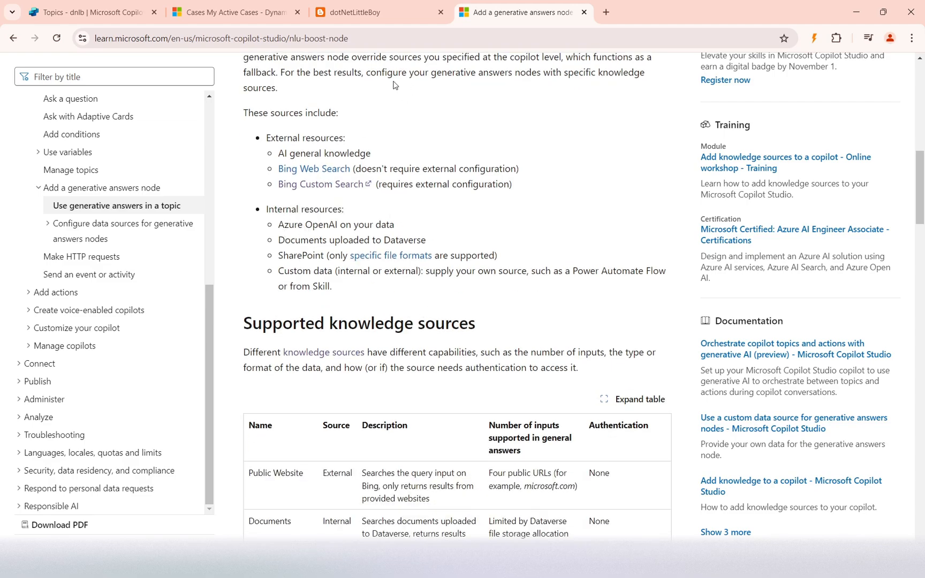
Step: Review the generative answers node's data sources: public websites, SharePoint, Azure OpenAI, custom data, content moderation High
left_click(89, 11)
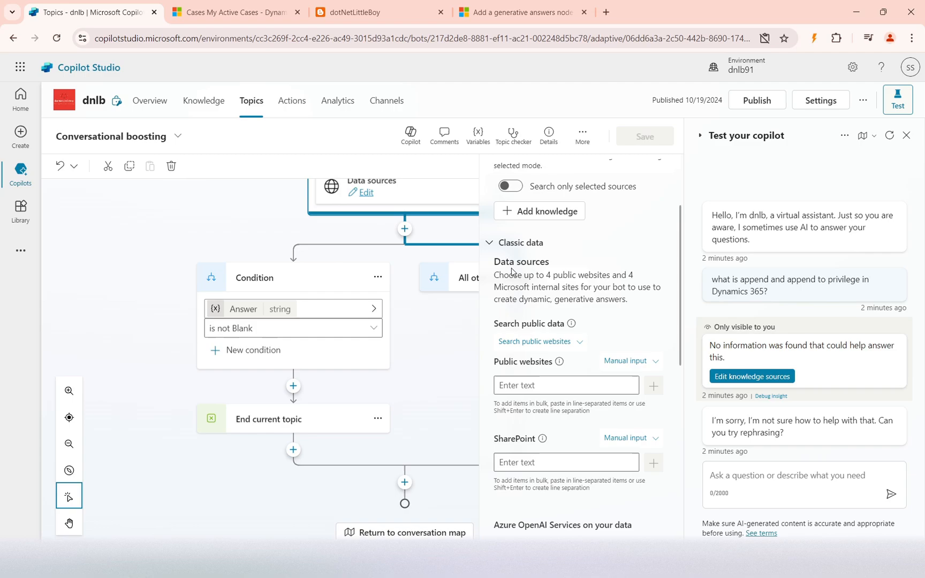
scroll("down", 3)
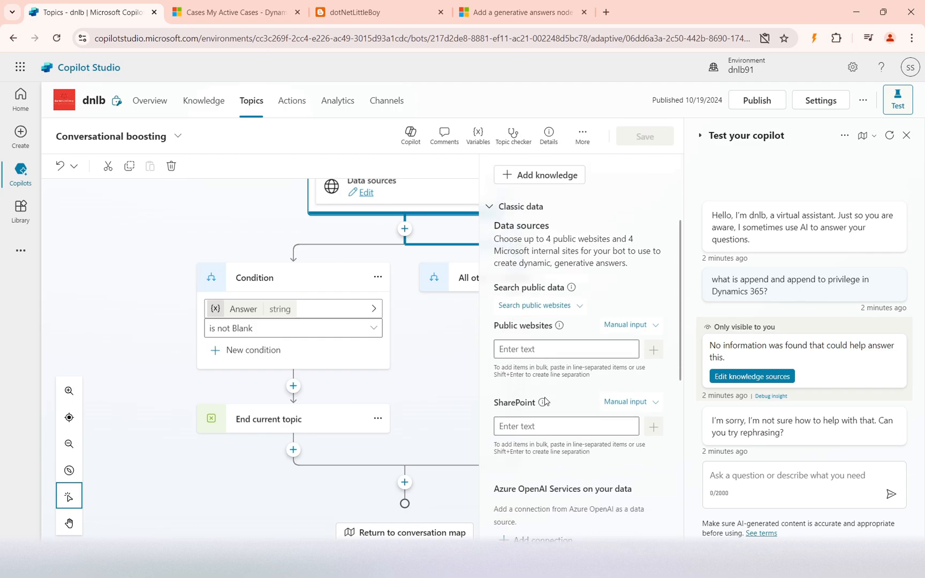
scroll("down", 3)
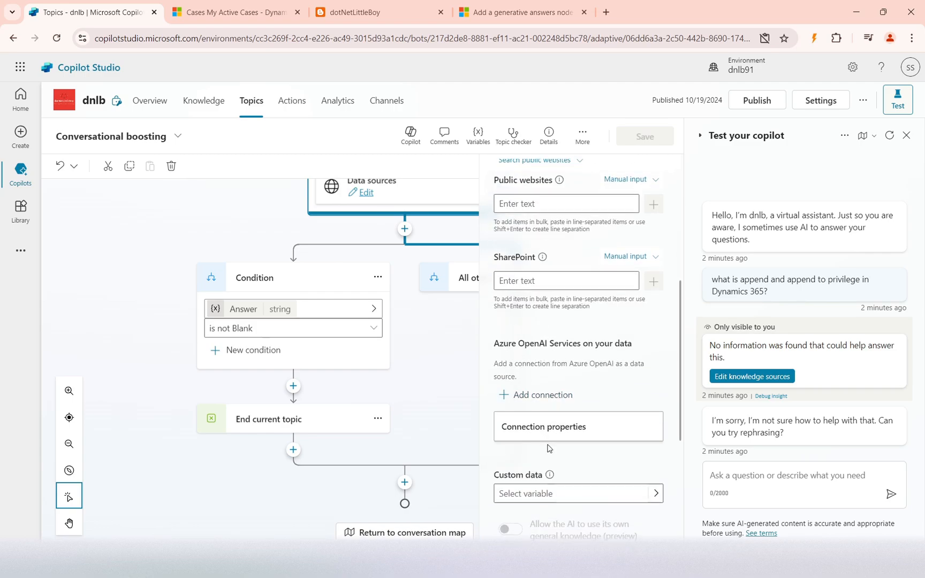
scroll("down", 3)
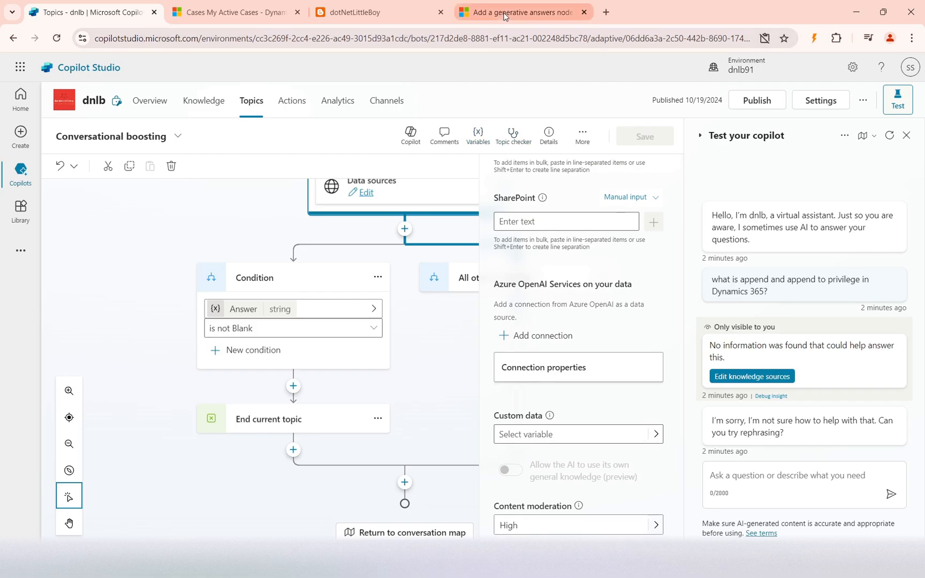
Step: Read through the Supported knowledge sources table in the Learn article
left_click(522, 12)
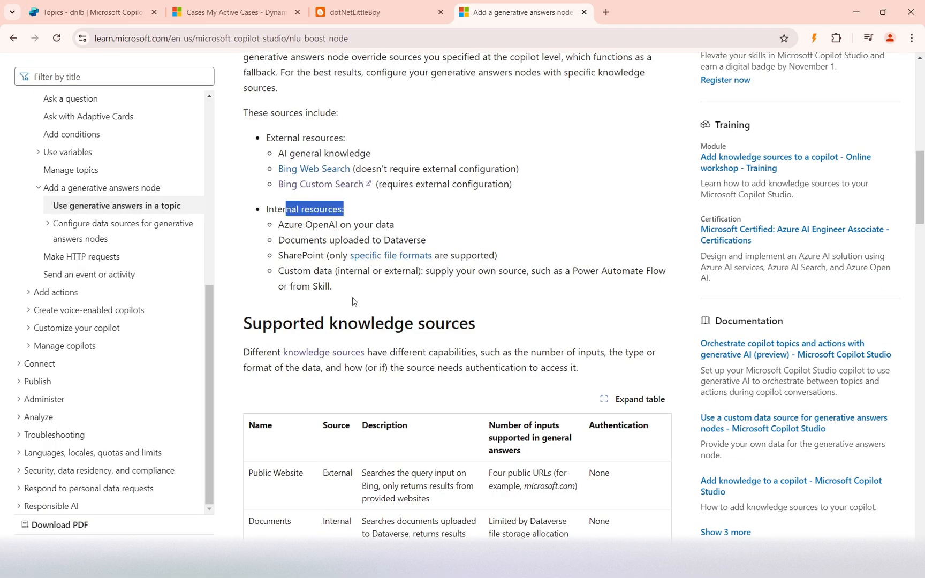
mouse_move(311, 305)
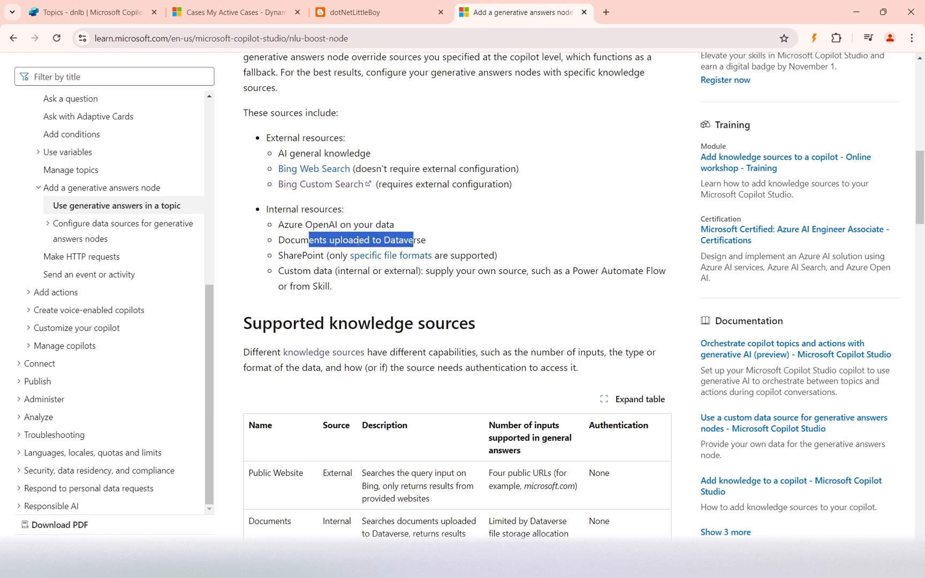
left_click(332, 291)
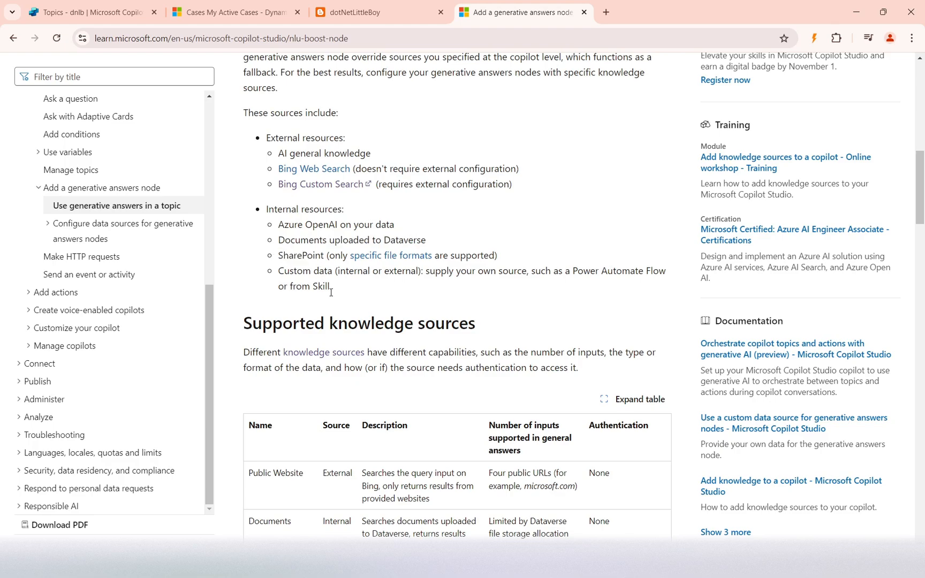
mouse_move(331, 296)
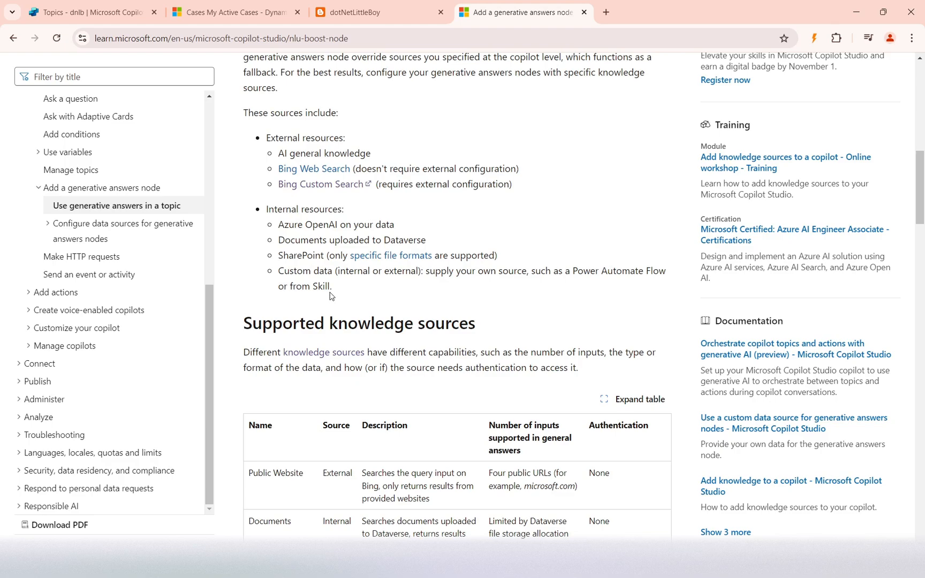
mouse_move(311, 283)
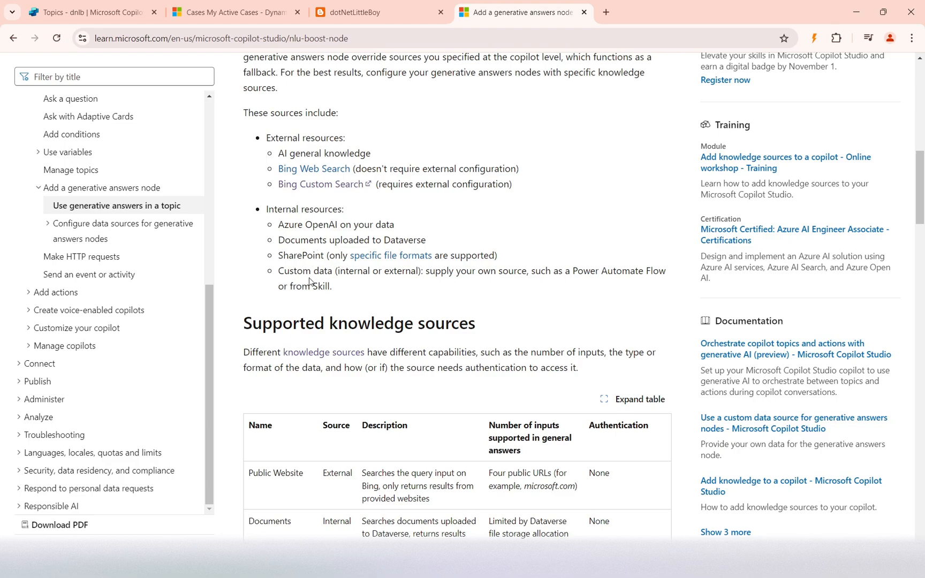
scroll("down", 3)
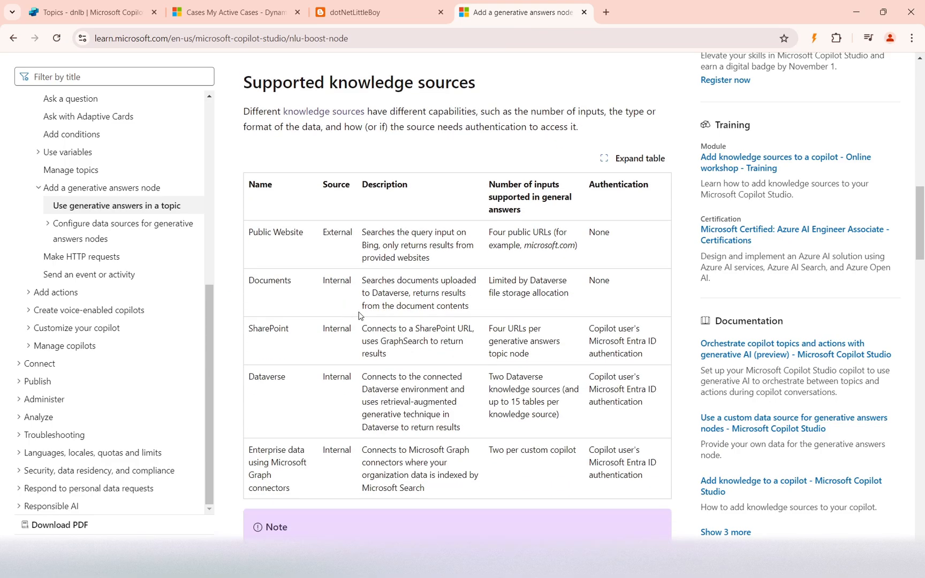
mouse_move(345, 172)
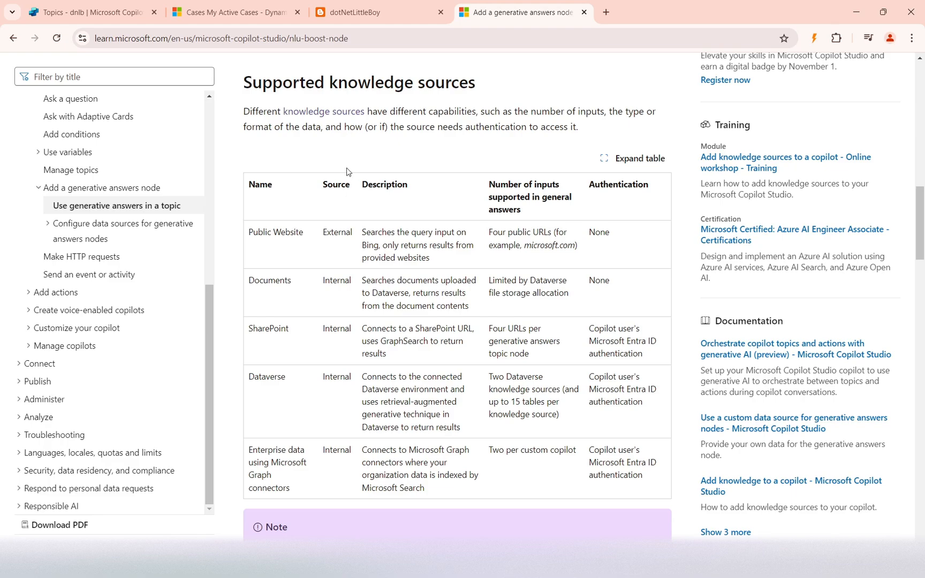
mouse_move(289, 253)
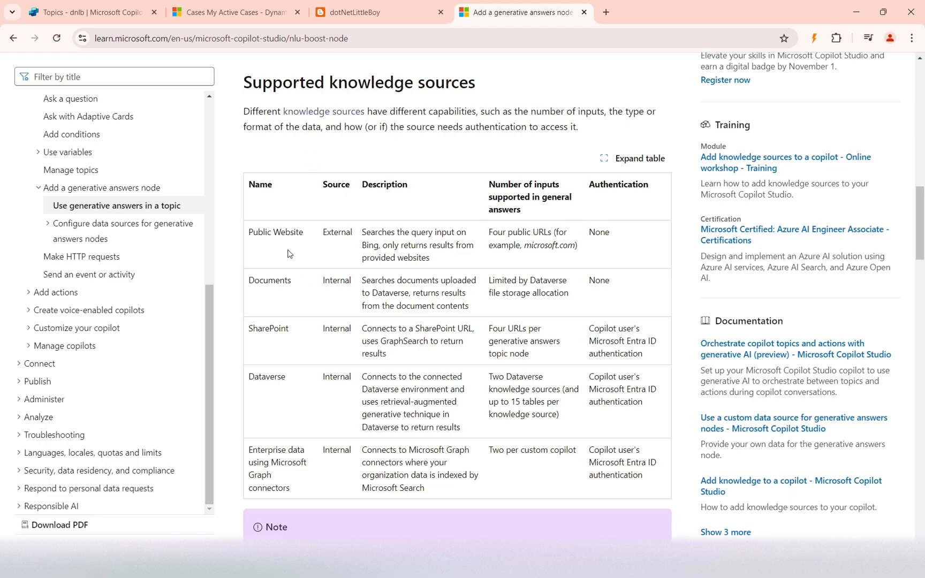
mouse_move(262, 289)
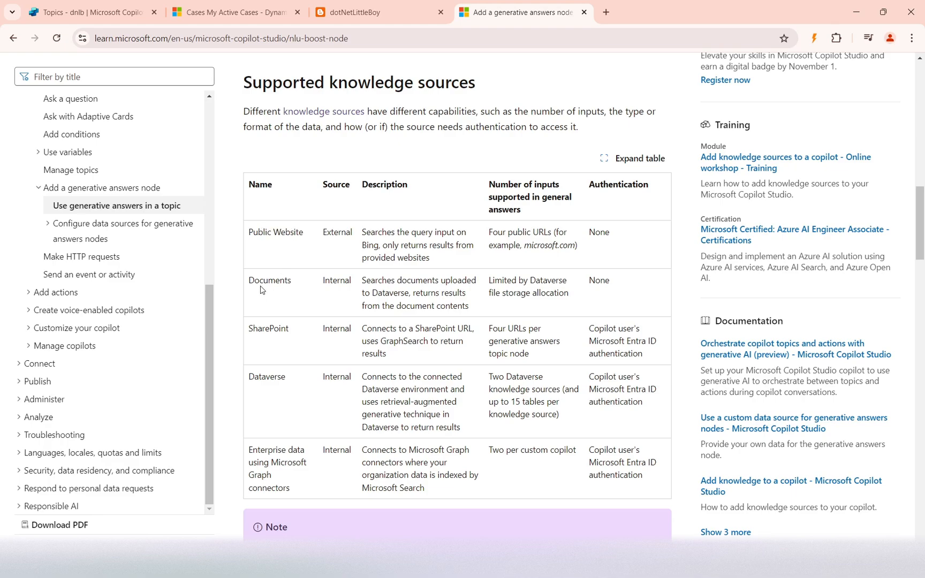
double_click(269, 280)
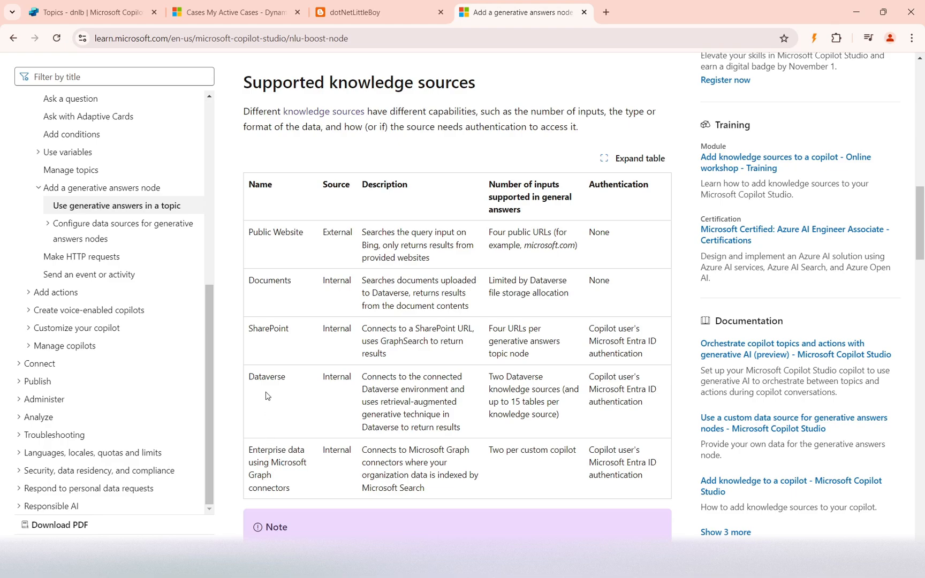
Step: Open Copilot Studio's Knowledge page listing SampleContract-Shuttle.pdf and Case, after rechecking the article
left_click(88, 12)
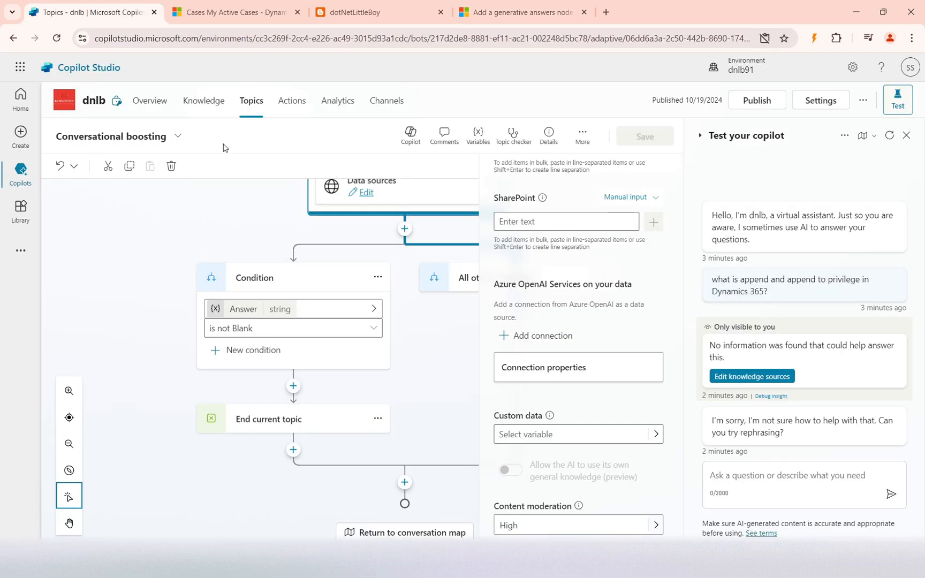
left_click(203, 100)
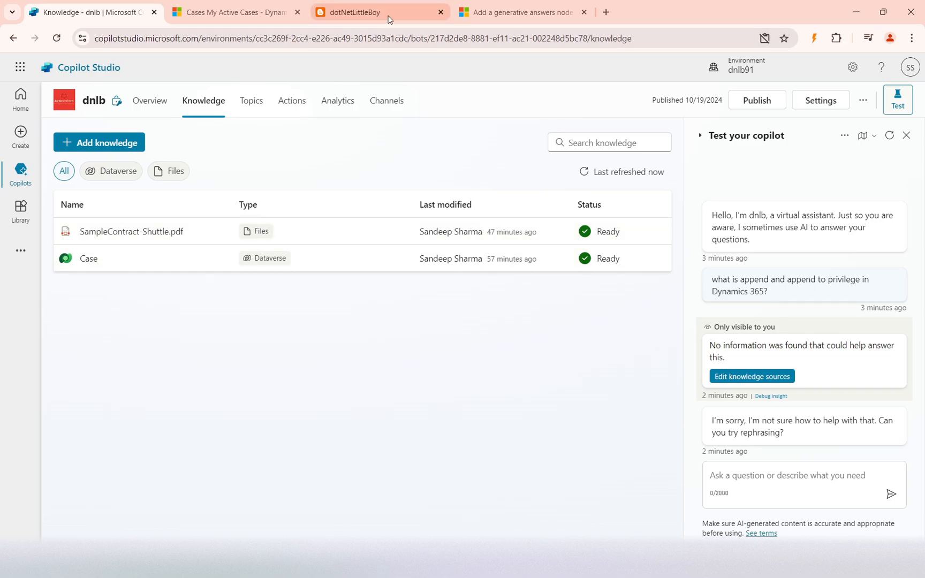
left_click(521, 12)
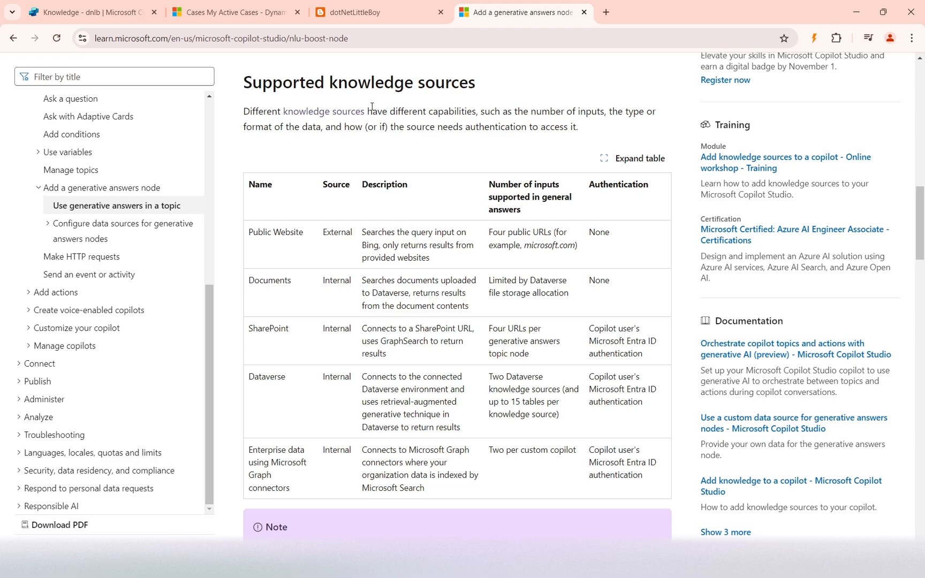
left_click(88, 12)
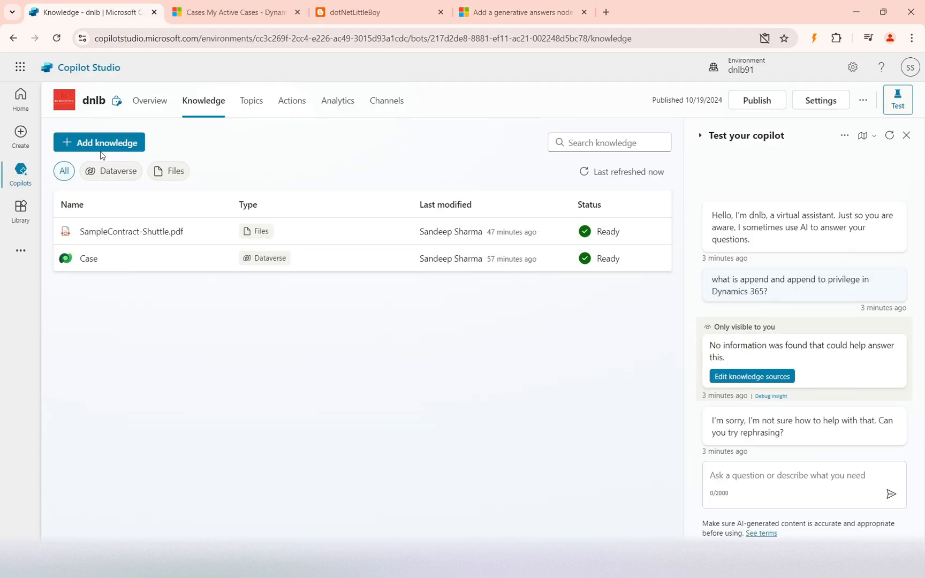
mouse_move(767, 162)
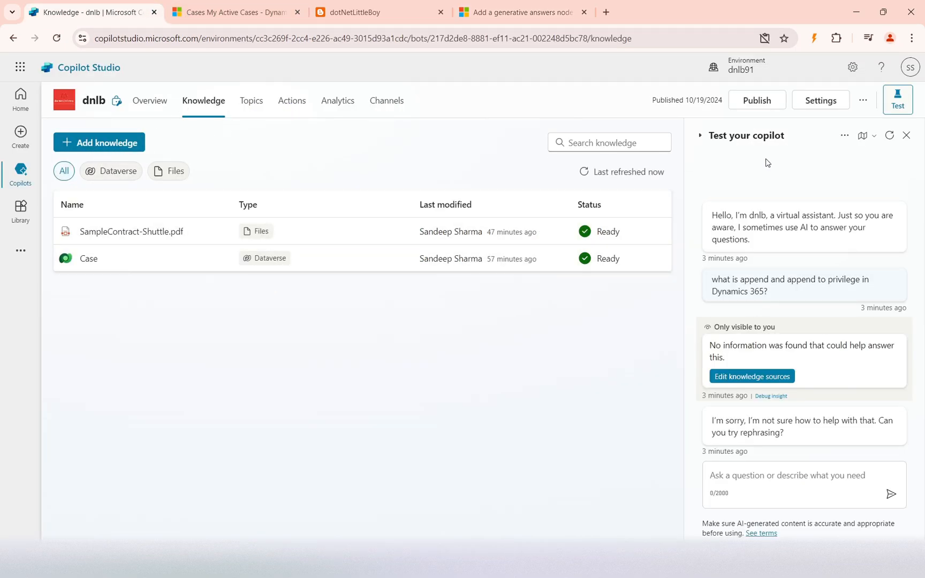
Step: Confirm Security > Authentication is set to Authenticate with Microsoft, then close Settings
left_click(821, 99)
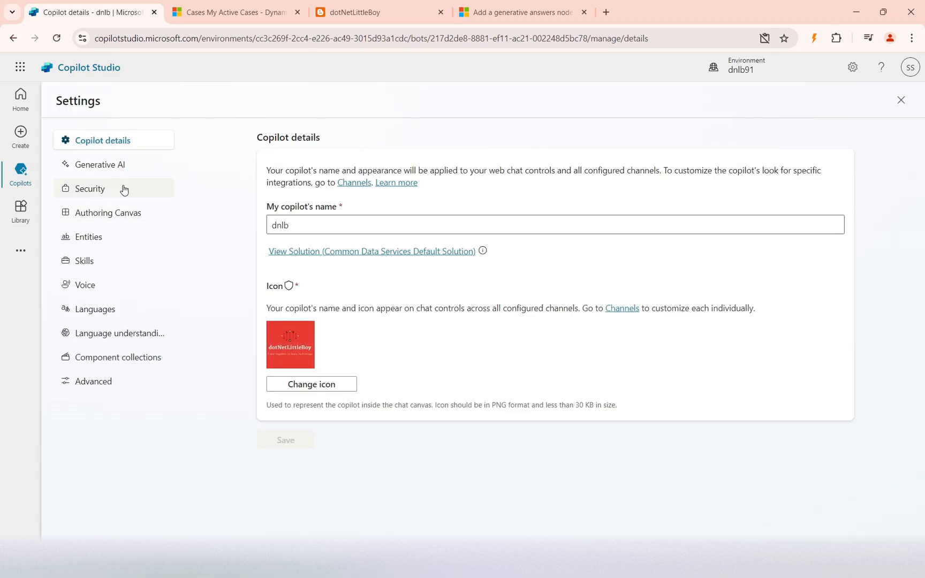
left_click(90, 189)
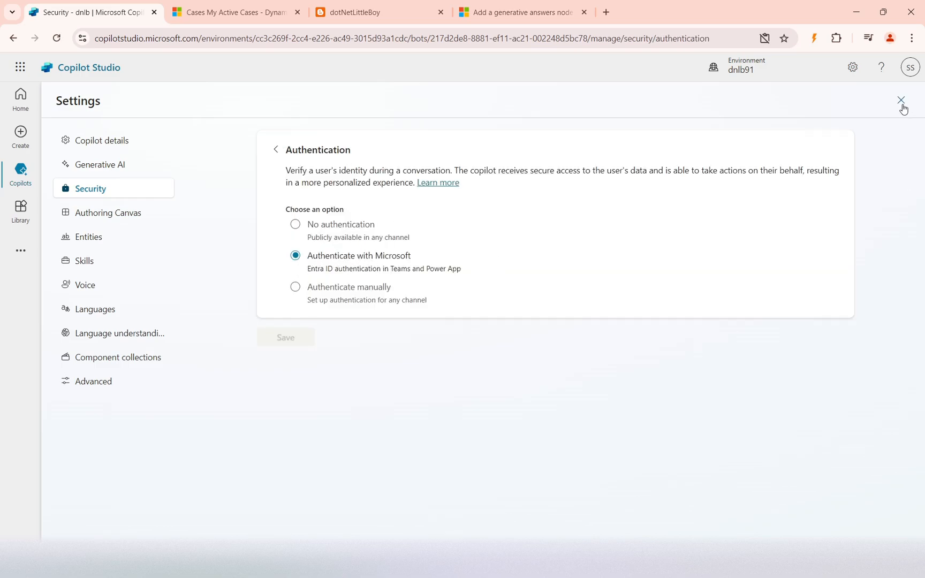
left_click(901, 100)
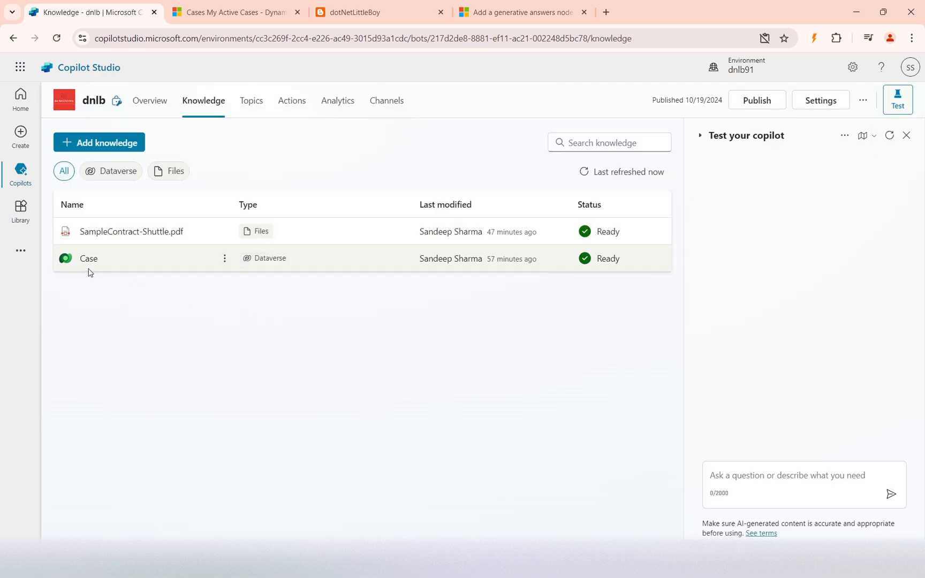
Step: Study the Dataverse row of the supported knowledge sources table, then return to the Knowledge page
left_click(521, 11)
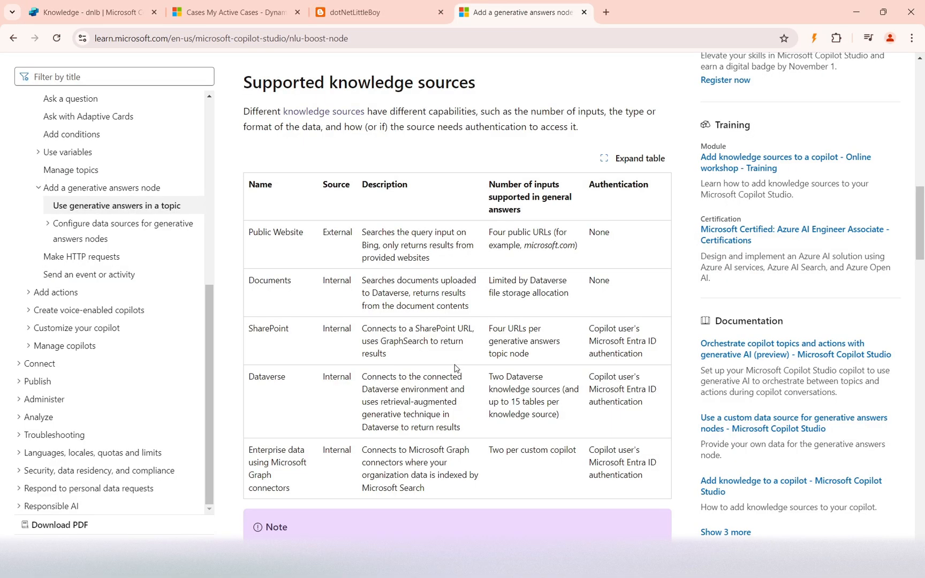
double_click(271, 280)
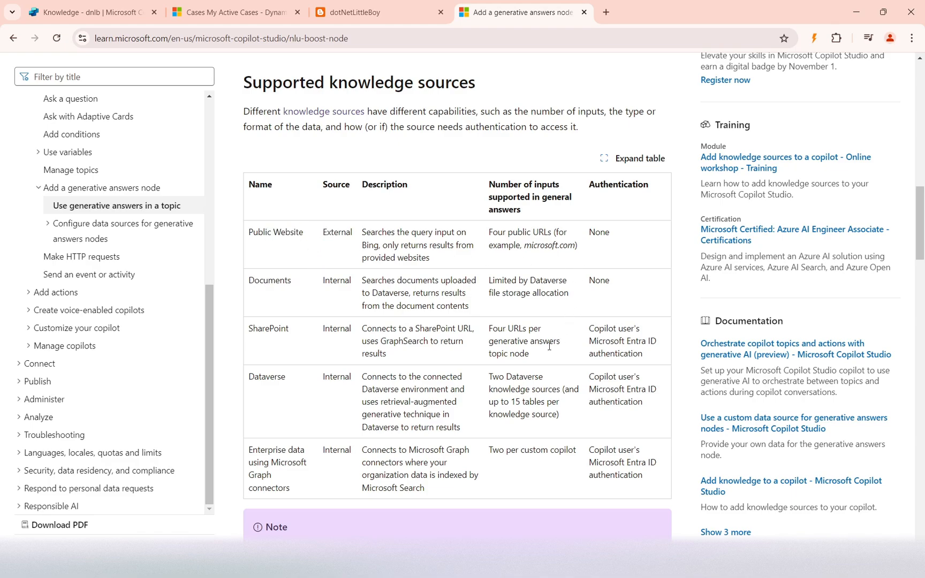
scroll("down", 3)
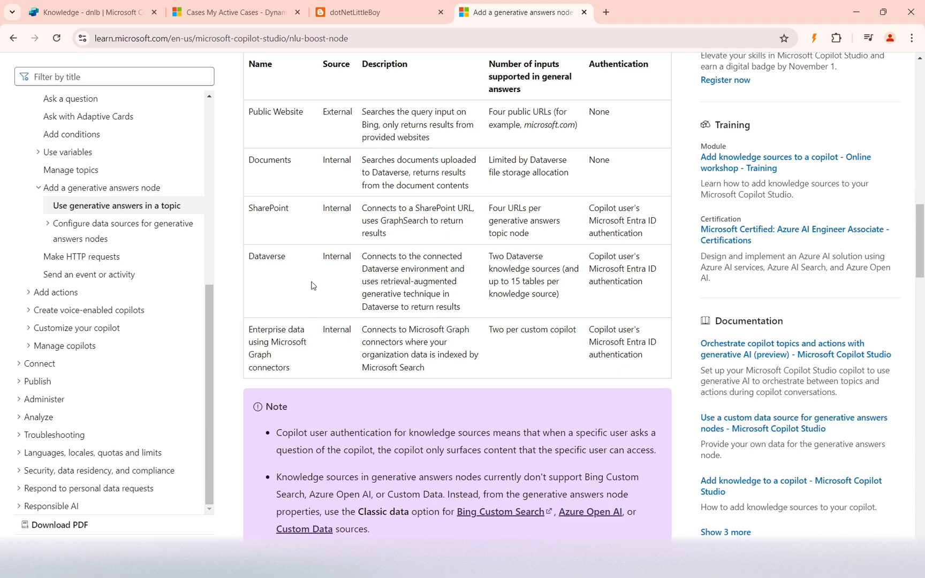
scroll("up", 3)
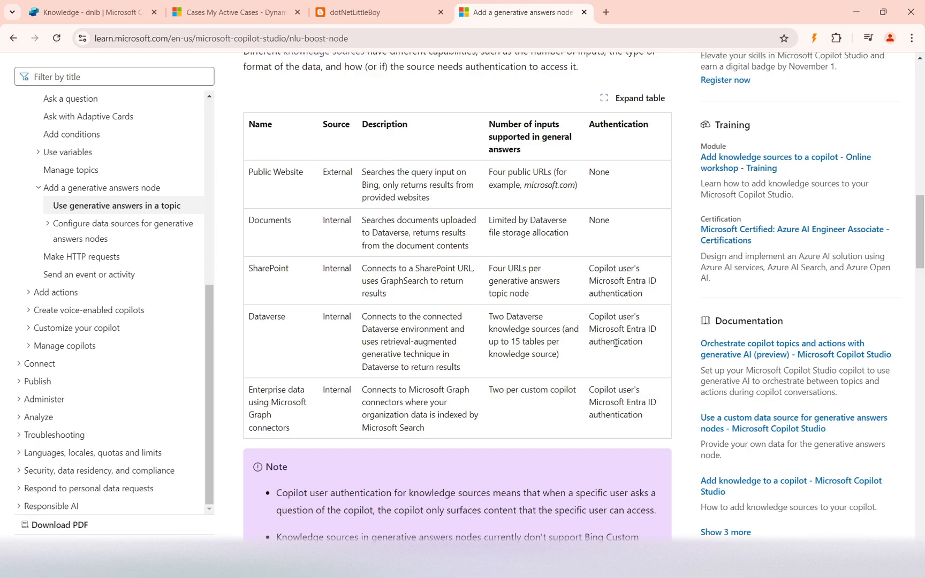
scroll("down", 3)
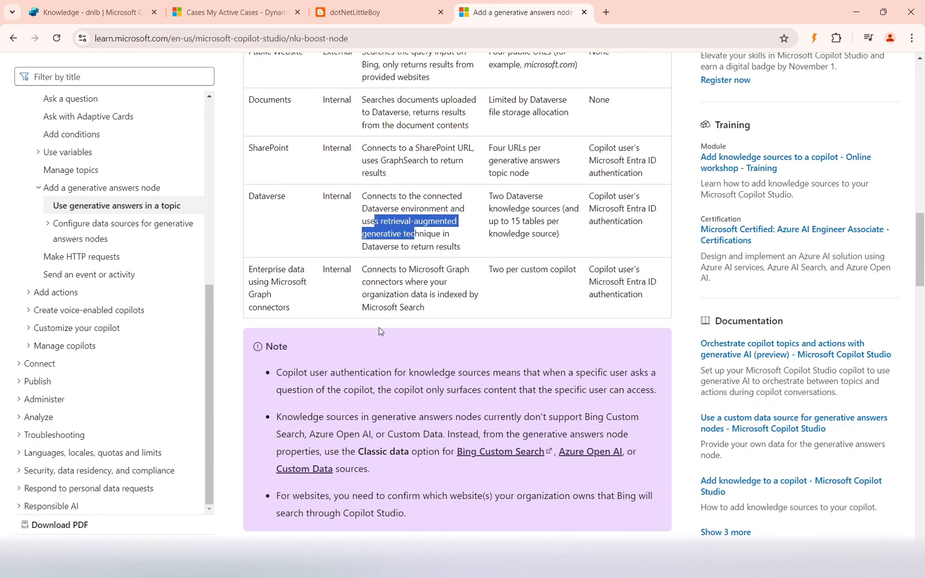
scroll("up", 3)
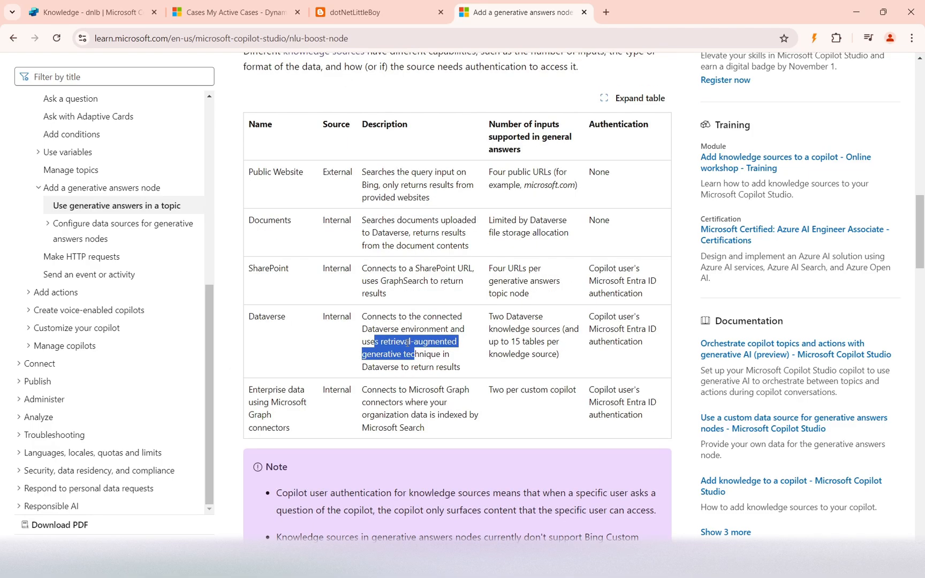
scroll("up", 3)
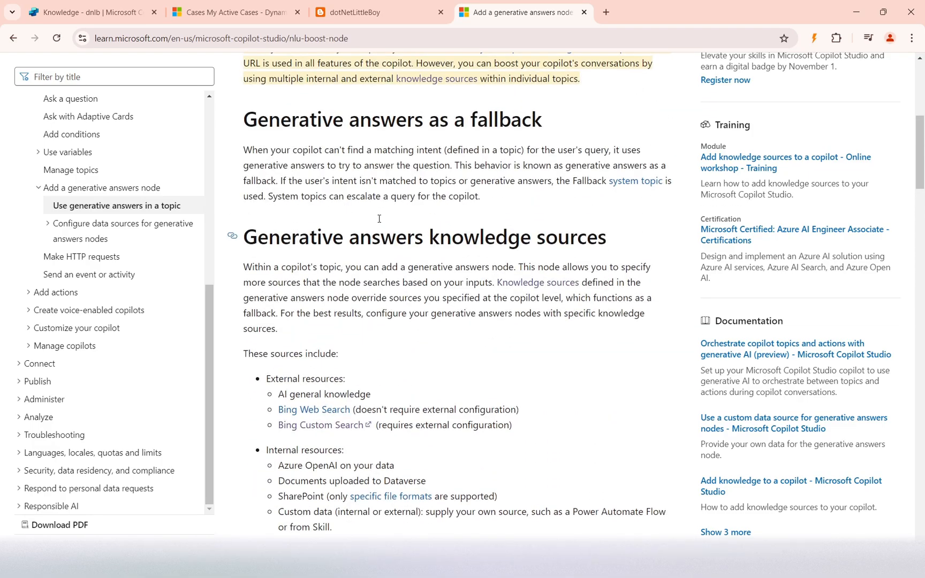
left_click(89, 12)
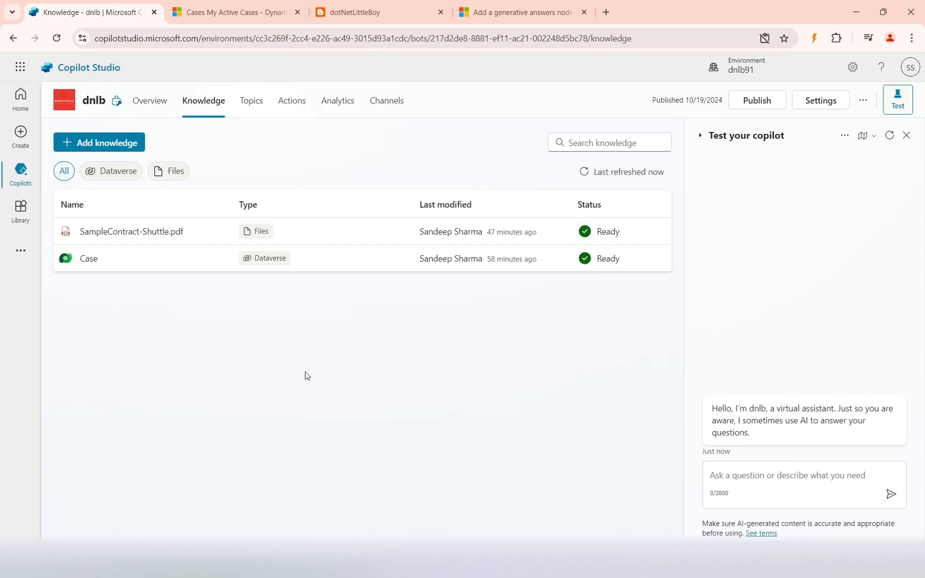
mouse_move(230, 165)
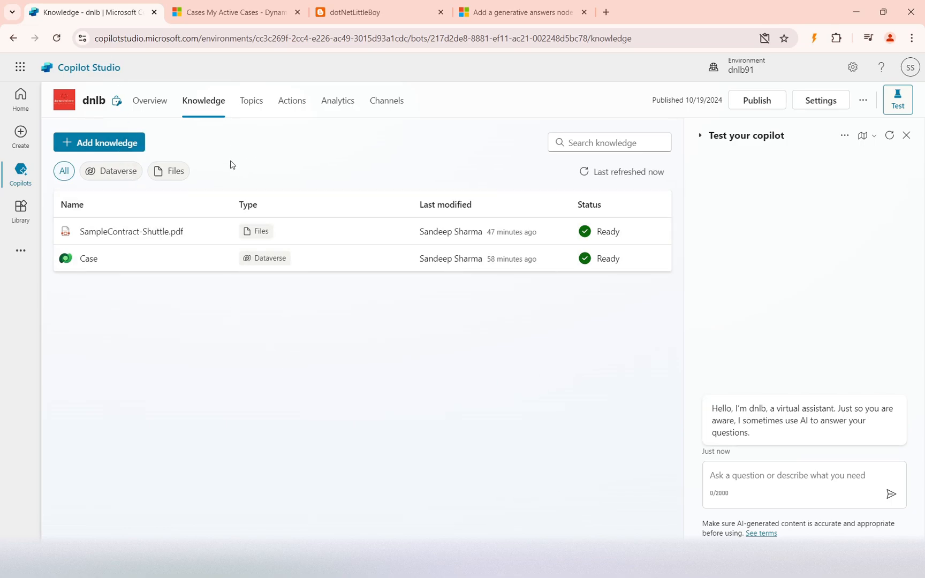
mouse_move(314, 157)
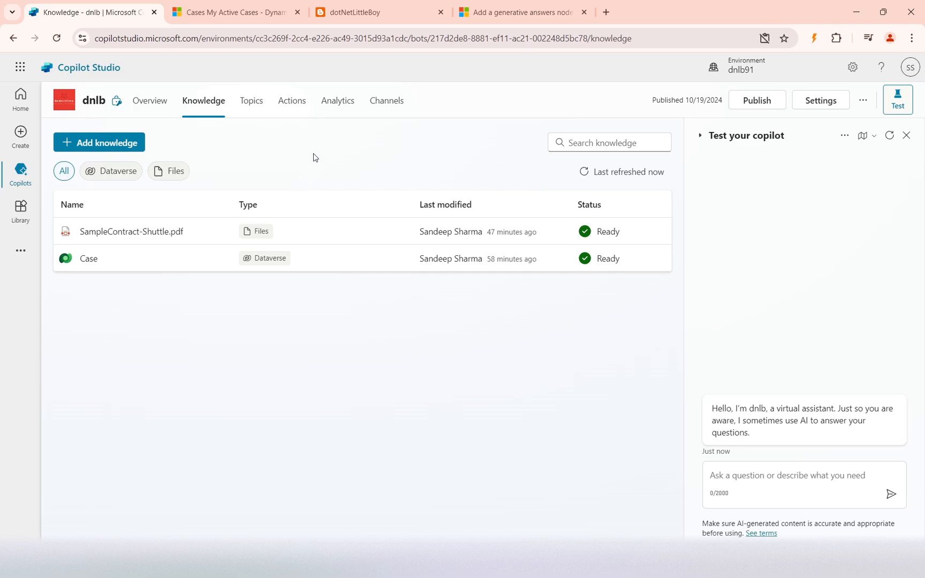
mouse_move(850, 195)
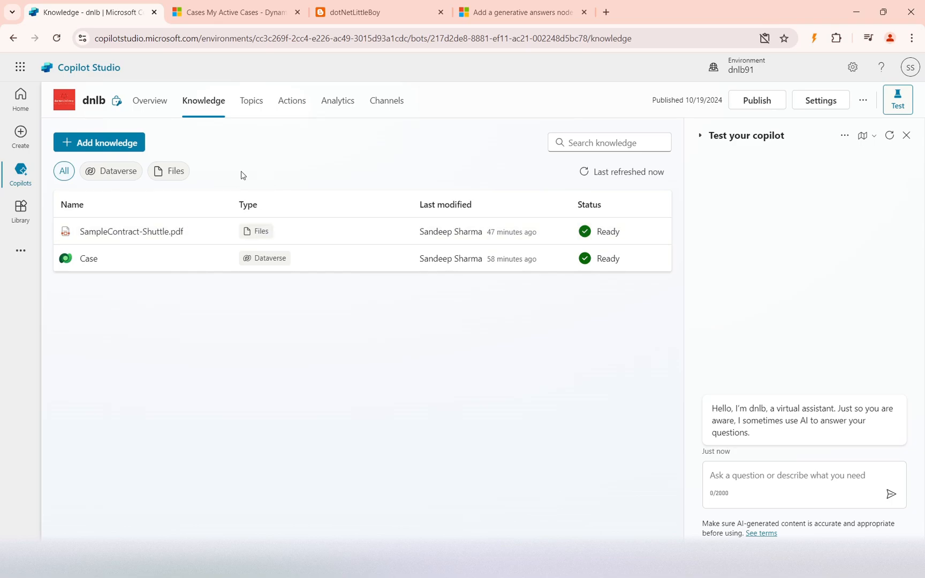
mouse_move(105, 146)
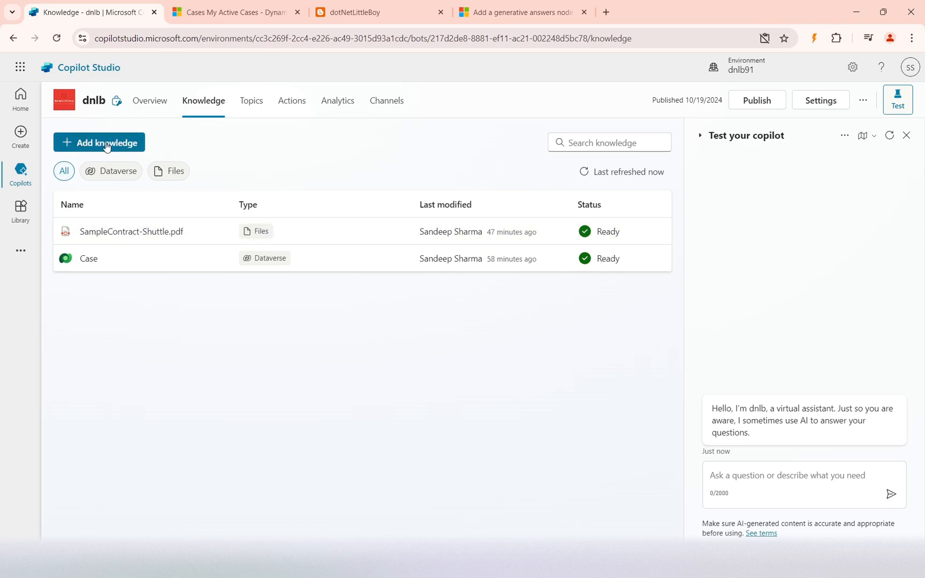
mouse_move(875, 138)
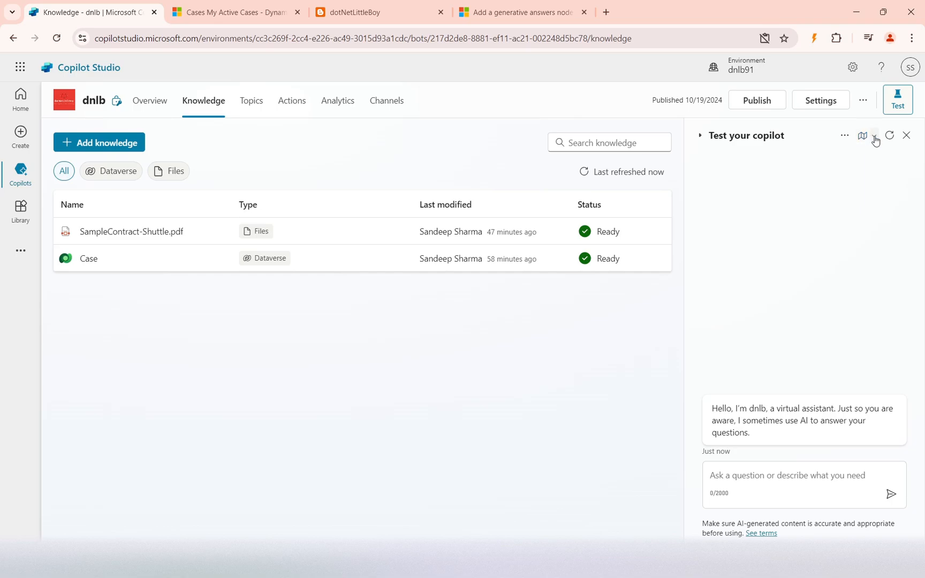
mouse_move(750, 475)
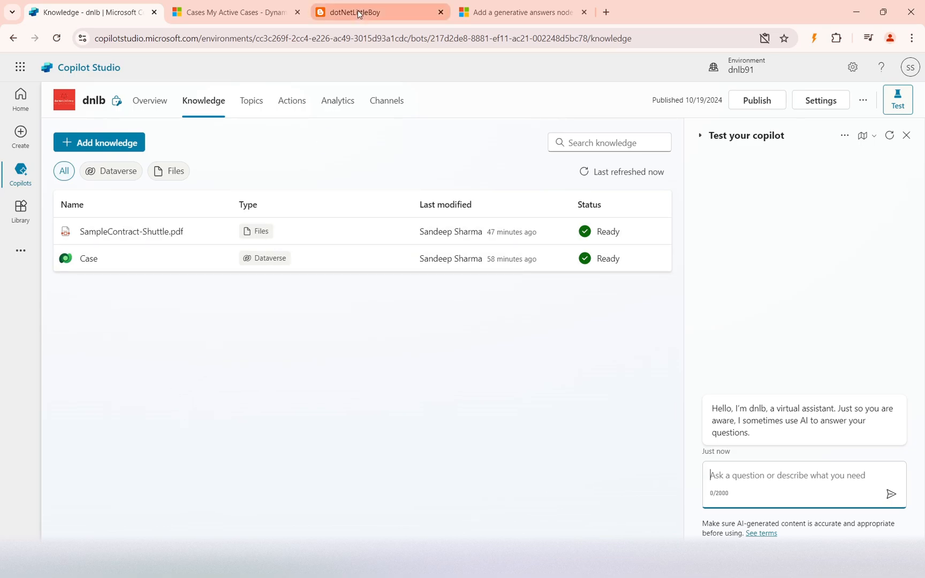
left_click(380, 11)
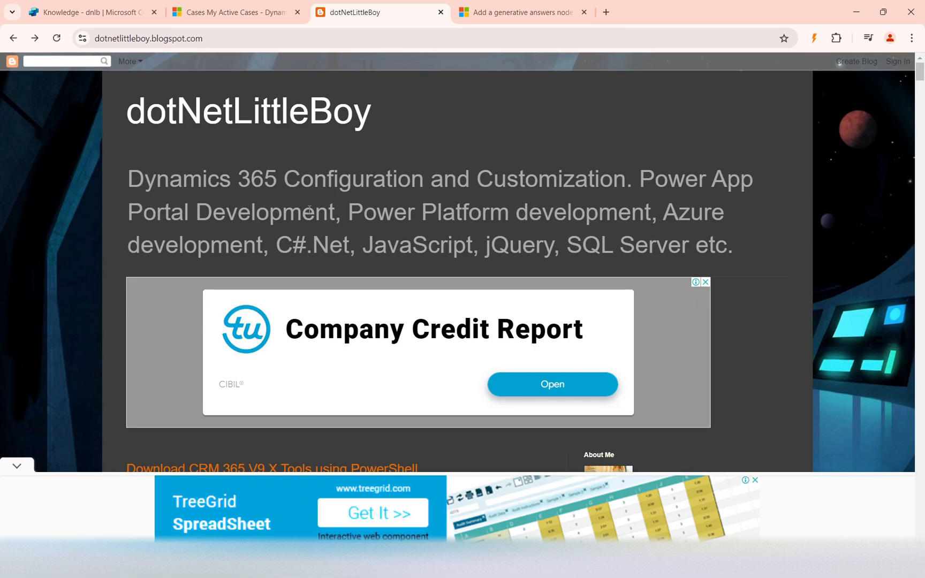
scroll("down", 3)
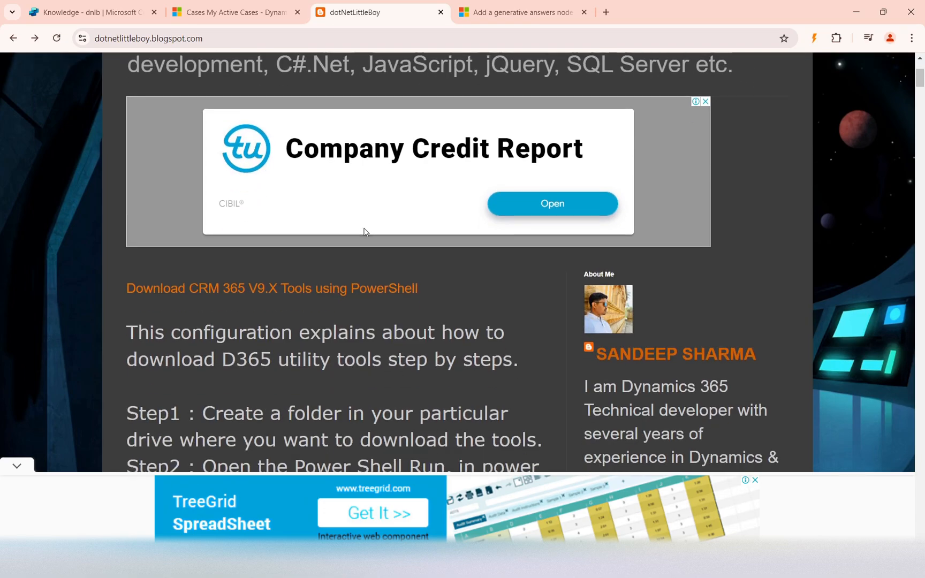
left_click(88, 12)
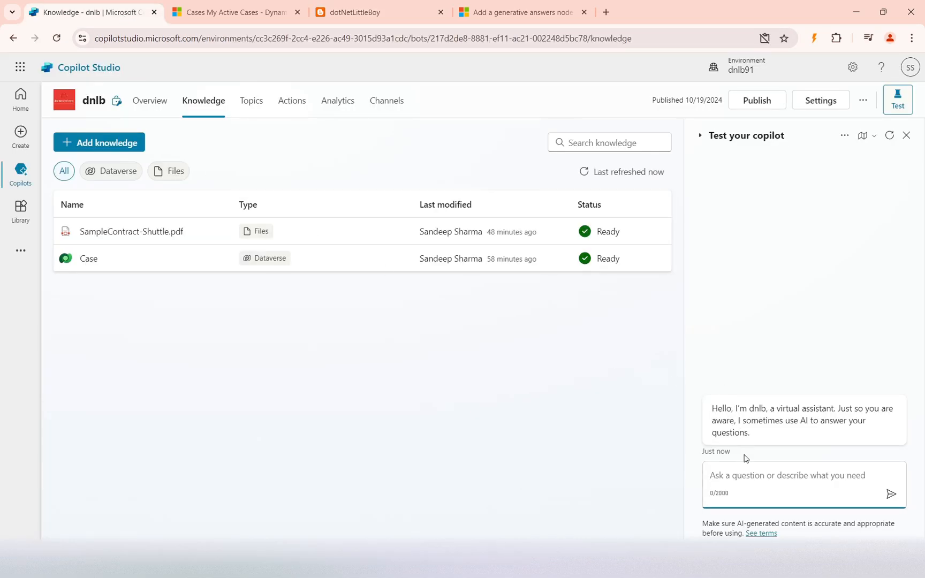
mouse_move(230, 194)
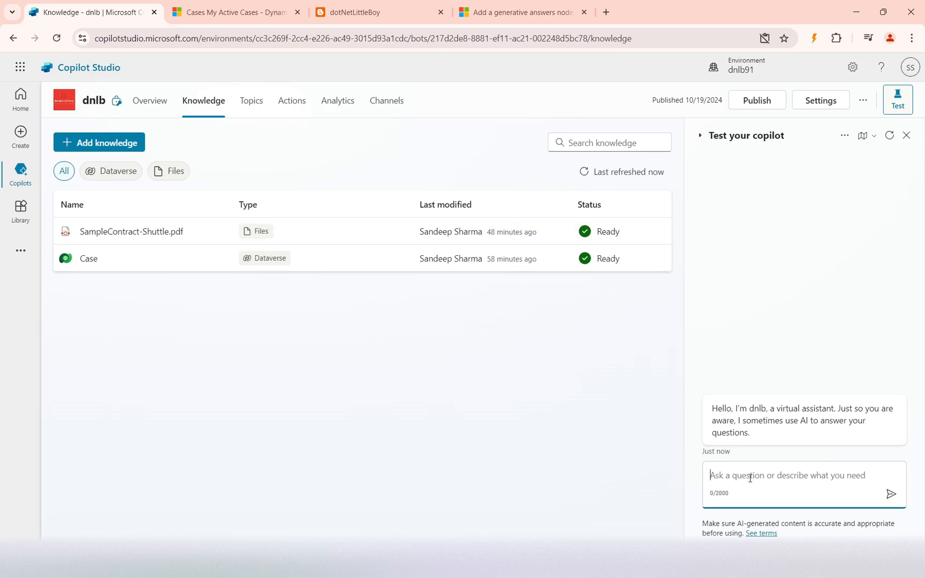
Step: Ask the test copilot 'what is append and append to privilege in dynamics 3…', getting 'No information was found'
type("what is append")
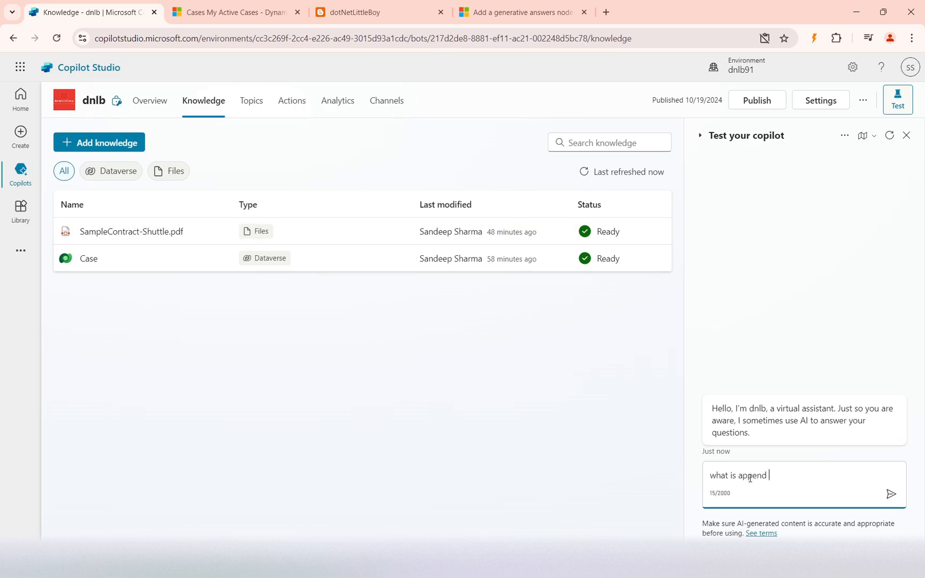
type("and append to")
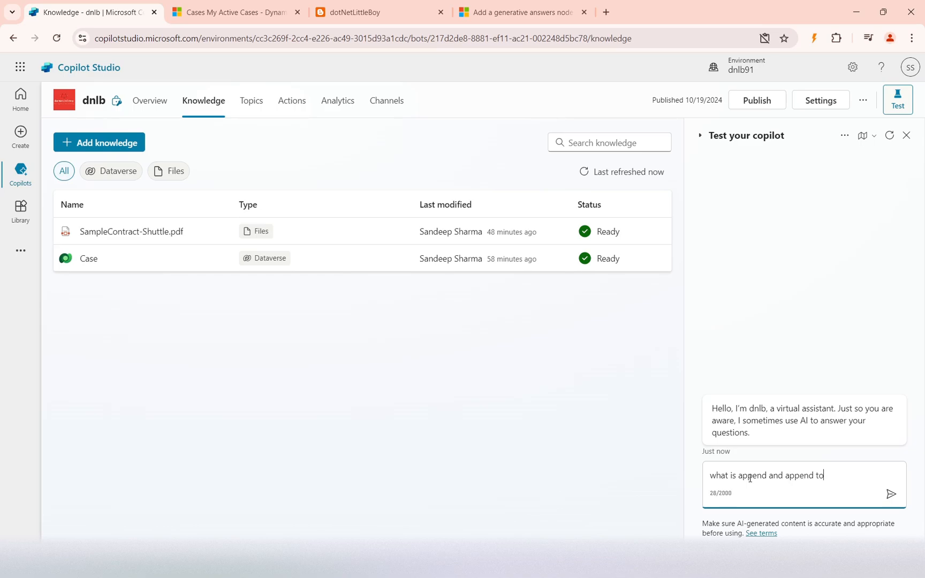
type("privilege in")
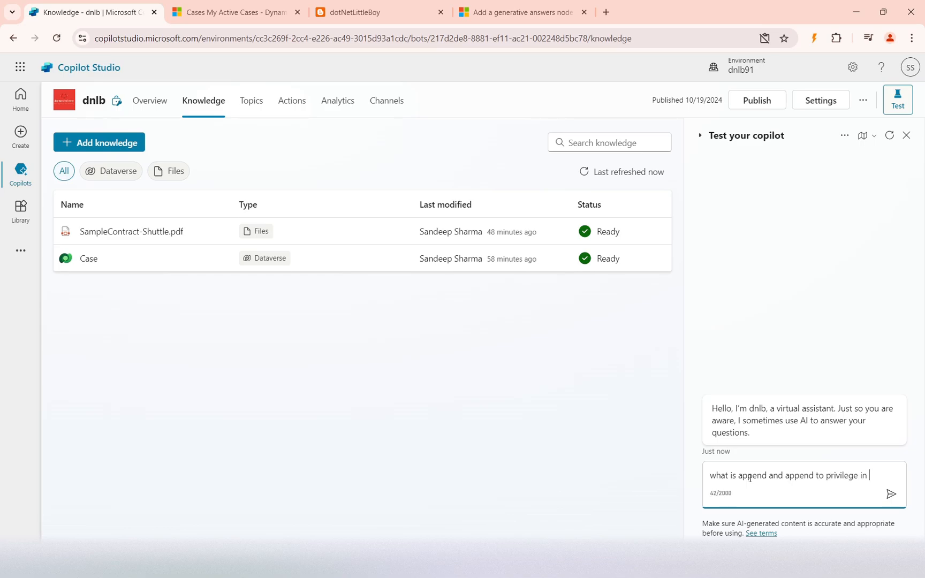
type("dynamics 3")
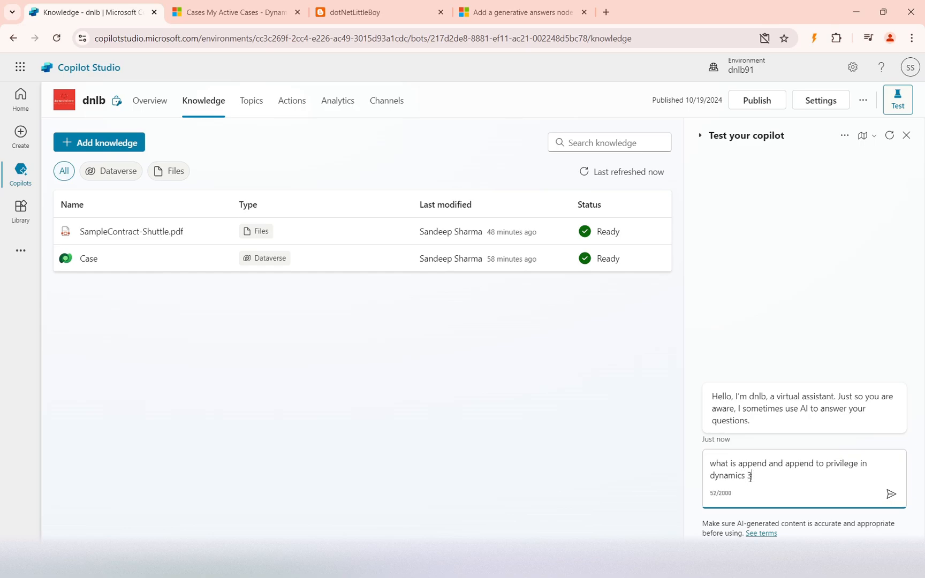
left_click(892, 495)
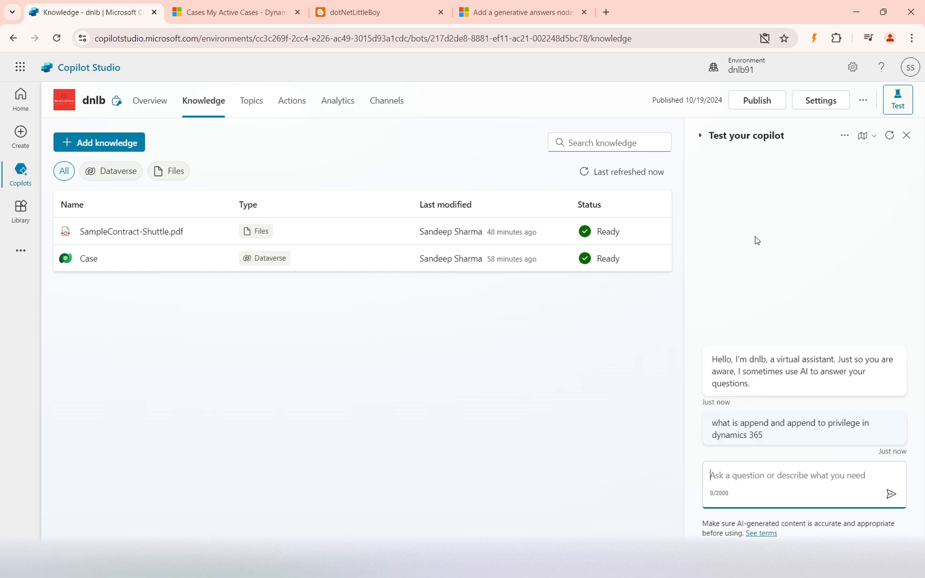
mouse_move(754, 328)
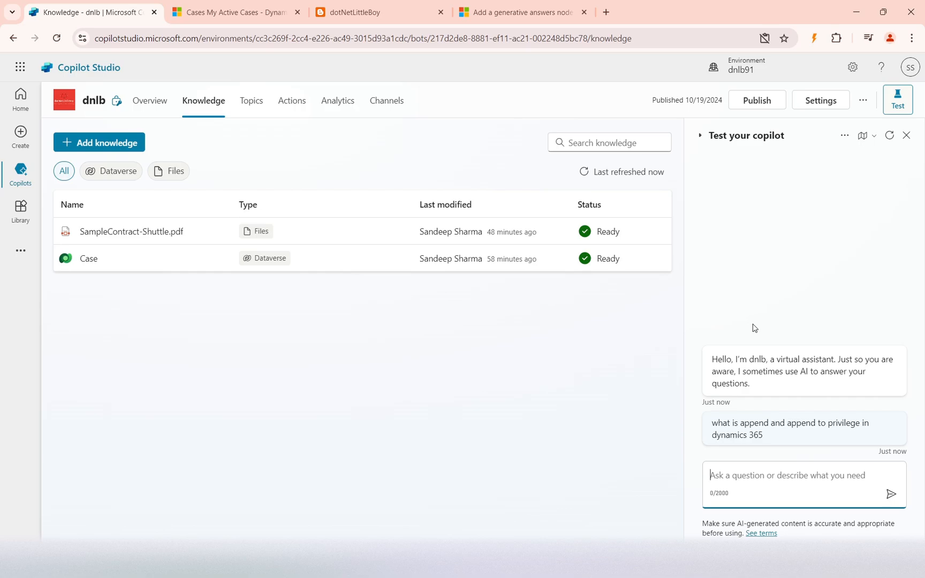
mouse_move(798, 299)
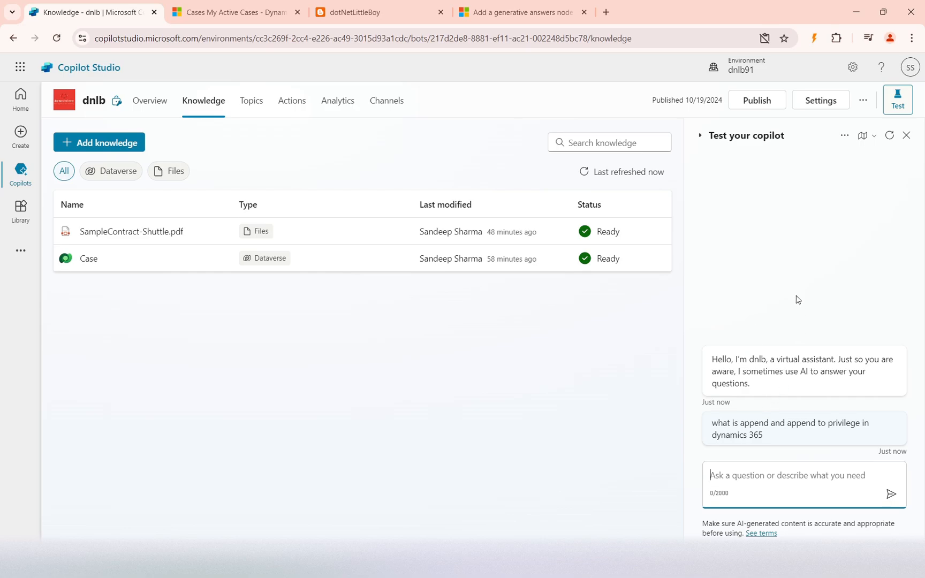
mouse_move(362, 334)
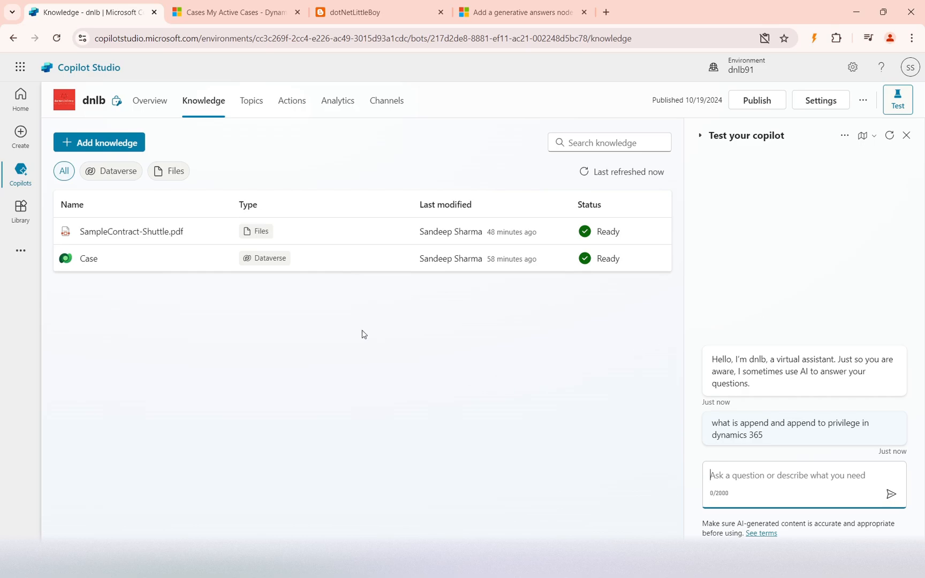
Step: Look over the Conversational boosting topic, then go back to the Knowledge page
left_click(251, 100)
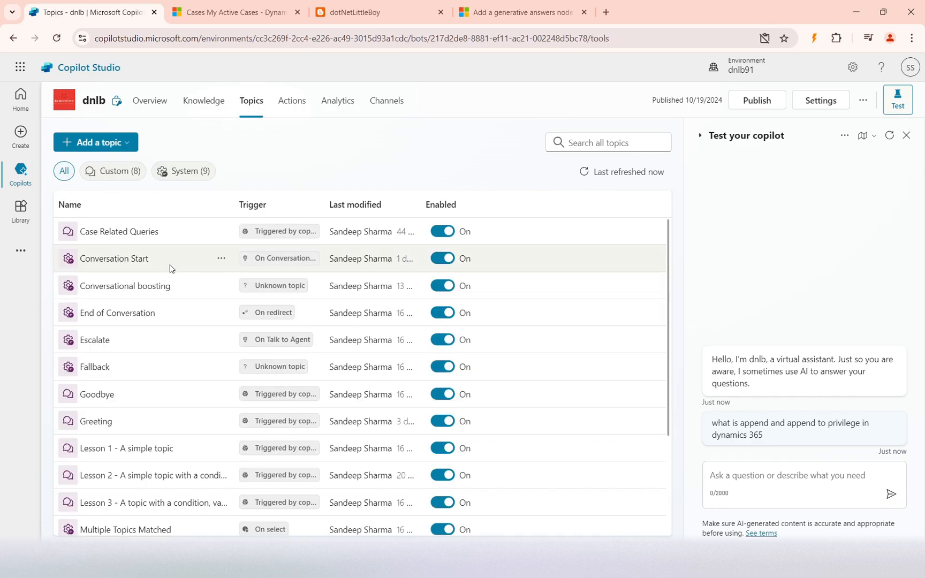
left_click(114, 259)
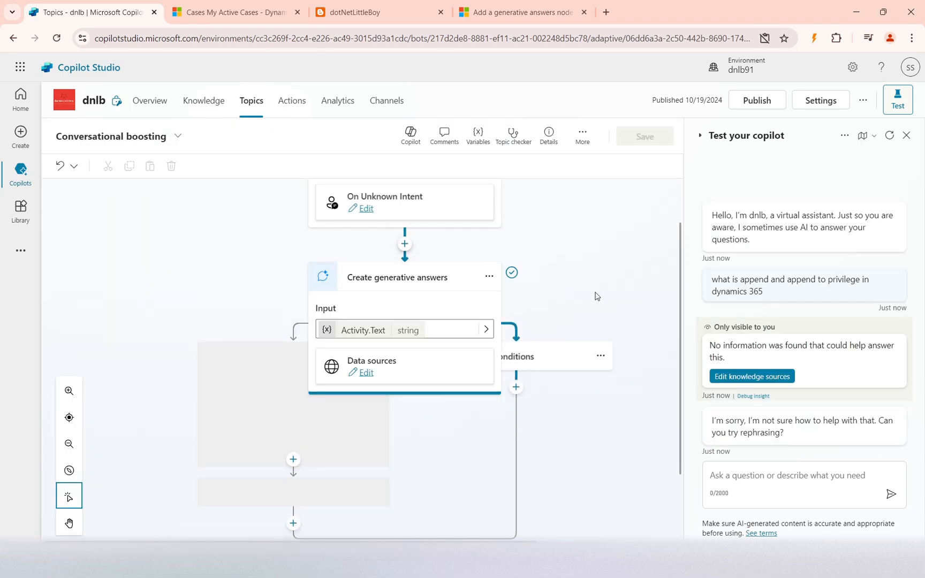
scroll("down", 3)
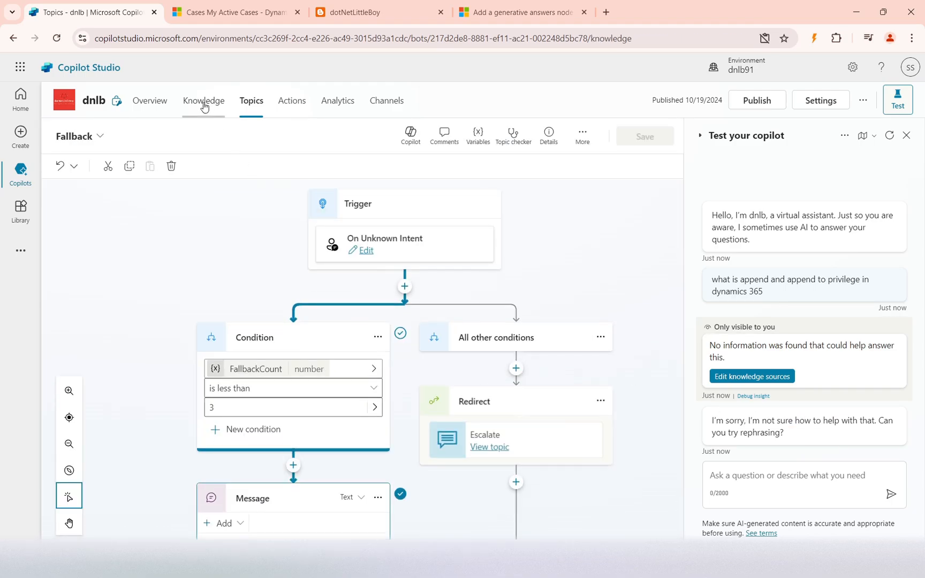
left_click(203, 100)
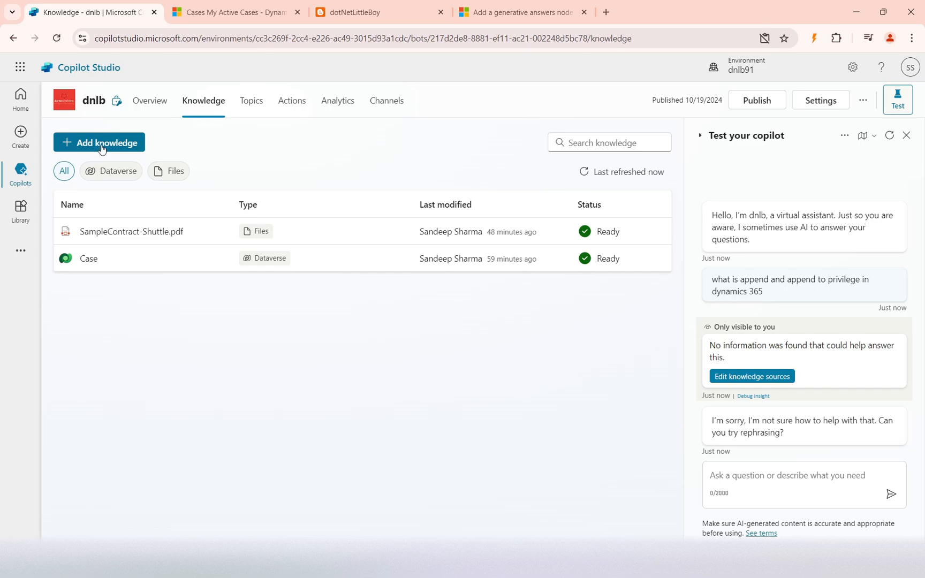
left_click(99, 142)
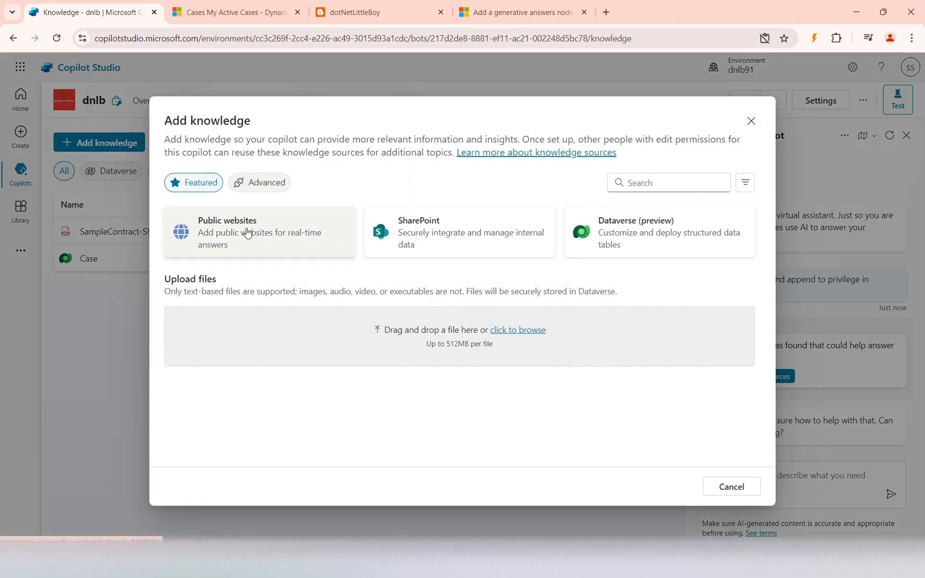
left_click(365, 12)
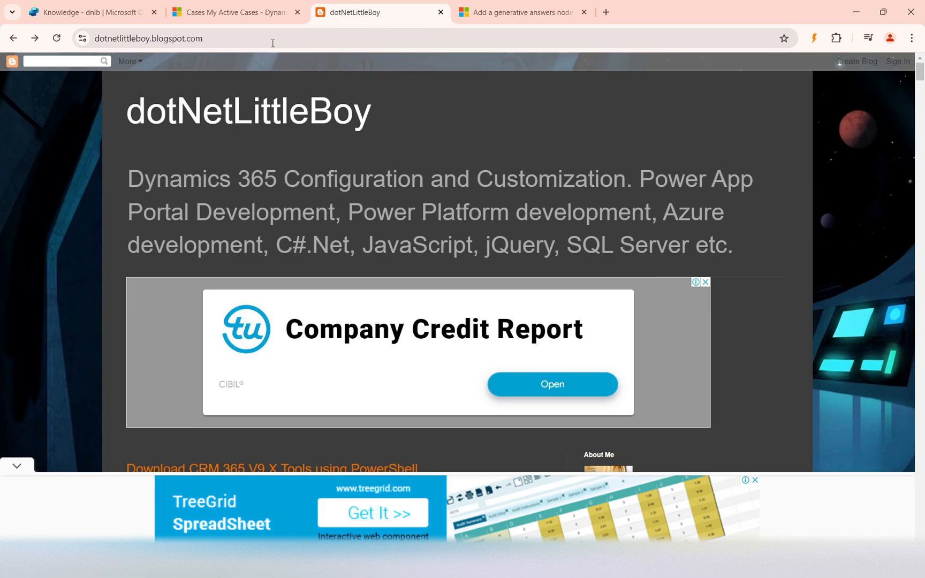
left_click(148, 39)
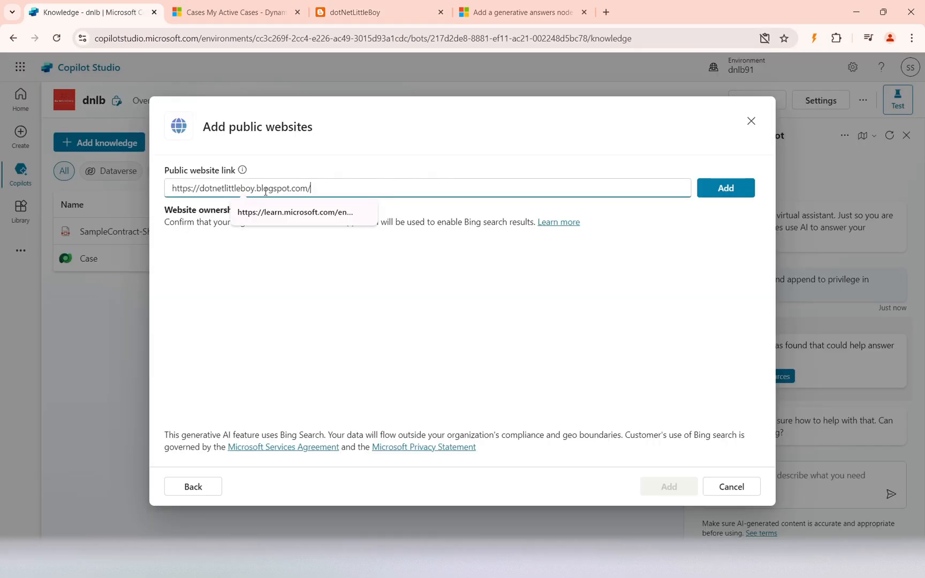
left_click(725, 187)
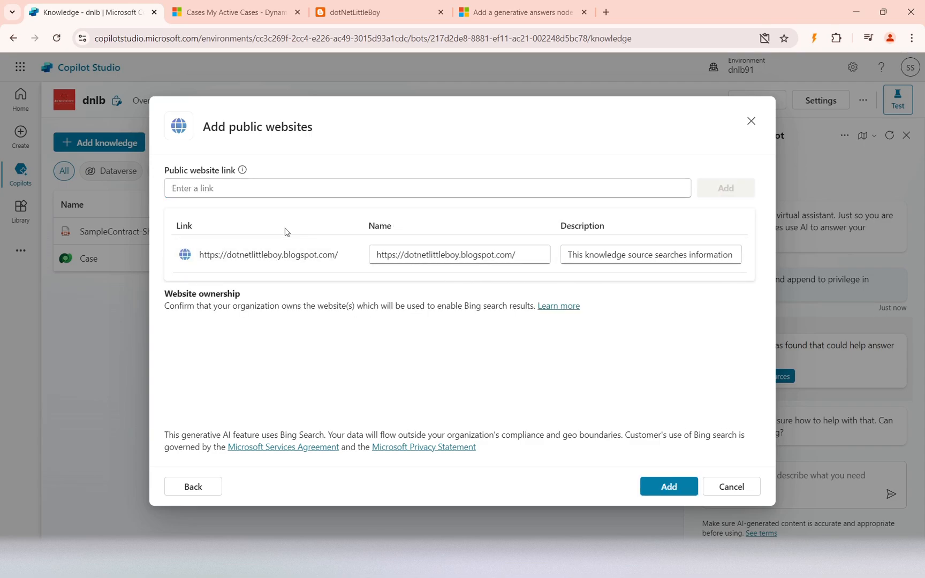
mouse_move(278, 266)
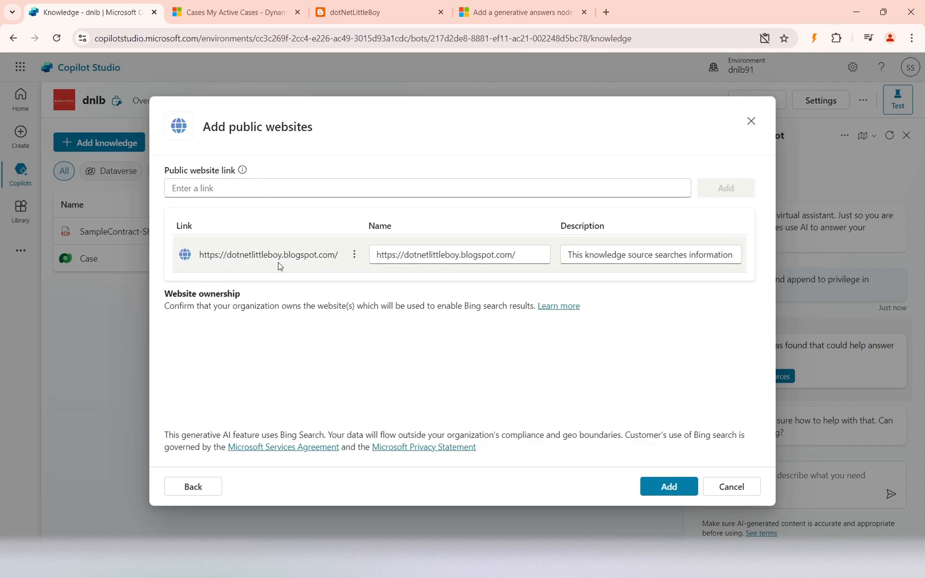
left_click(521, 12)
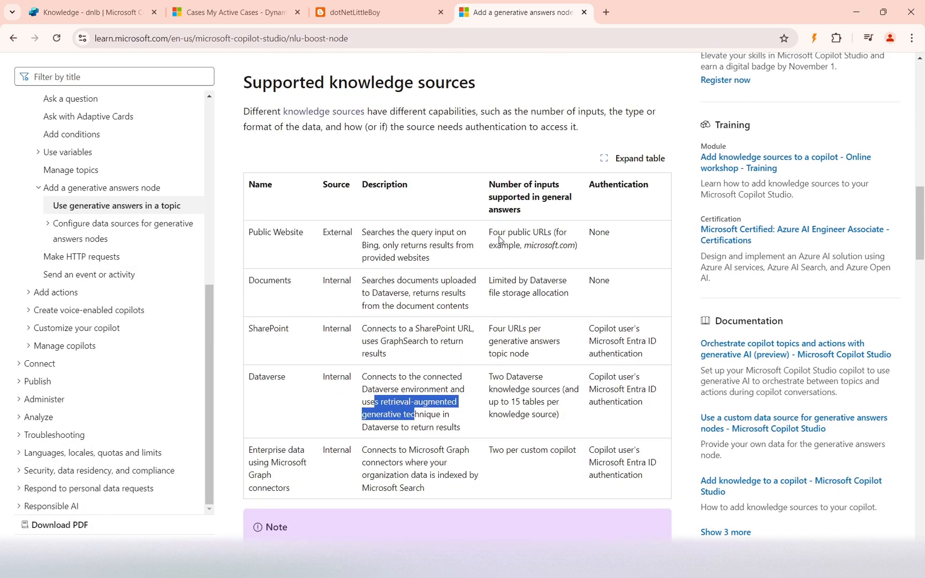
left_click(371, 236)
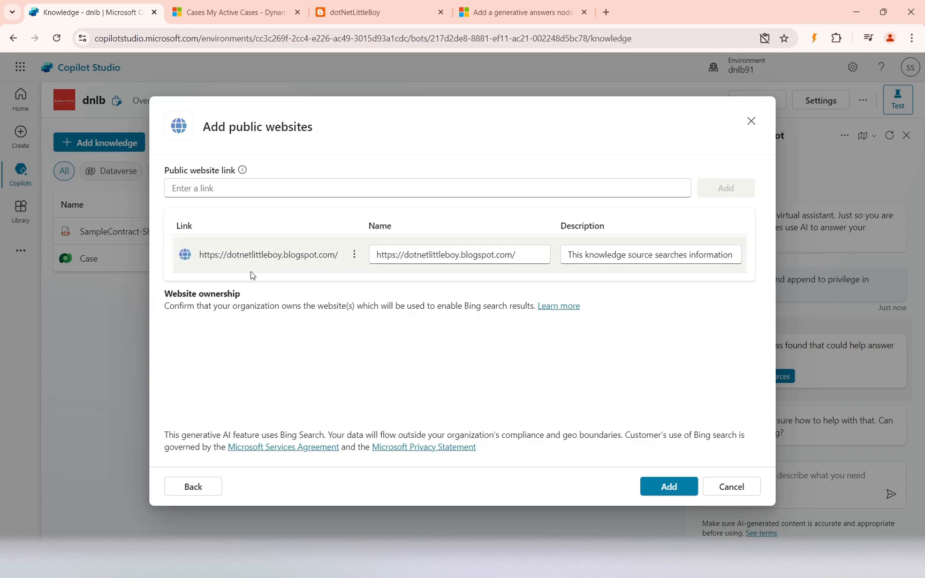
mouse_move(450, 394)
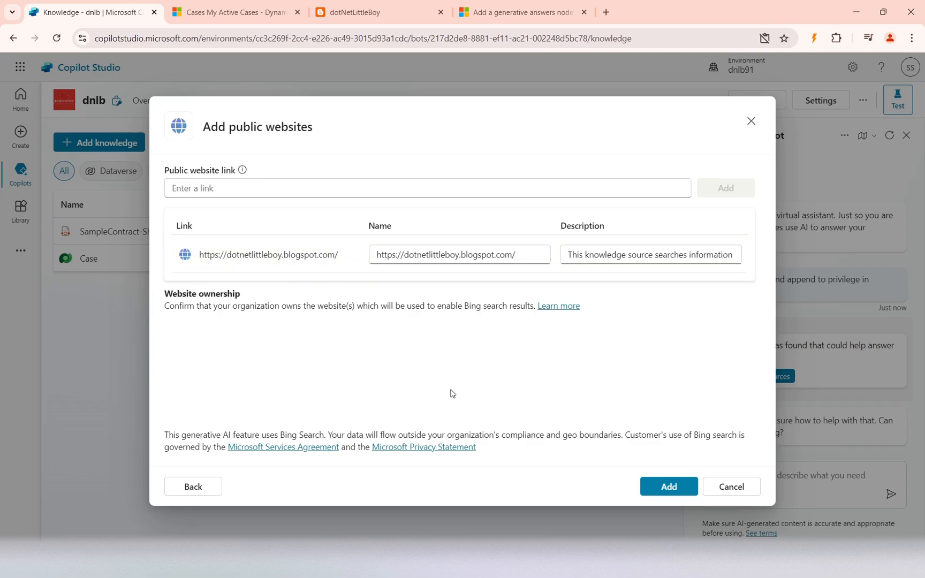
left_click(668, 486)
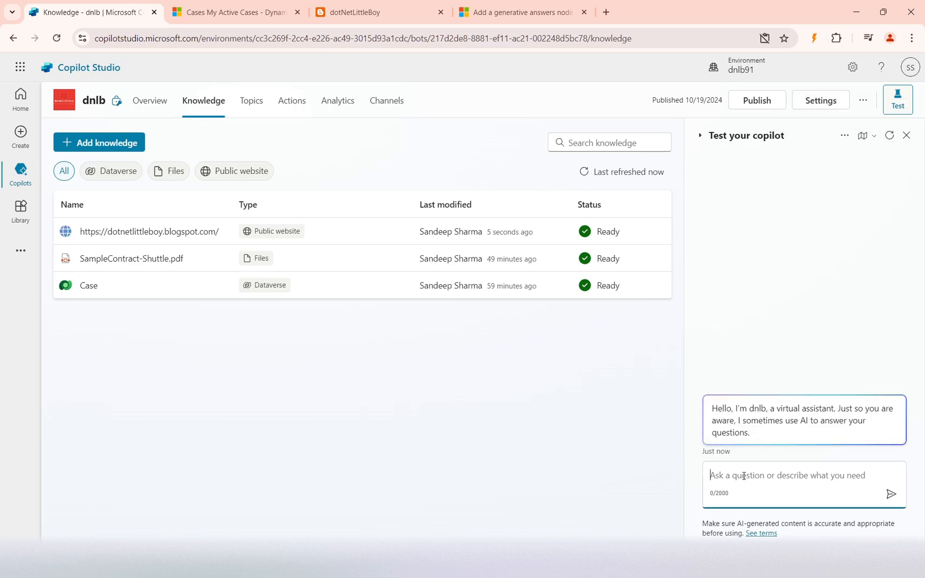
Step: Ask the test copilot about Append and Append To privileges in Dynamics 365
type("what is append and a")
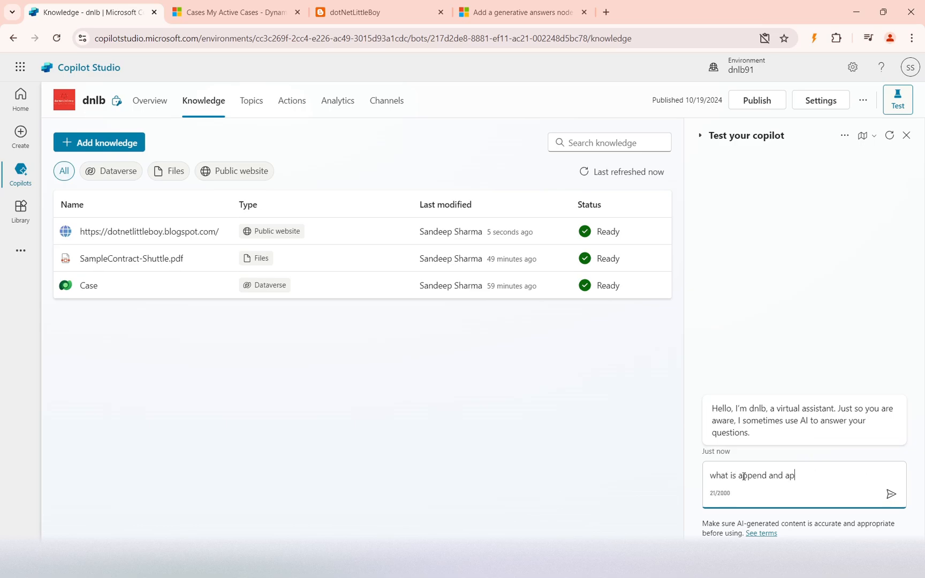
type("pend to privileg")
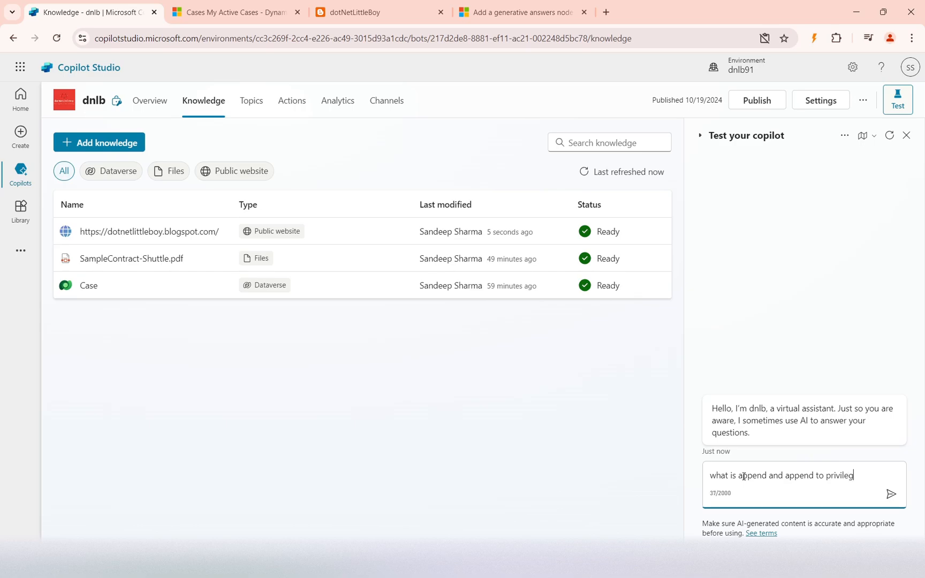
type("in Dy")
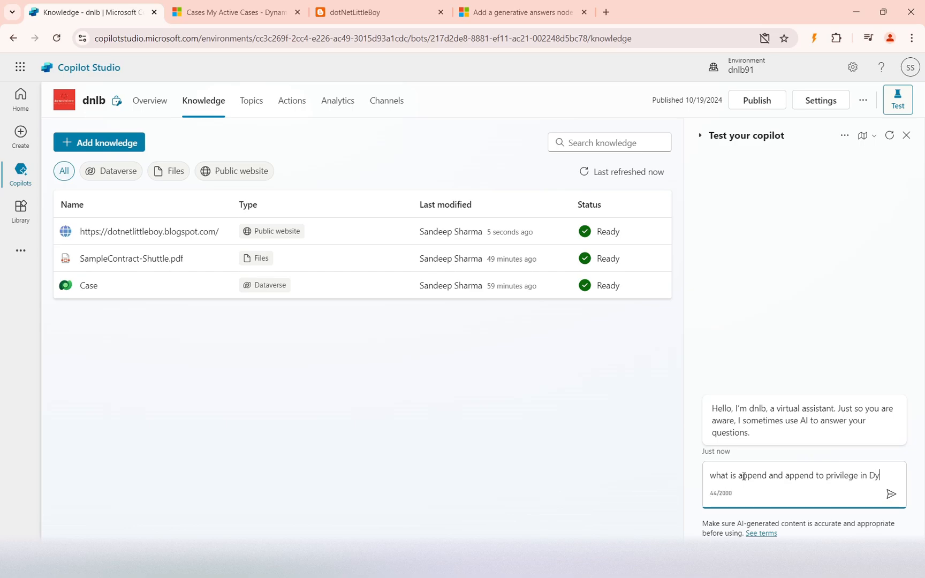
type("namics 3")
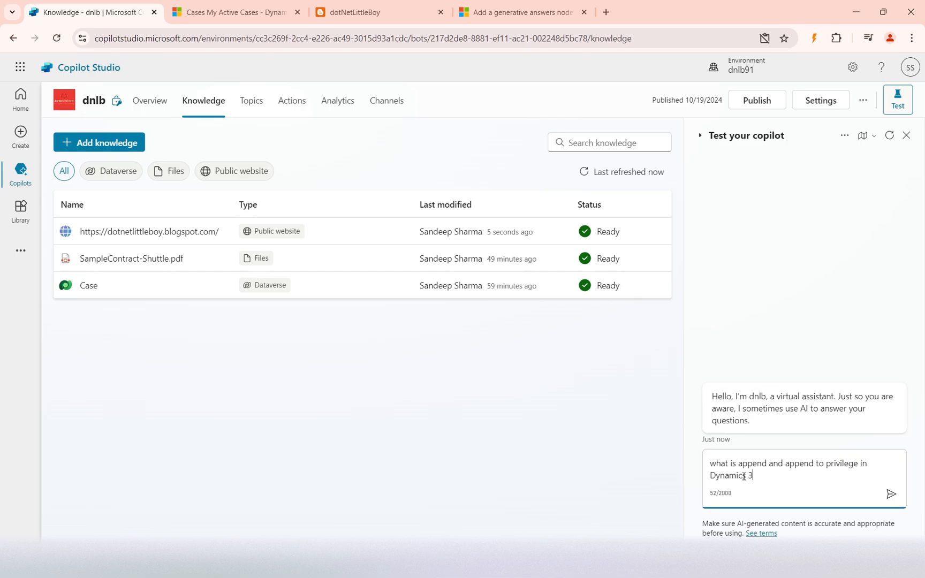
left_click(891, 495)
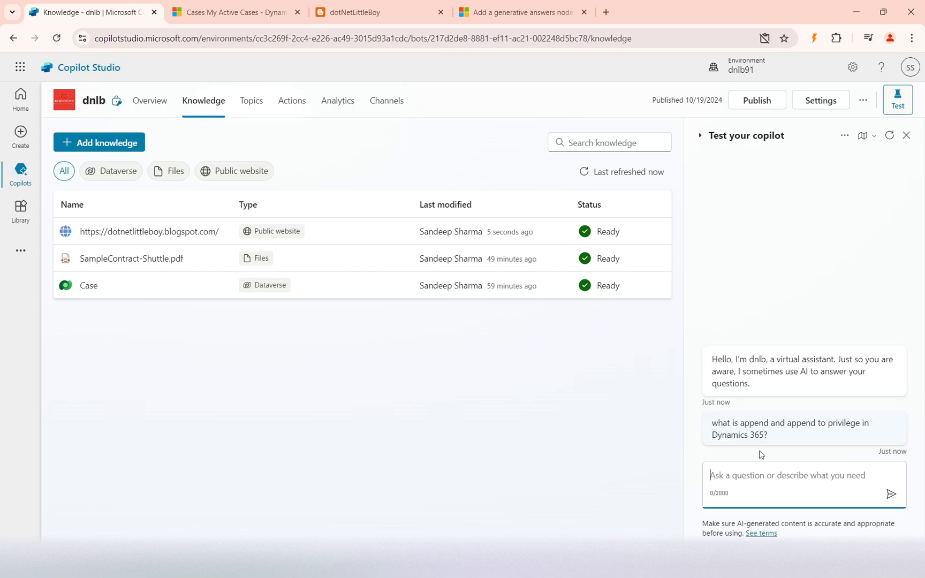
mouse_move(765, 252)
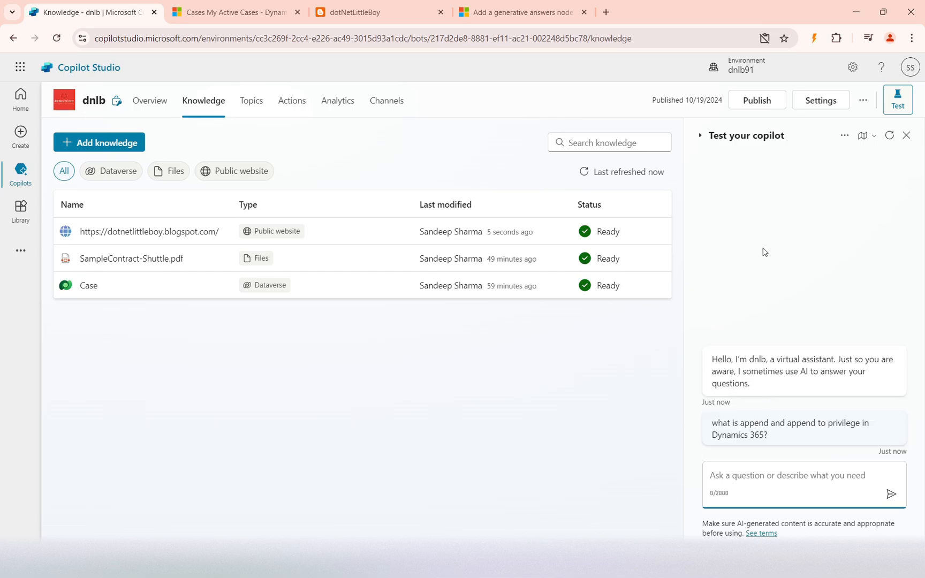
mouse_move(779, 273)
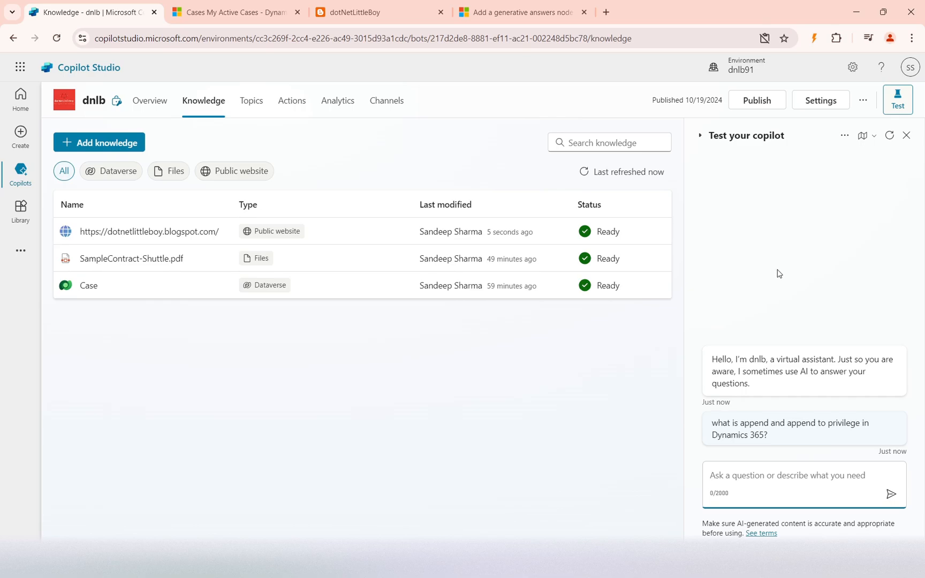
mouse_move(788, 346)
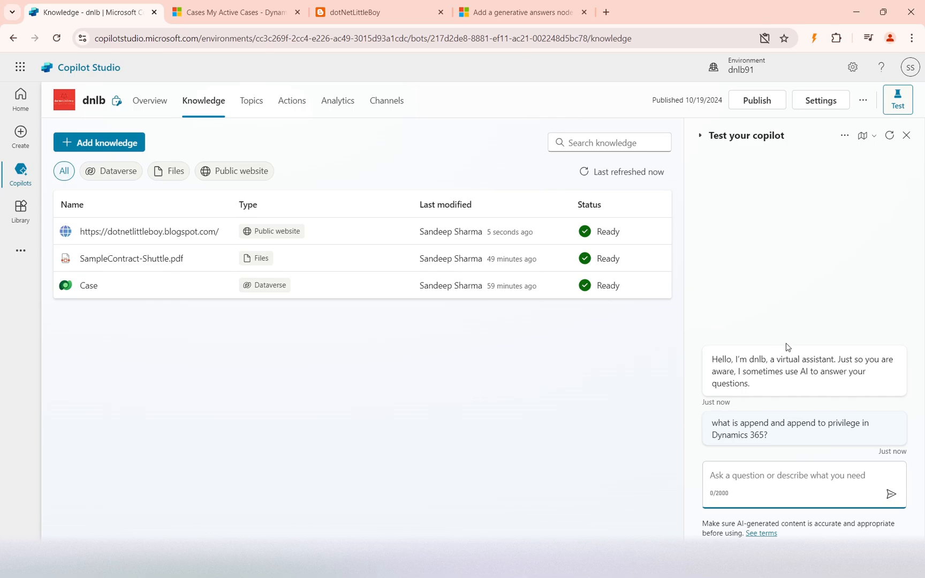
mouse_move(696, 359)
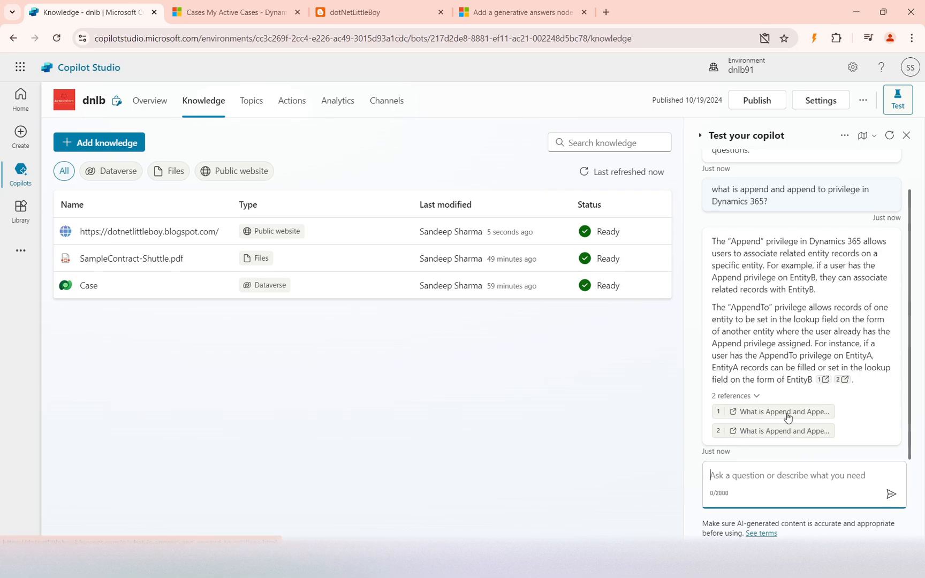
Step: Open the first cited blog reference, skim it, then return to Copilot Studio
left_click(779, 411)
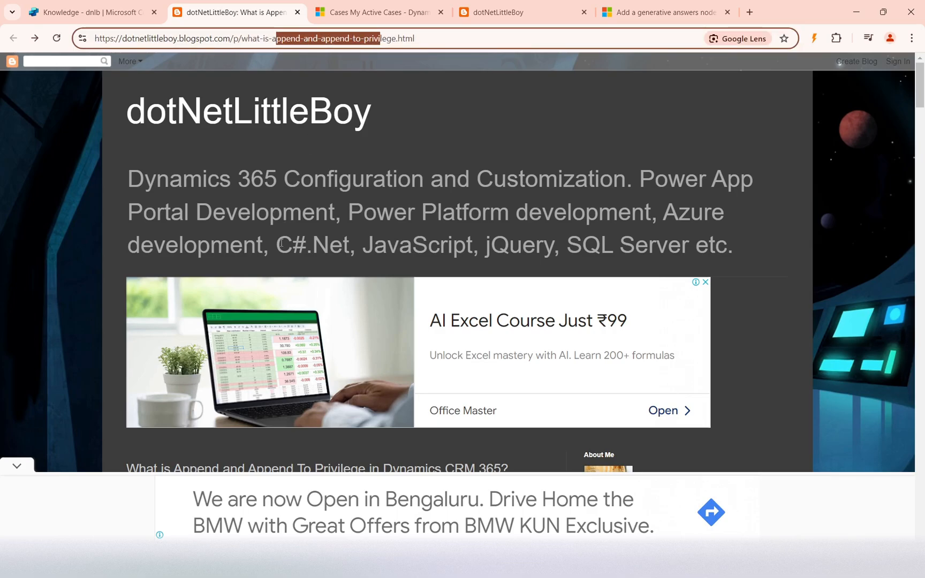
scroll("down", 3)
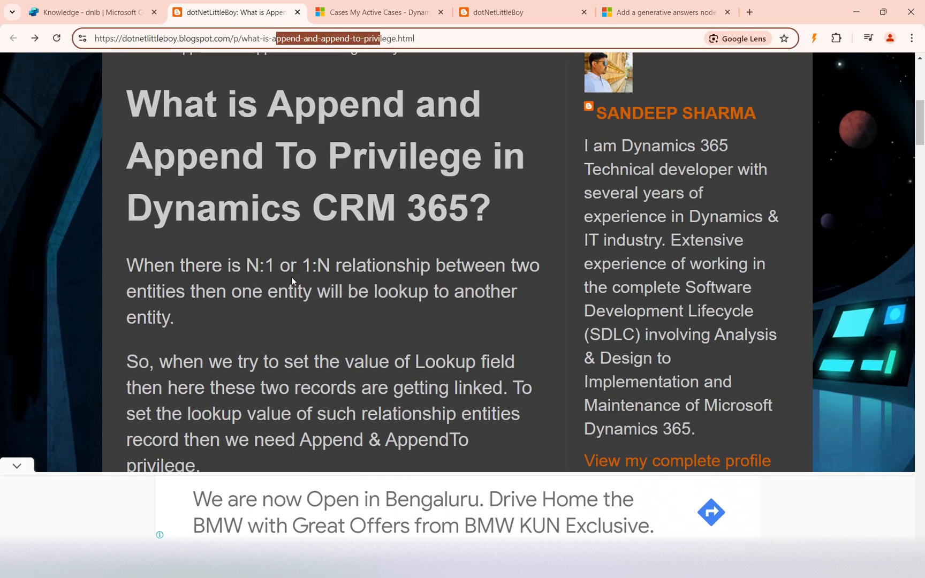
left_click(90, 12)
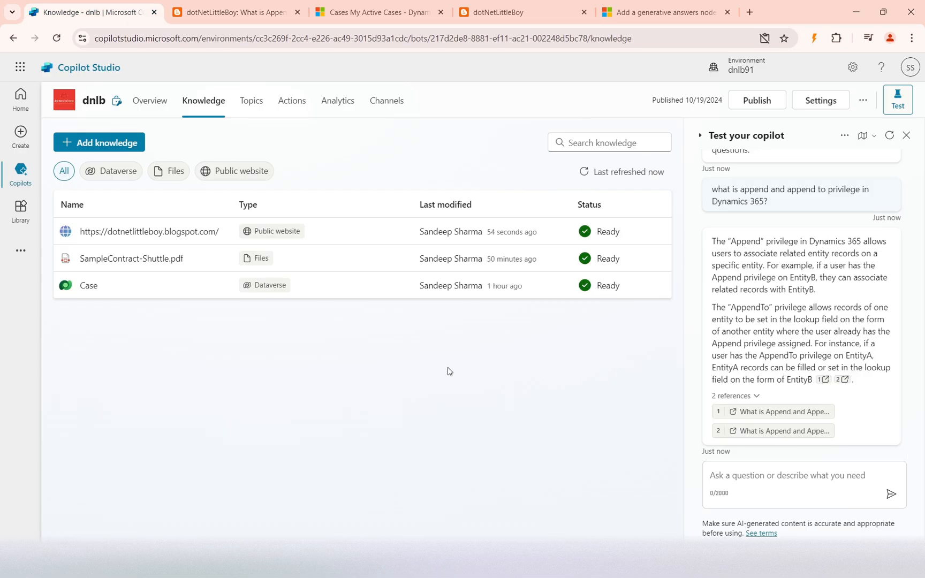
mouse_move(368, 391)
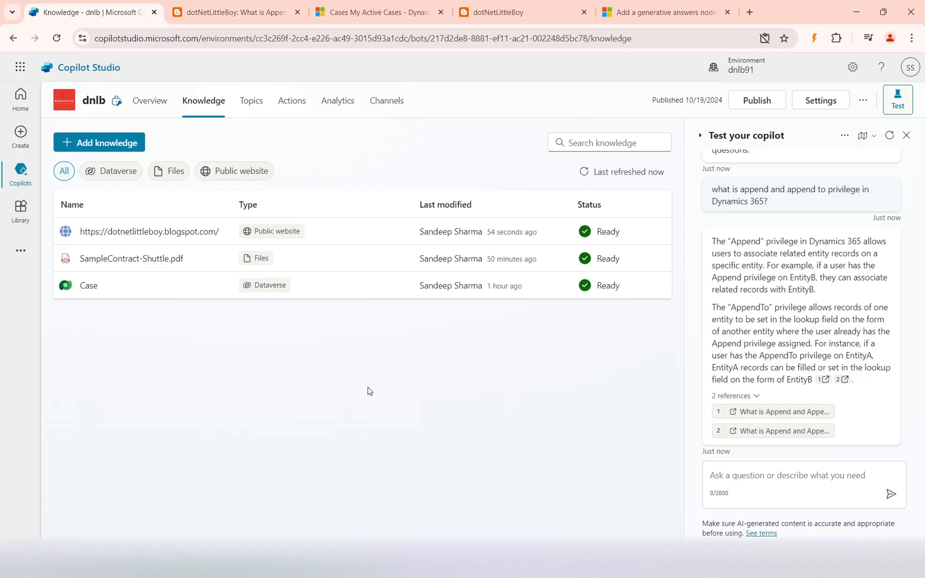
mouse_move(297, 133)
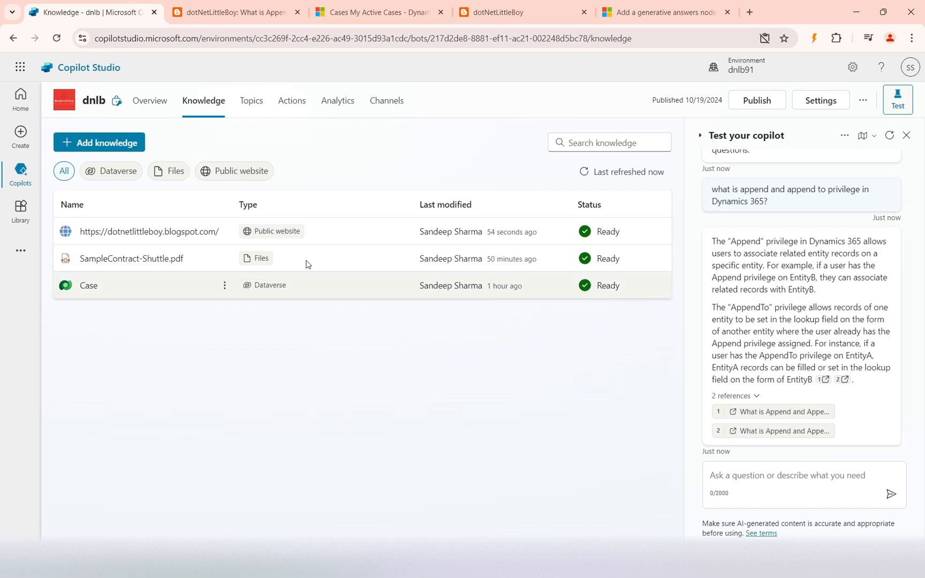
Step: Create a new blank topic from the Topics page
left_click(250, 100)
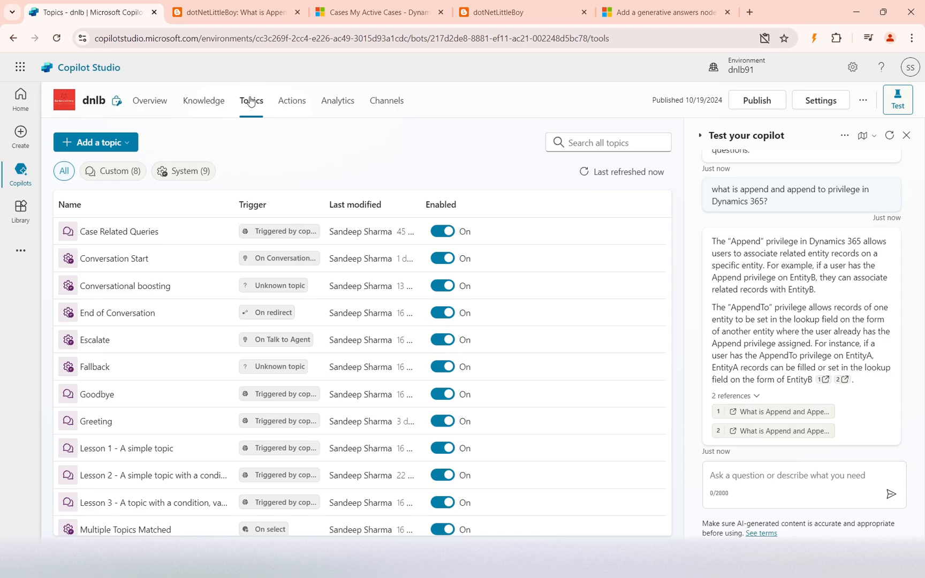
left_click(95, 143)
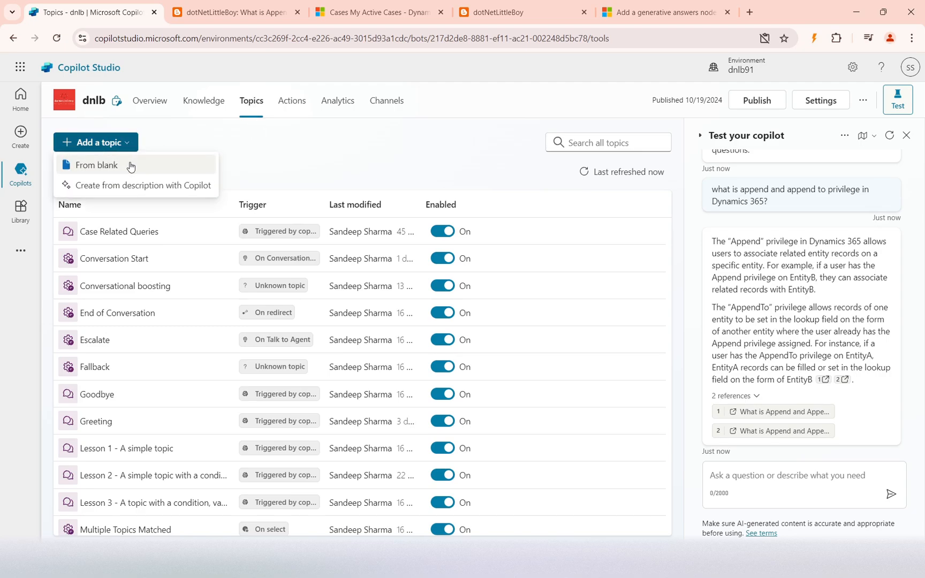
left_click(96, 165)
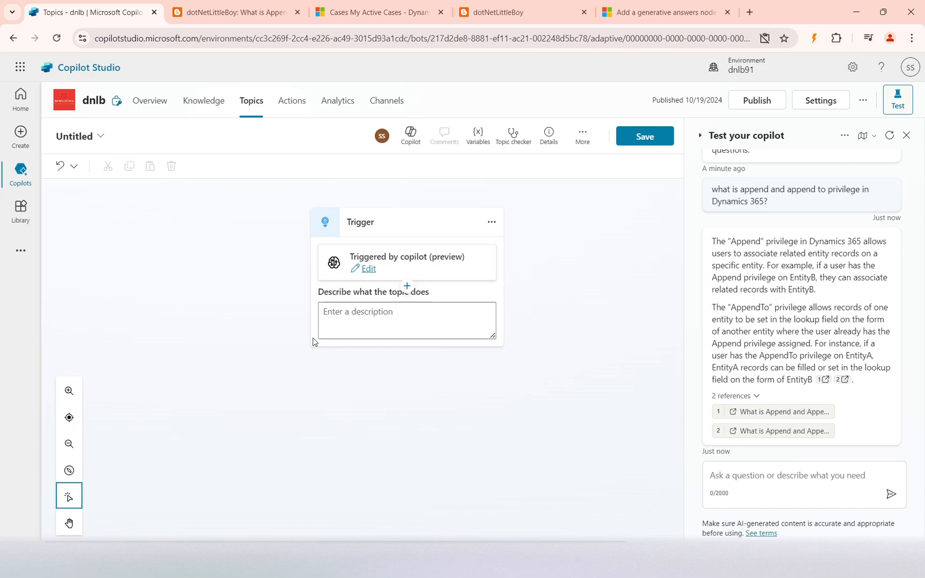
Step: Describe the topic as 'Handle the any queries come for dynamics 365 or D365.'
left_click(407, 320)
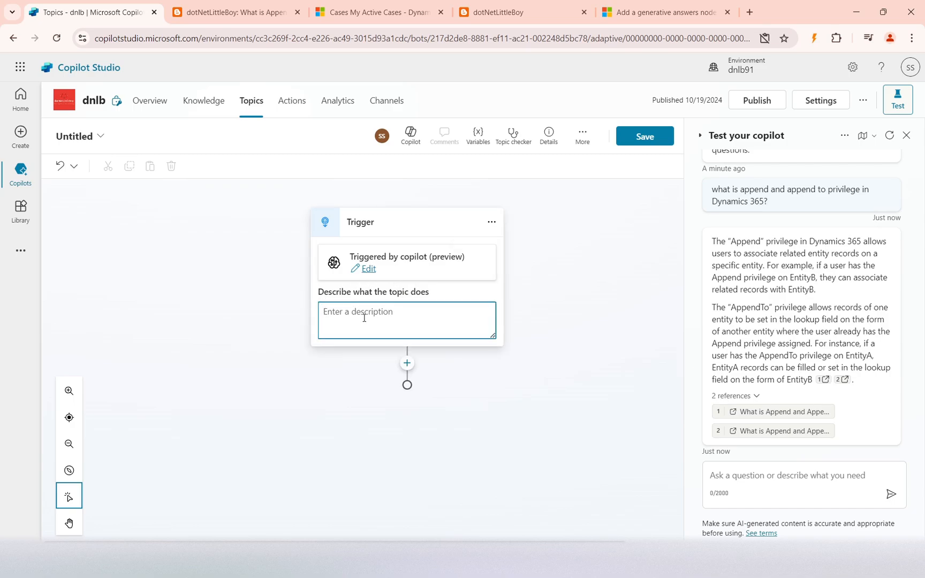
type("Handle")
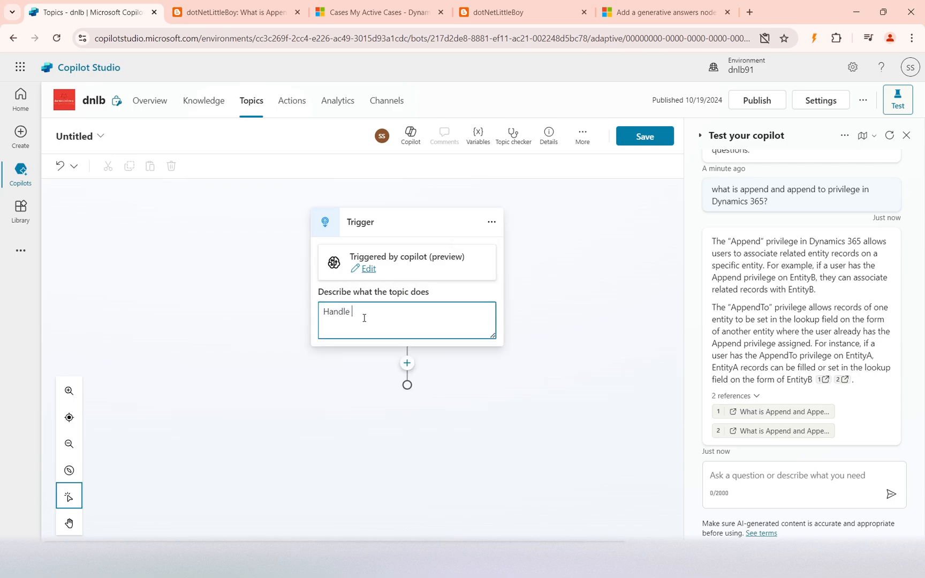
type("the any q")
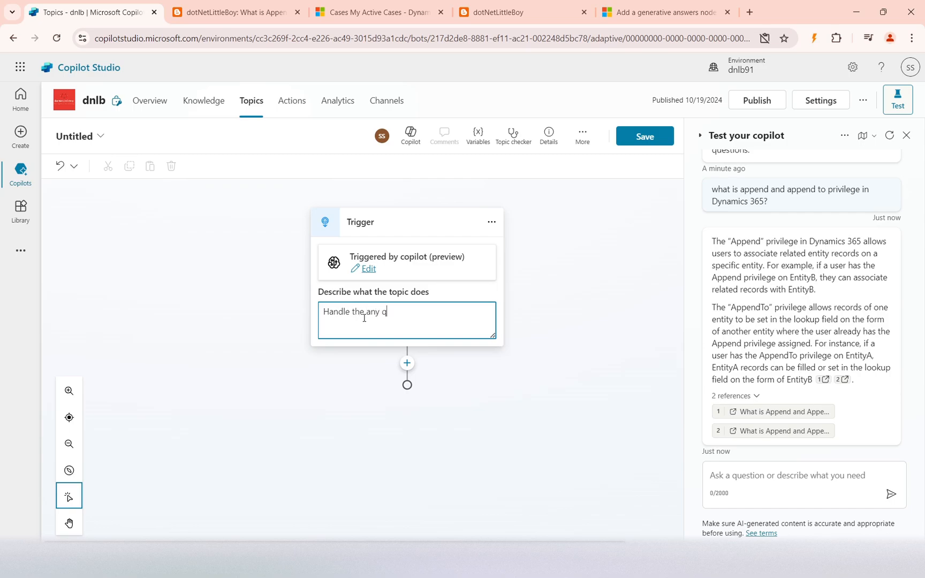
type("ueurie")
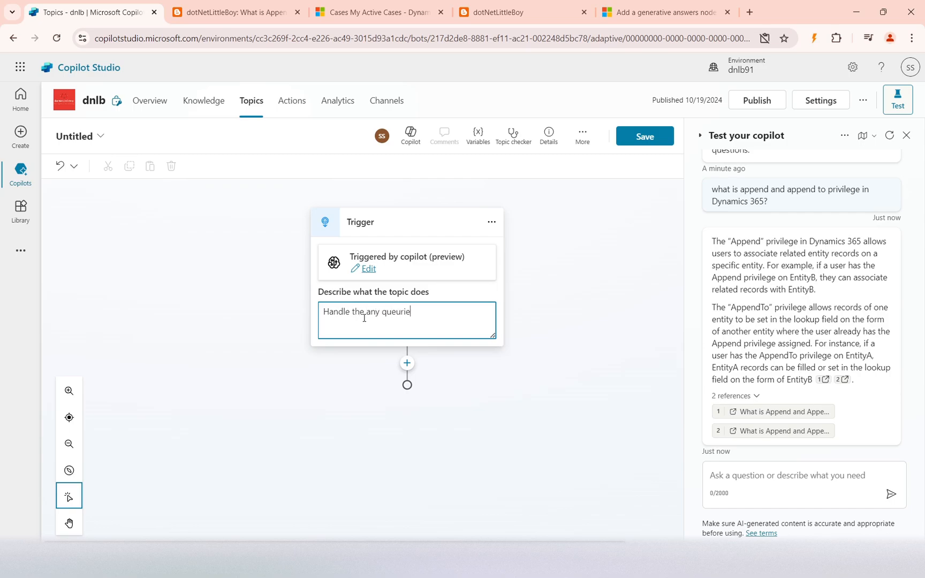
key("Backspace")
type("s come for")
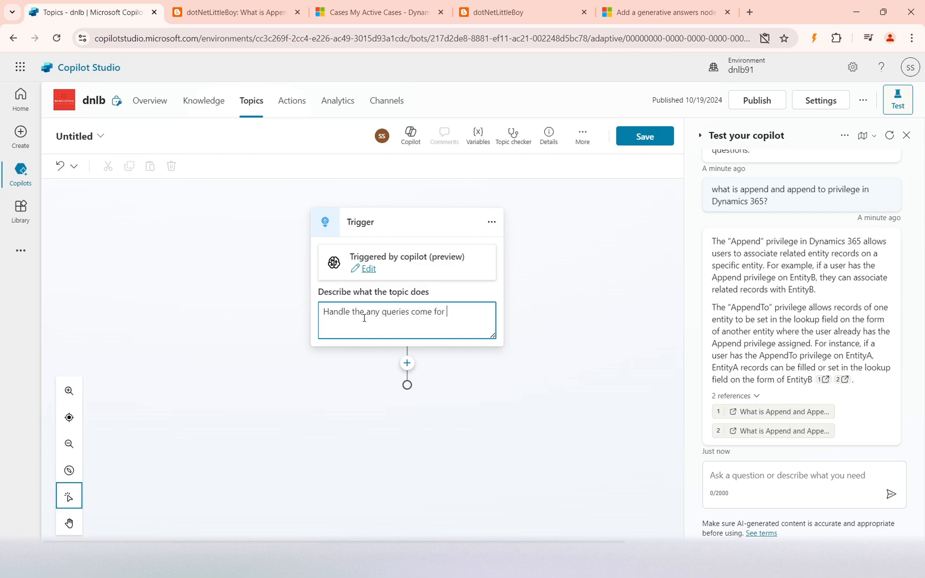
type("dynami")
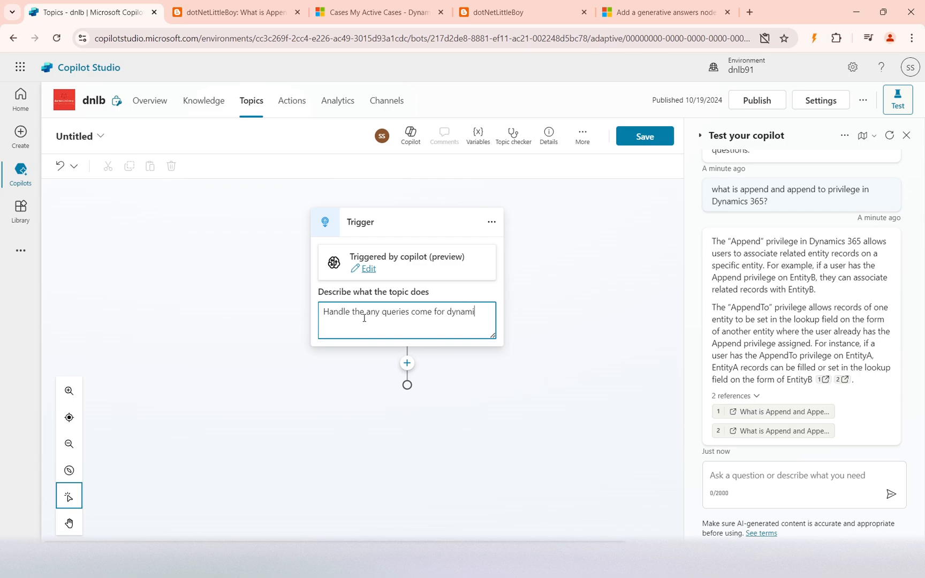
type("cs 365")
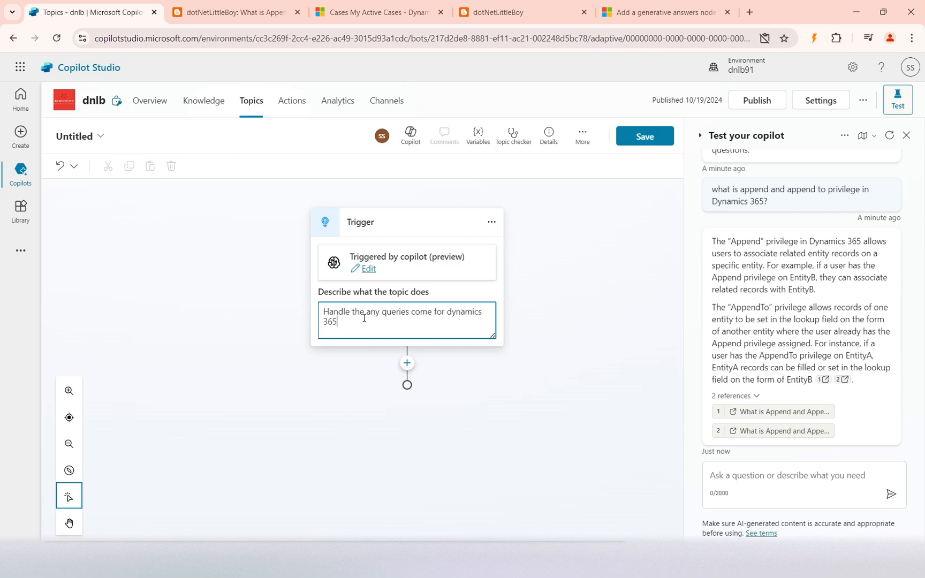
type("ro D")
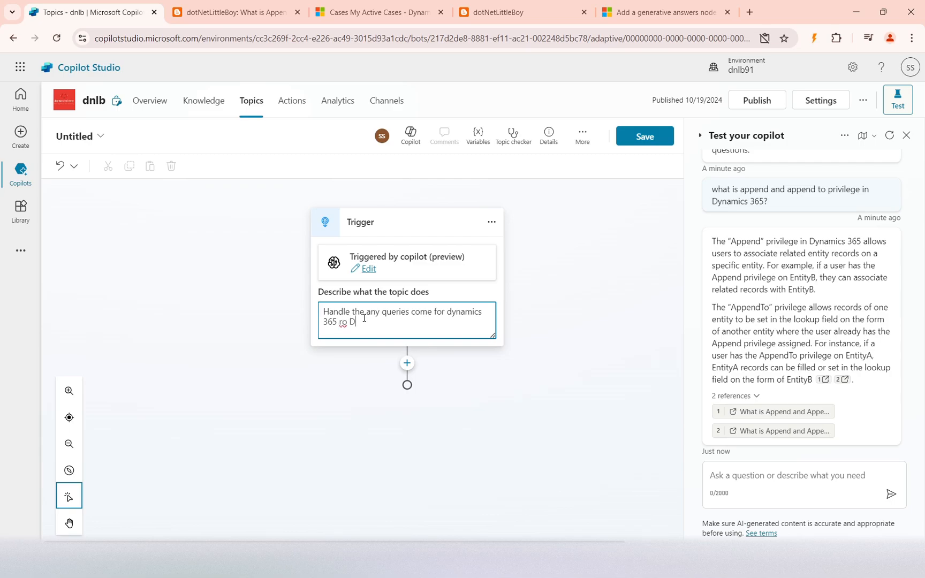
type("or D")
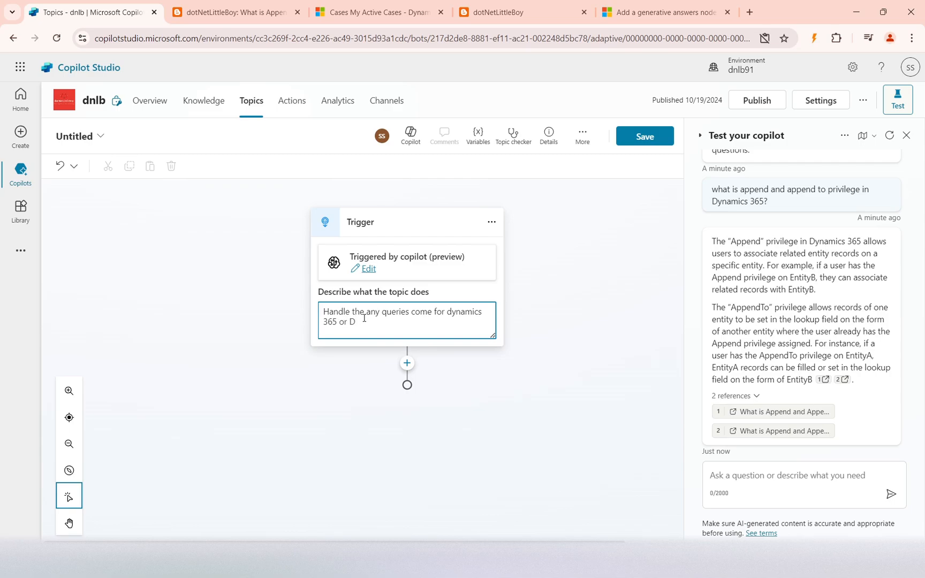
type("365.")
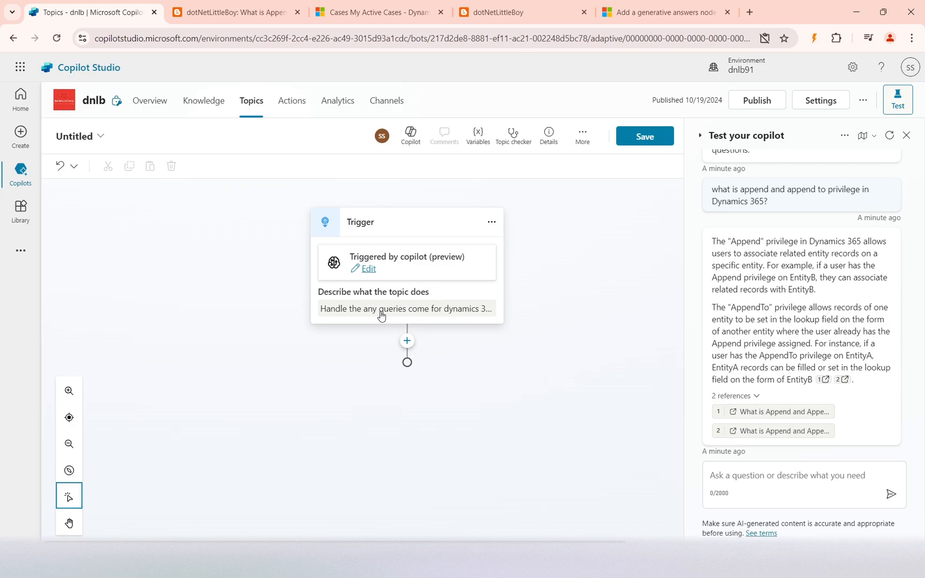
Step: Add a generative answers node taking System.Activity.Text as its input formula
left_click(407, 340)
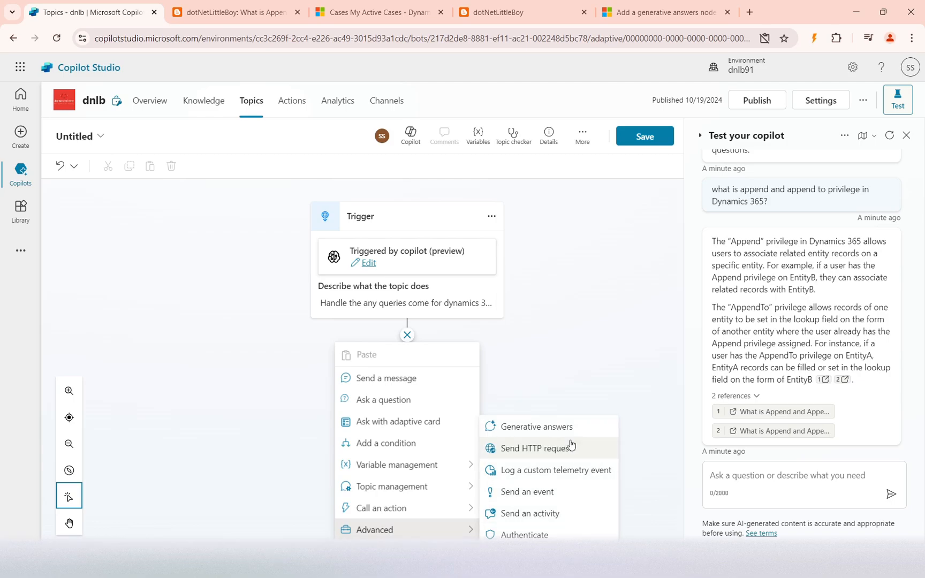
left_click(536, 426)
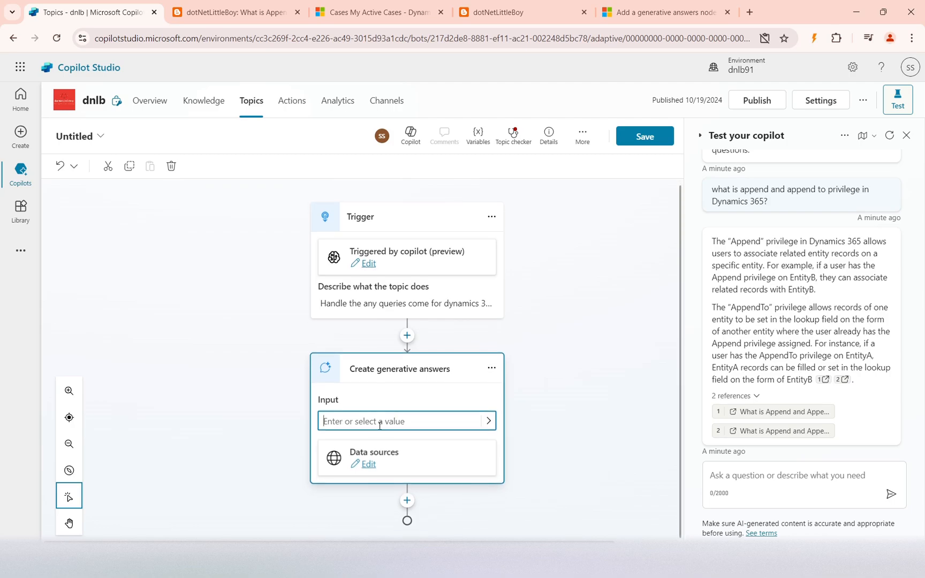
left_click(486, 421)
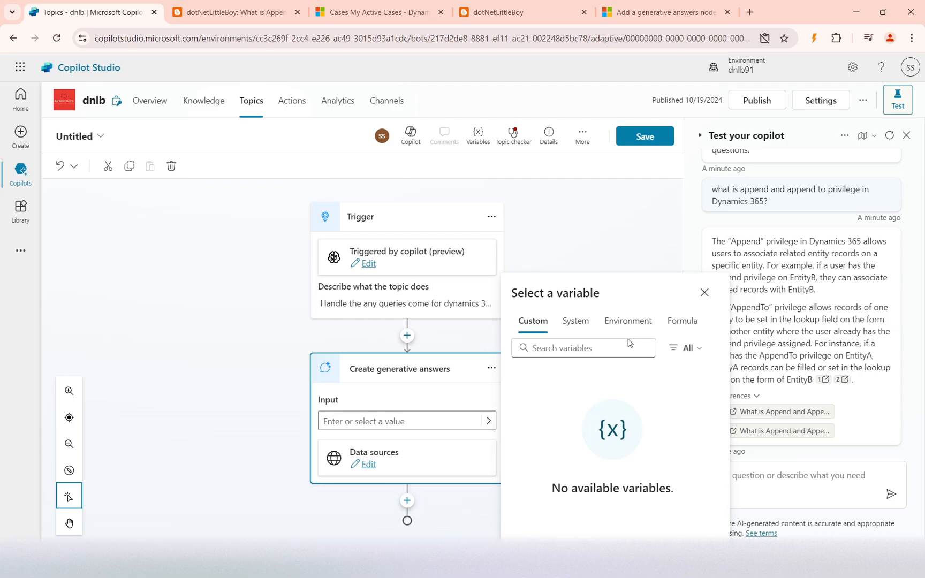
left_click(681, 321)
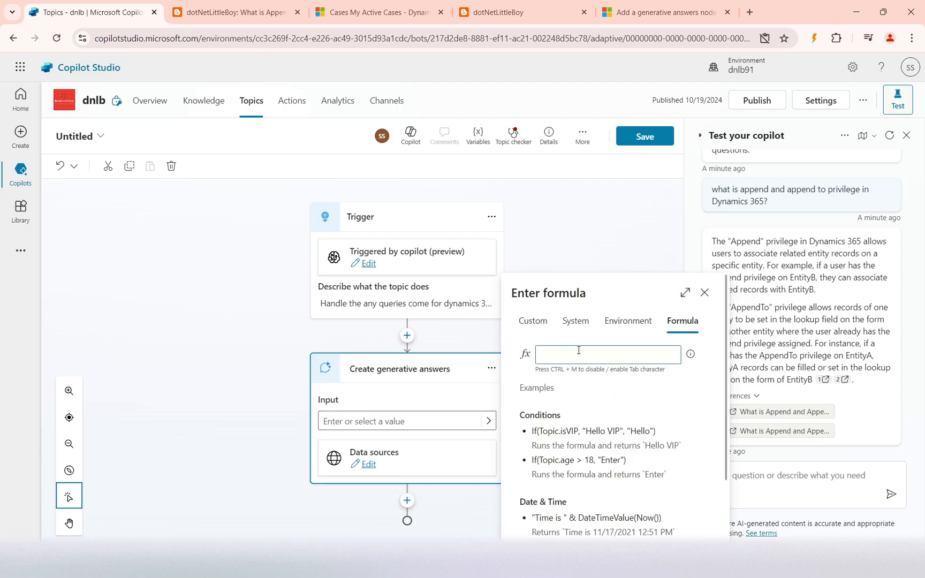
type("System")
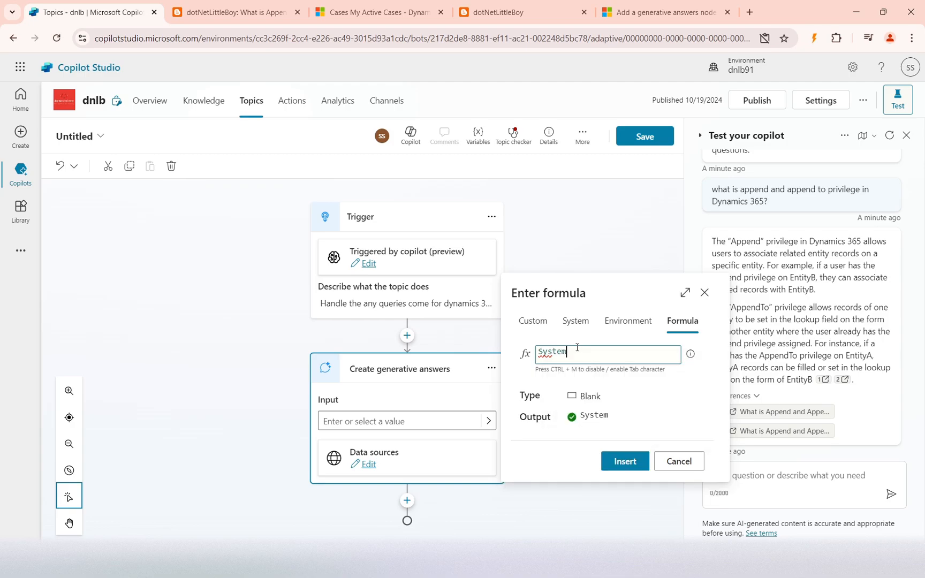
type(".Activity.tex")
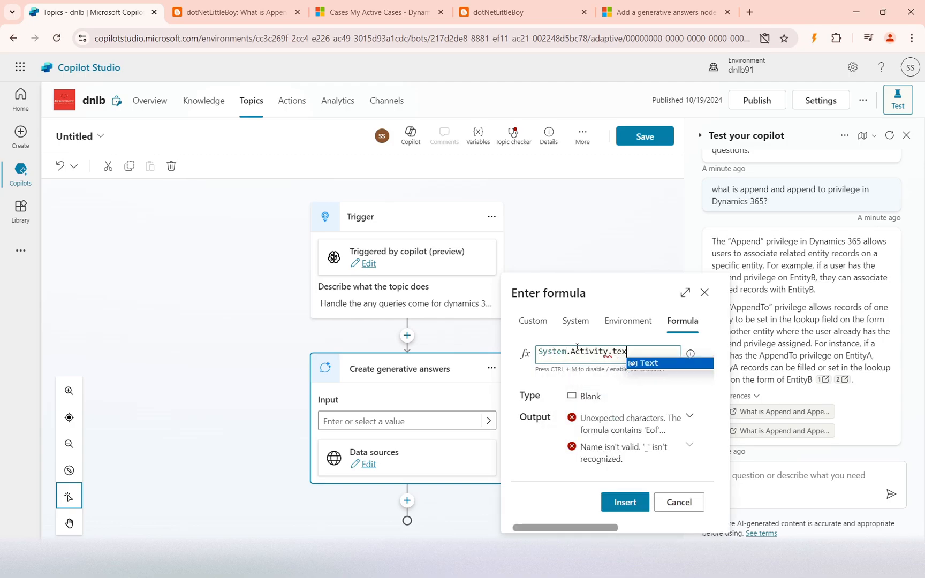
left_click(624, 502)
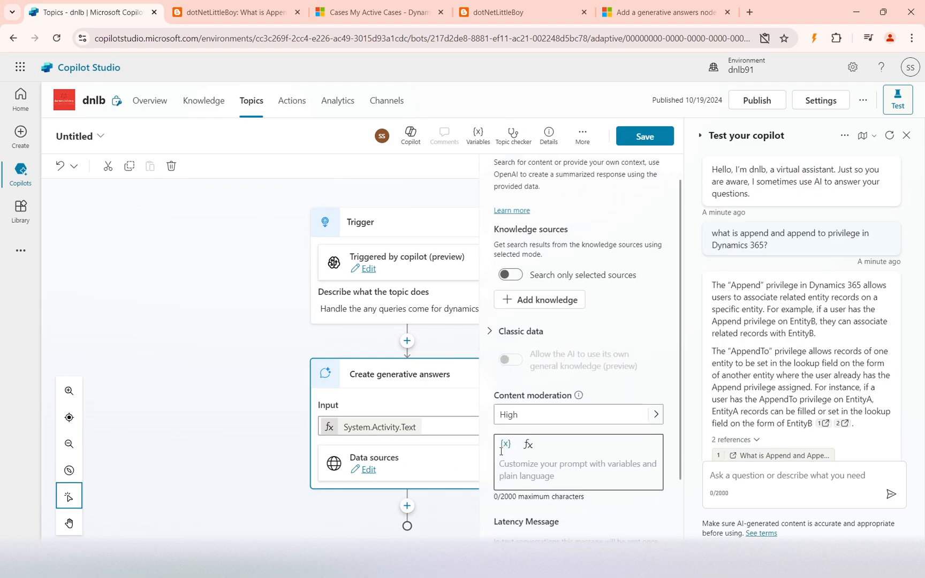
Step: Restrict the node to search only the dotnetlittleboy blog source
scroll("up", 3)
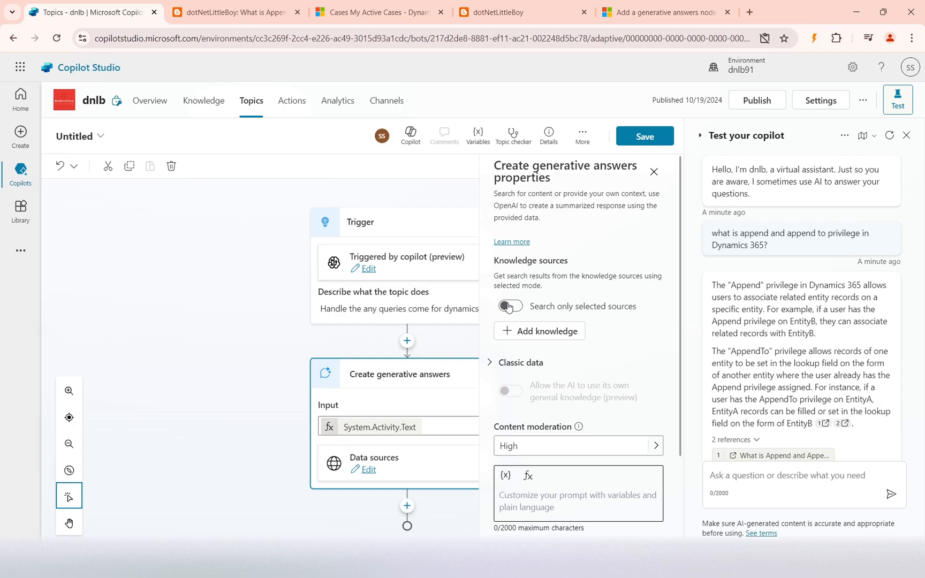
left_click(510, 306)
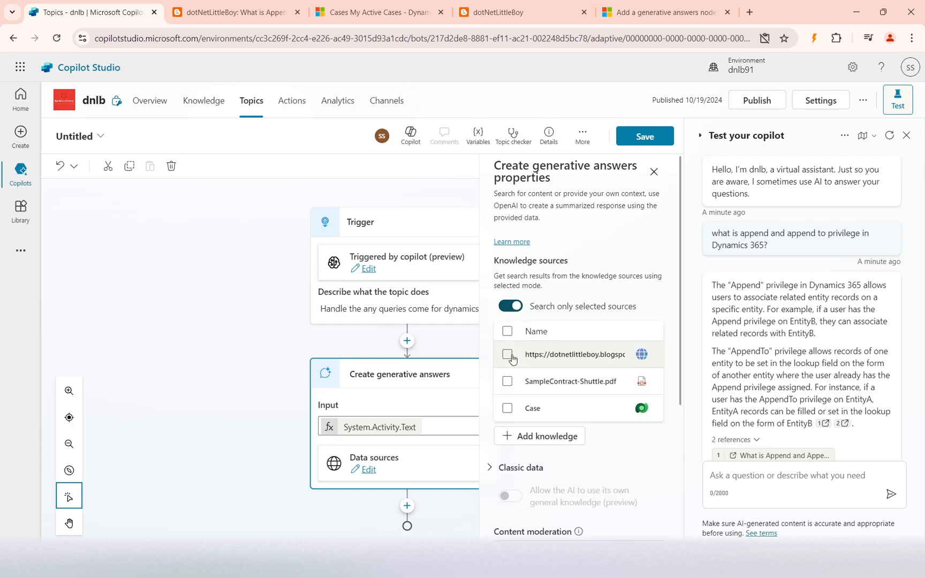
left_click(508, 354)
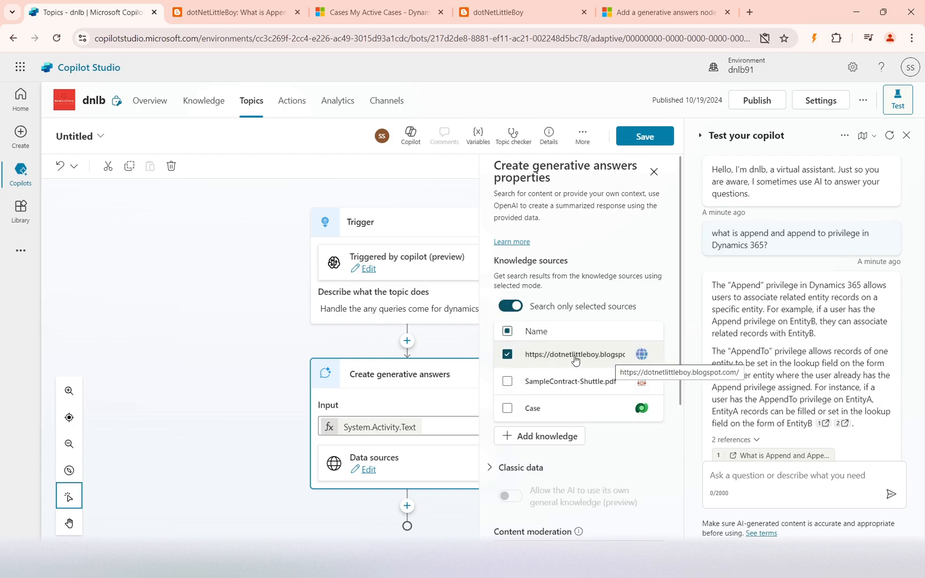
mouse_move(570, 453)
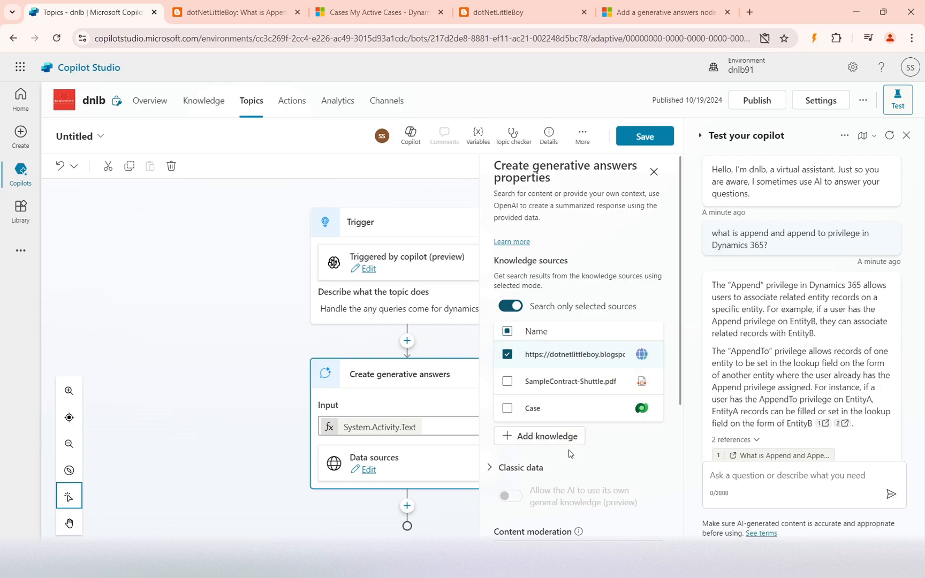
scroll("down", 3)
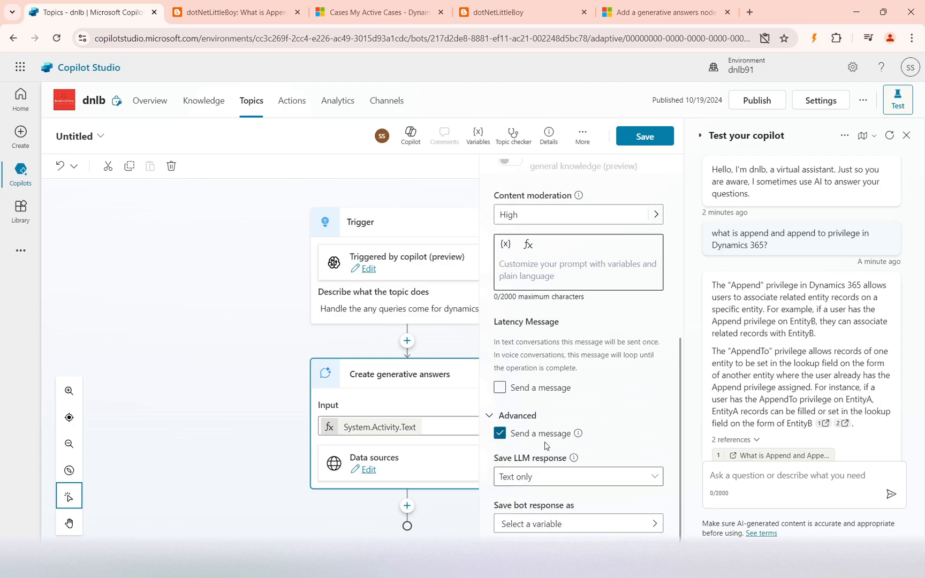
mouse_move(569, 524)
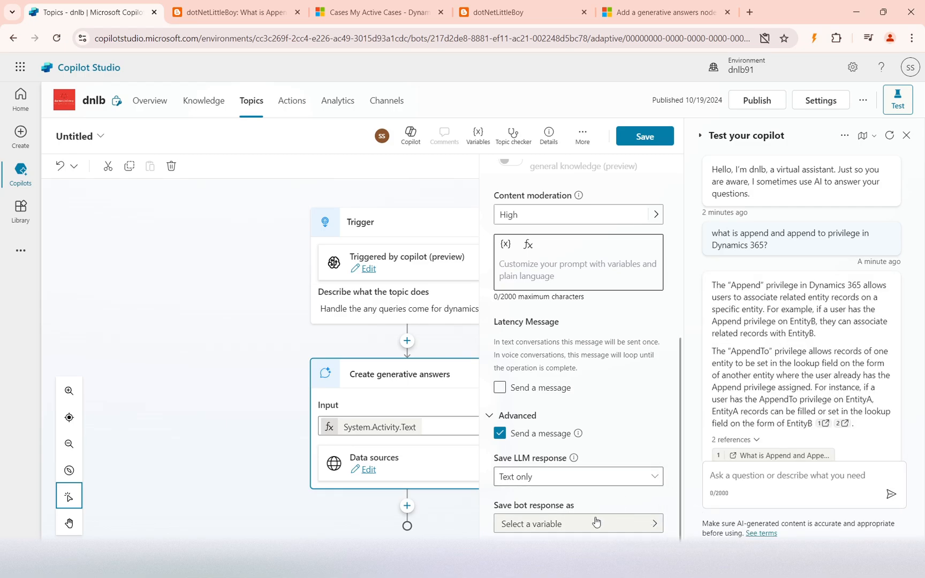
Step: Save the bot response into a new variable renamed d365GenAIResponse
left_click(578, 523)
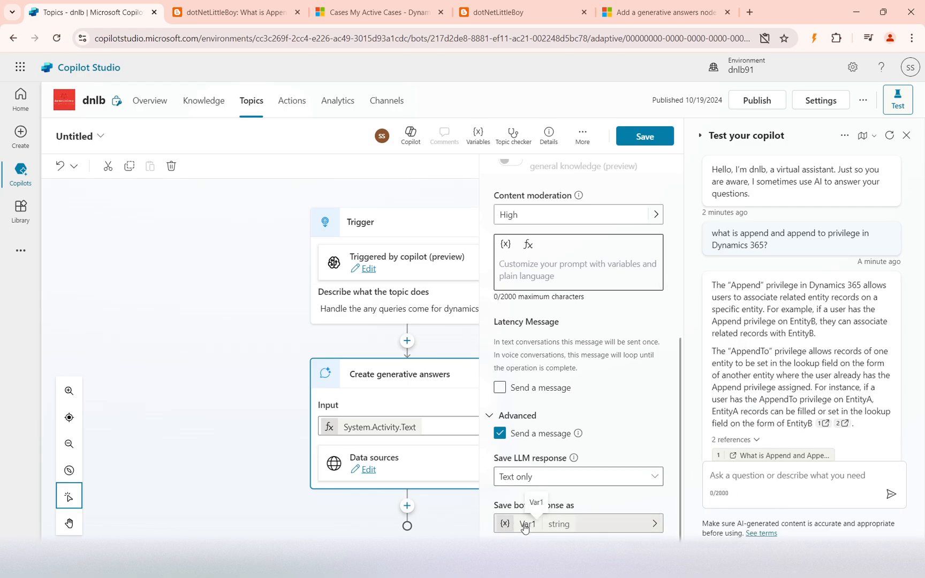
left_click(526, 523)
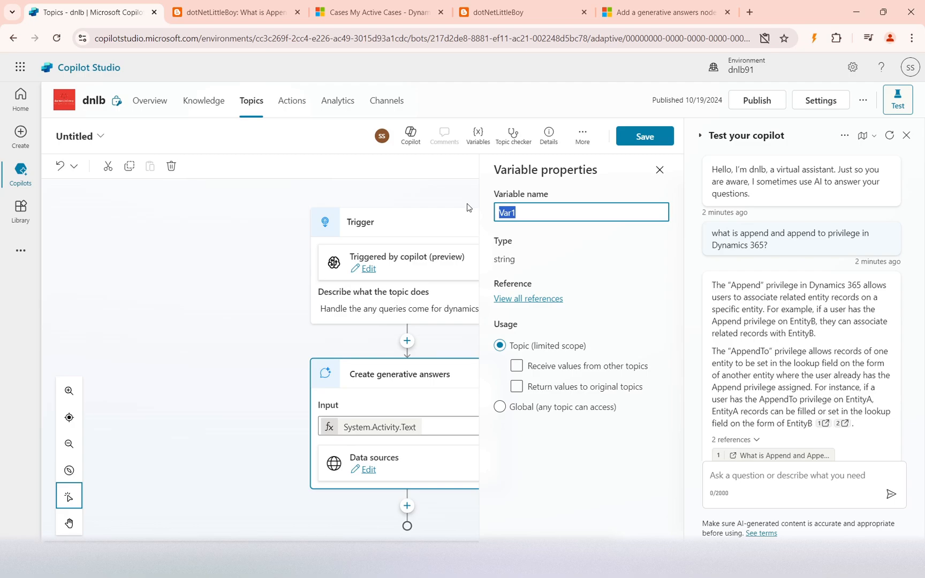
type("d")
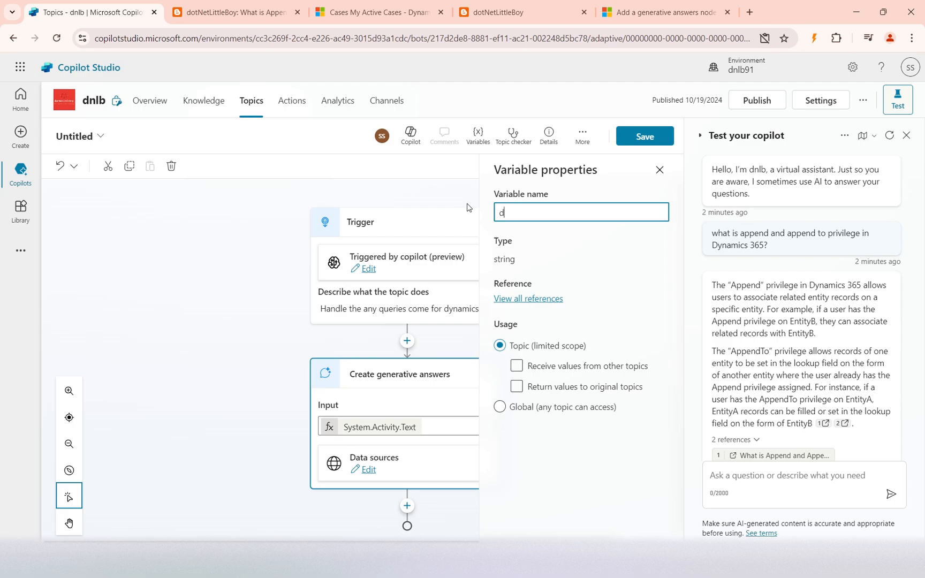
type("365G")
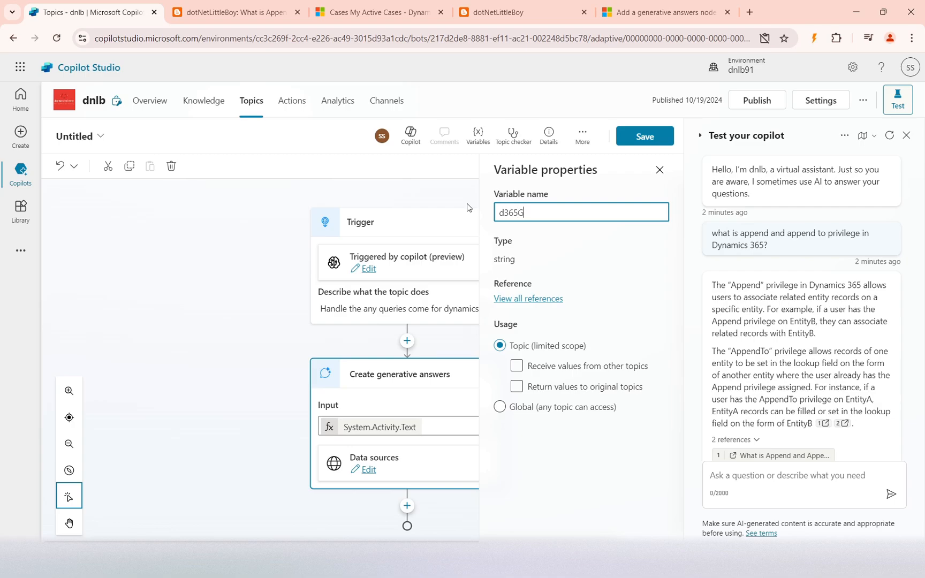
type("enAIRespons")
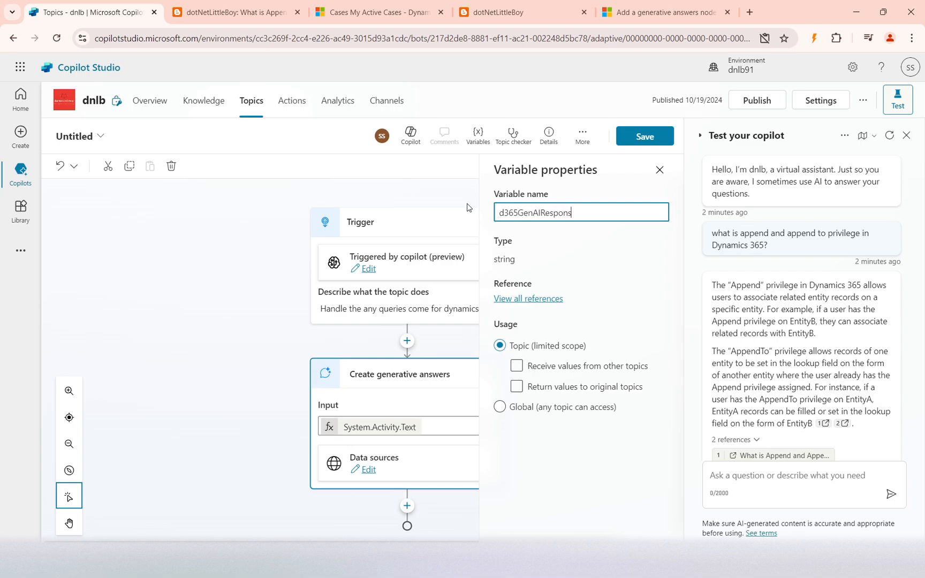
type("e")
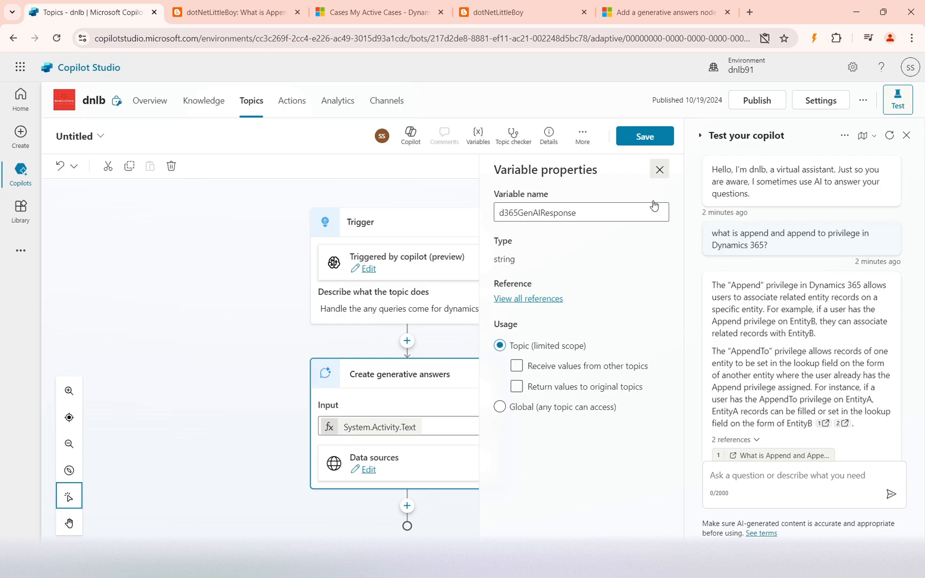
left_click(659, 170)
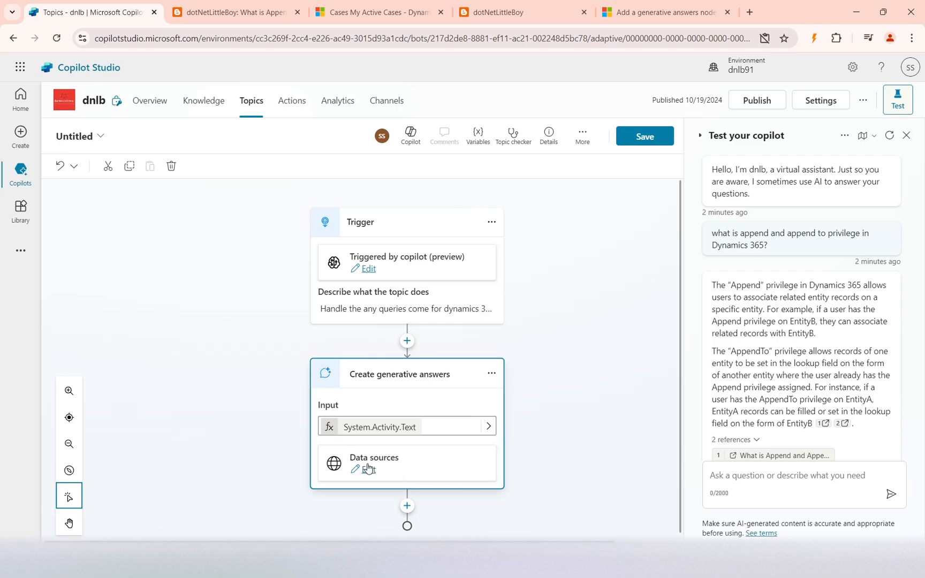
Step: Stop direct answer sending and add a Message node showing d365GenAIResponse
left_click(368, 469)
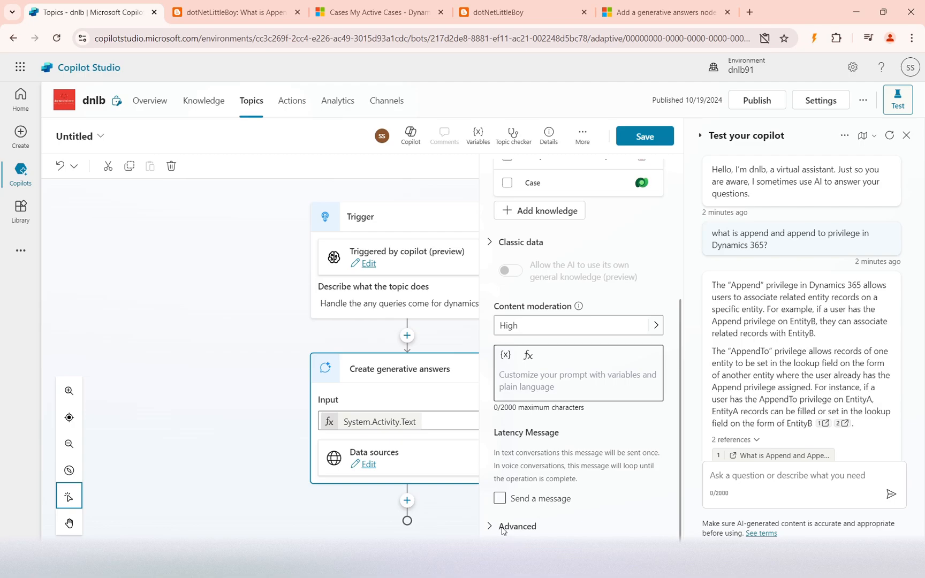
left_click(517, 526)
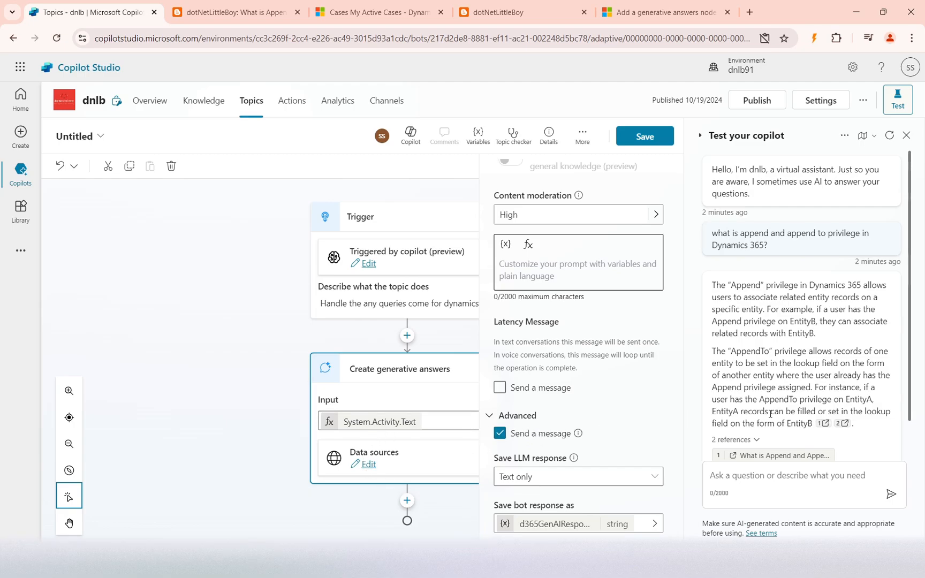
scroll("down", 3)
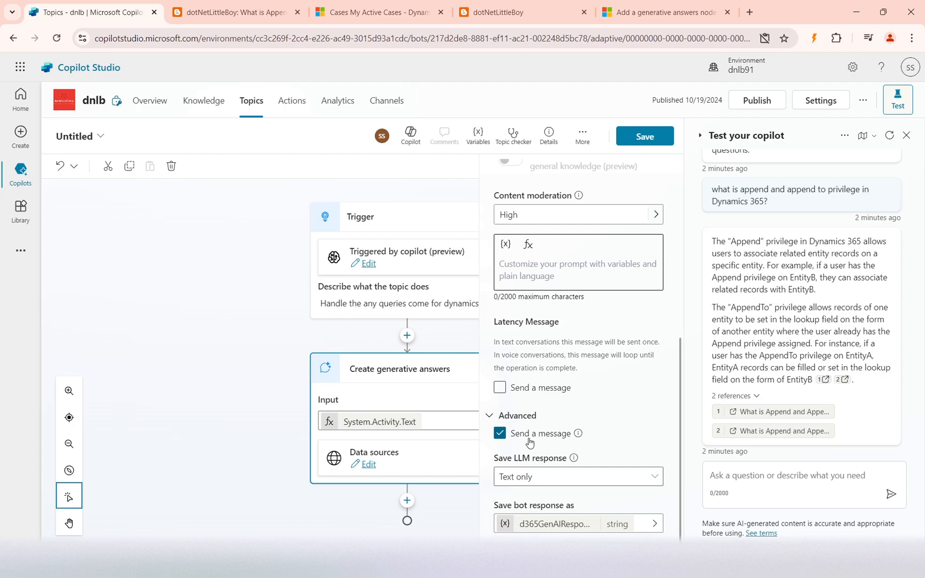
left_click(498, 433)
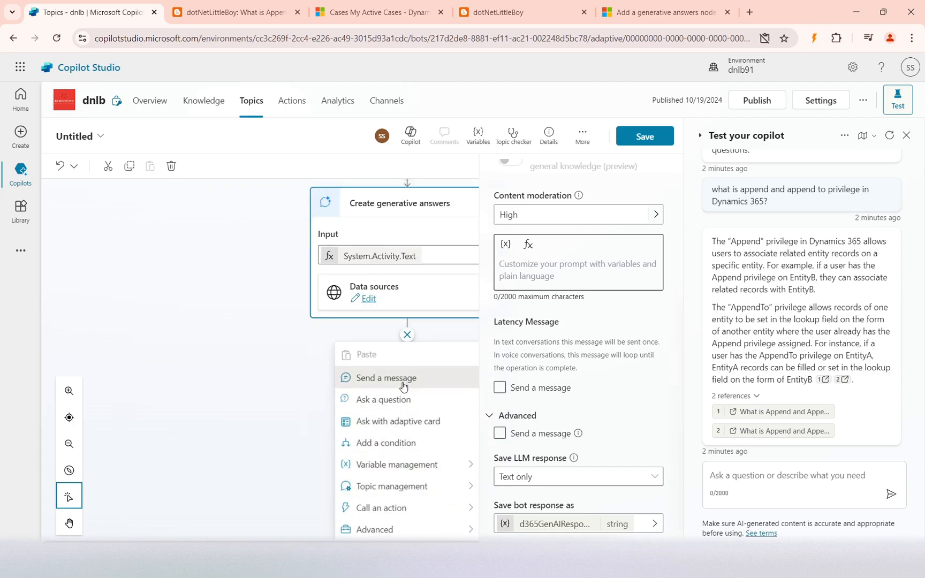
left_click(387, 378)
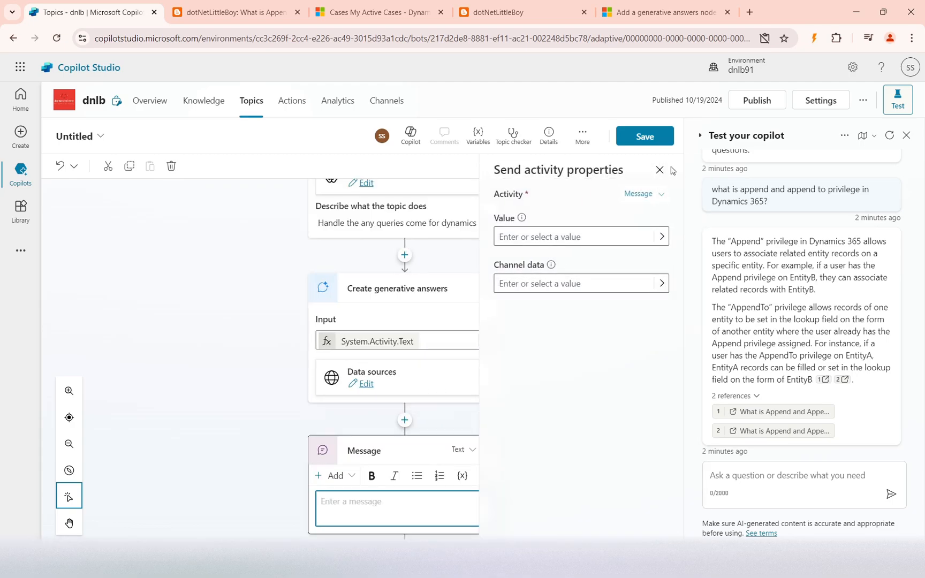
left_click(659, 169)
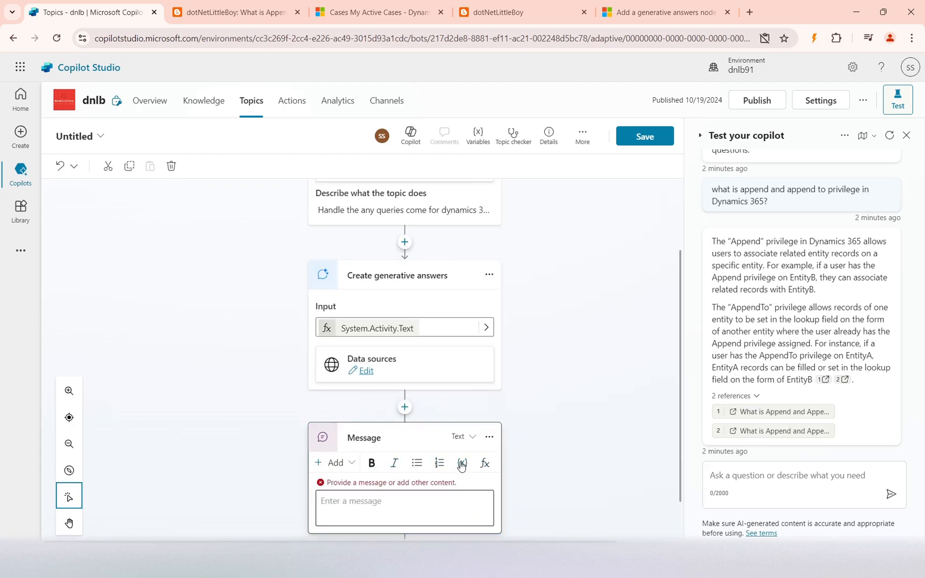
left_click(463, 463)
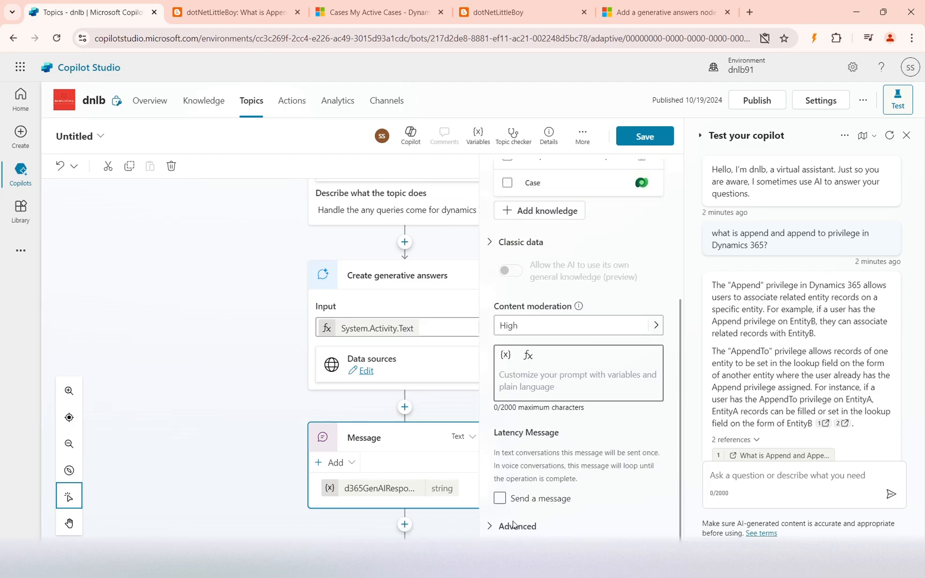
Step: Review the generative answers advanced settings, close the panel and save the topic
left_click(517, 526)
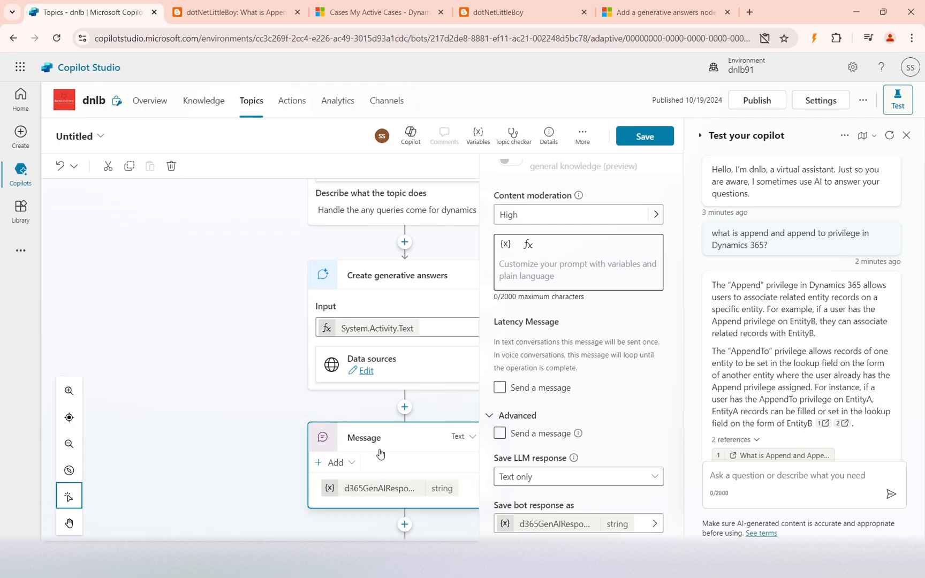
mouse_move(394, 459)
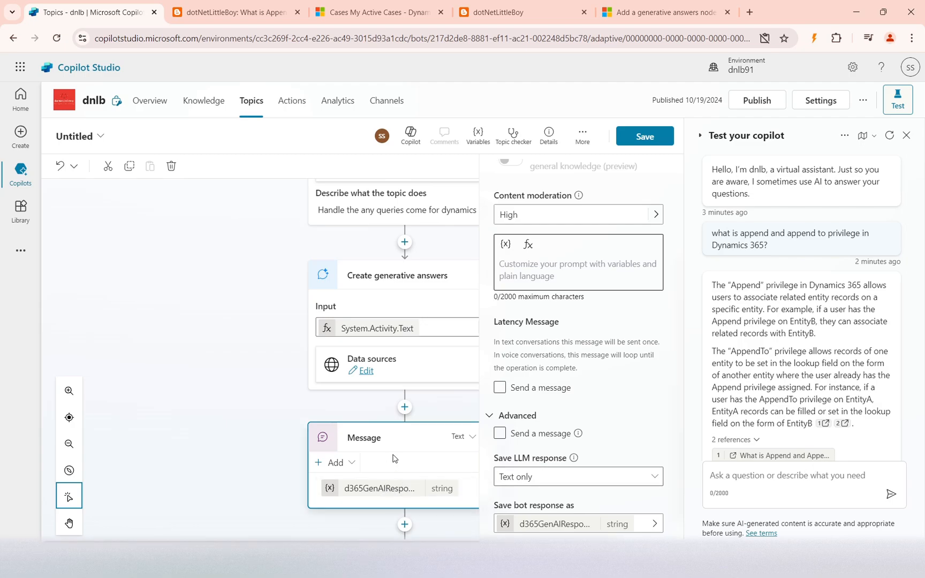
mouse_move(329, 412)
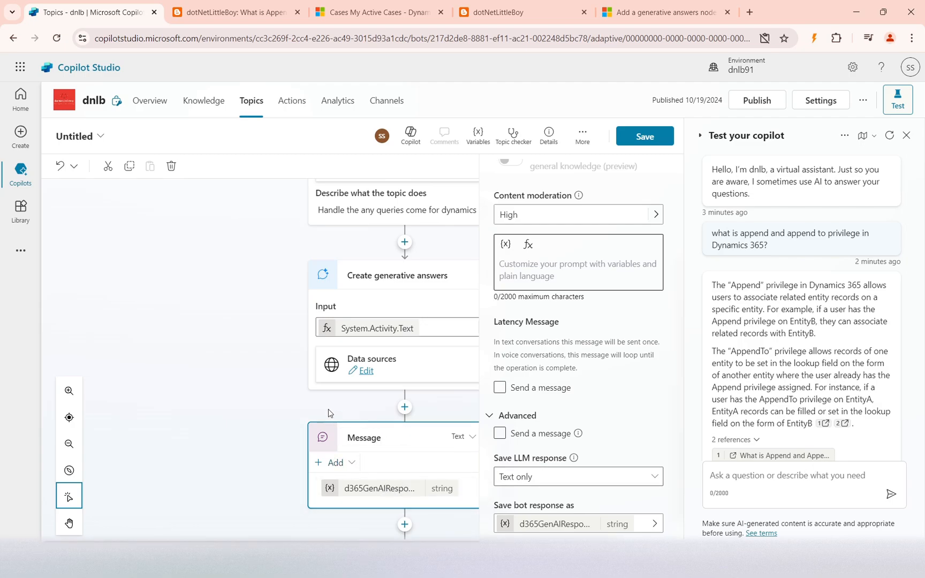
scroll("up", 3)
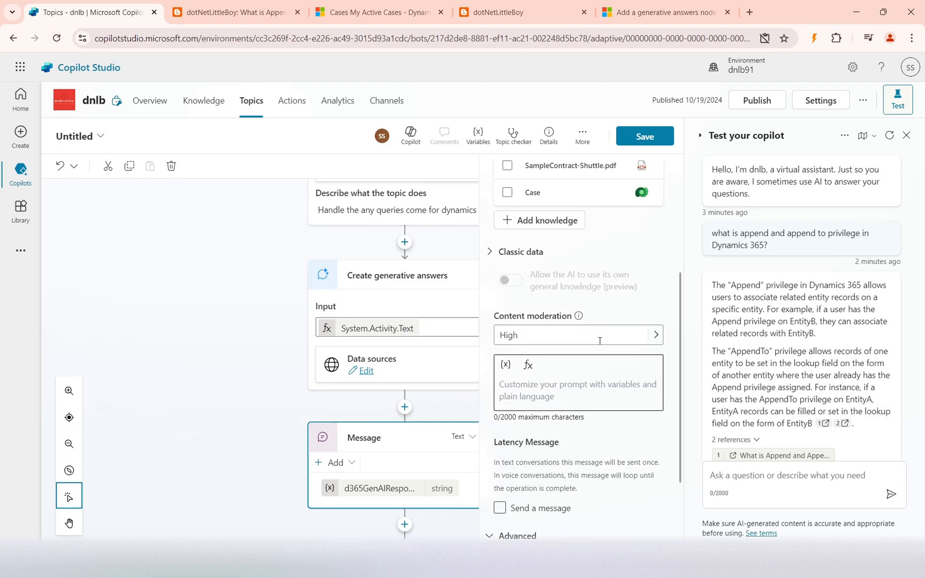
scroll("up", 3)
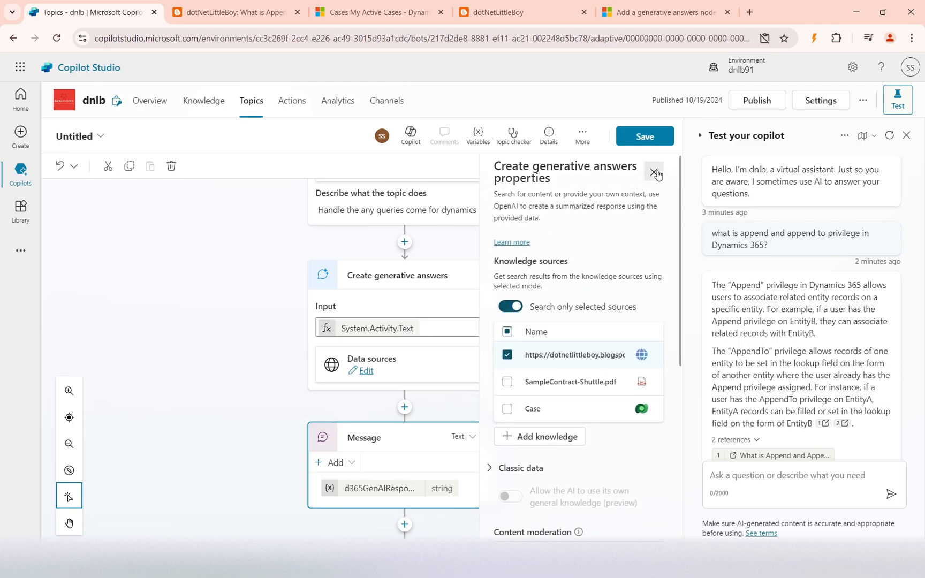
left_click(655, 173)
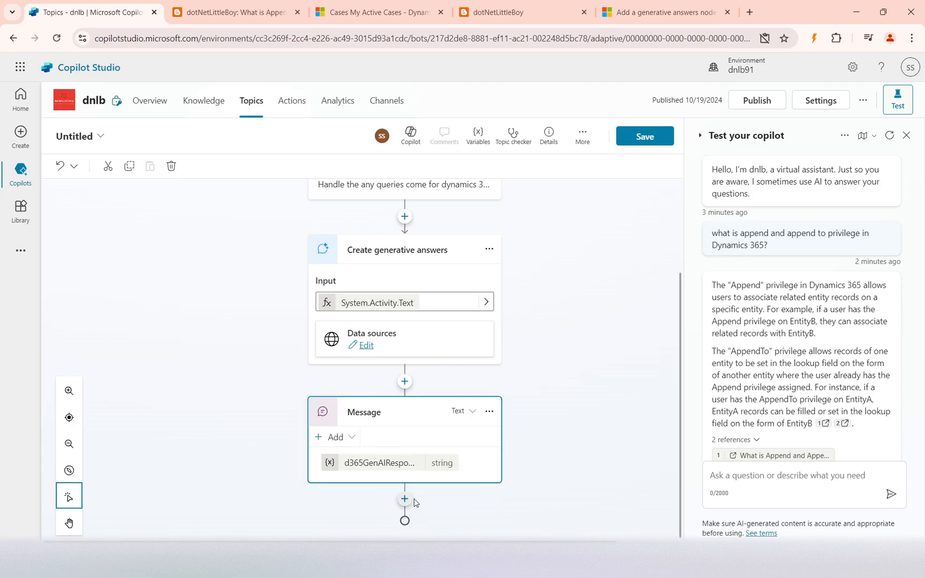
left_click(404, 502)
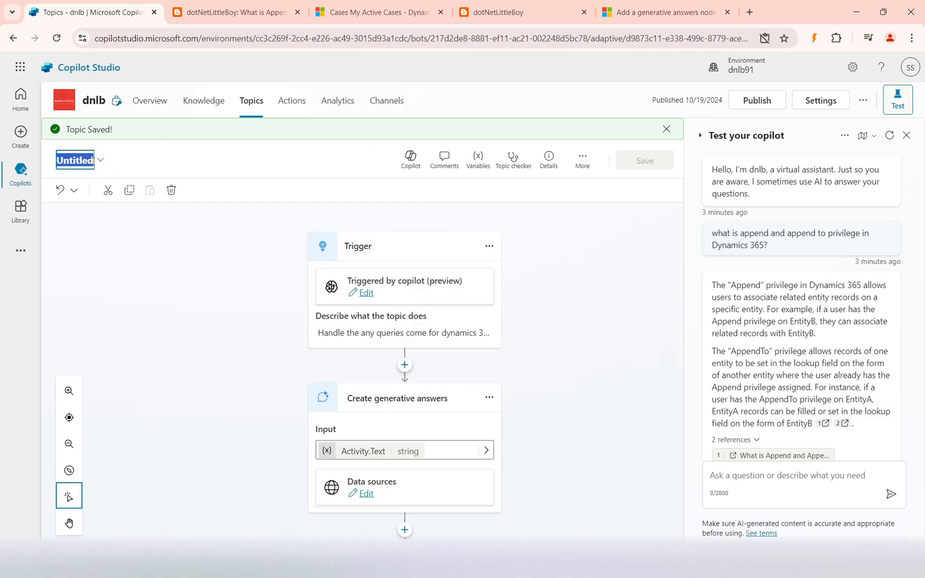
Step: Rename the topic to 'PublicWebsite D365 Query'
type("PublicWebsite")
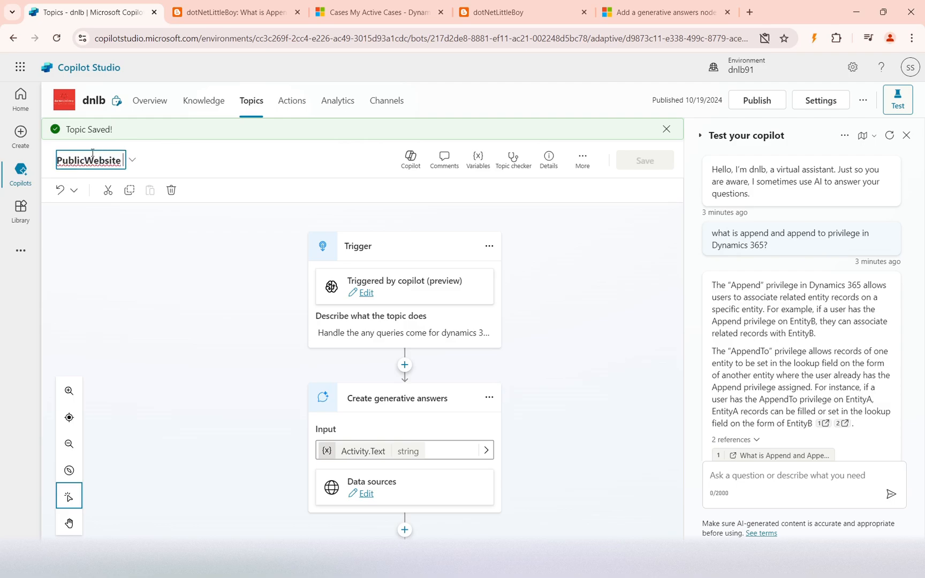
type("D365")
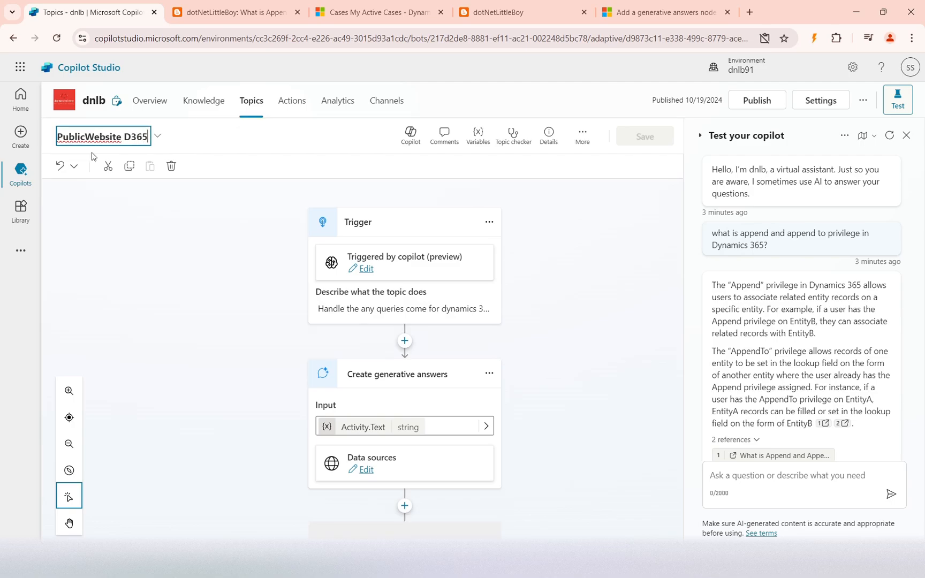
type("Query")
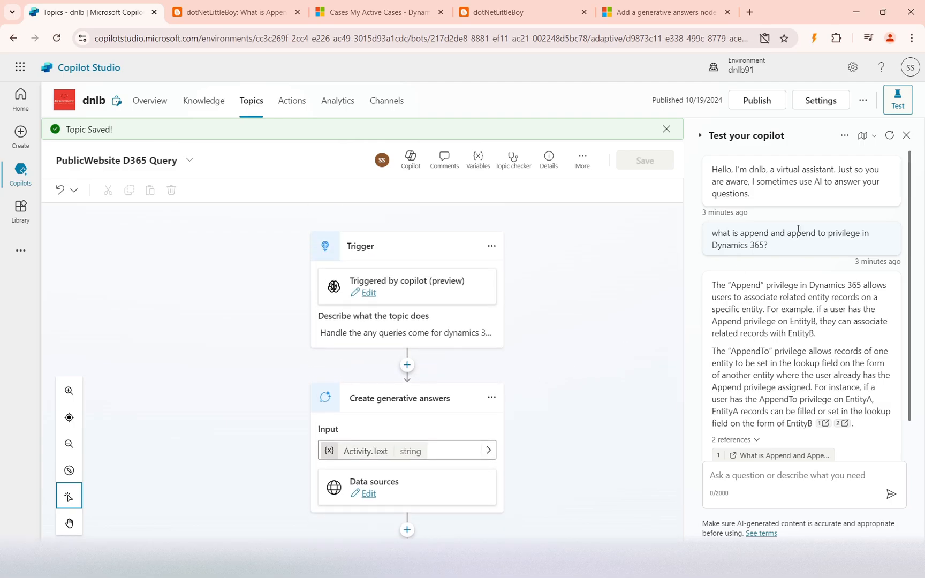
Step: Restart the test chat and ask 'what is append and append to privilege in Dynamics'
left_click(890, 135)
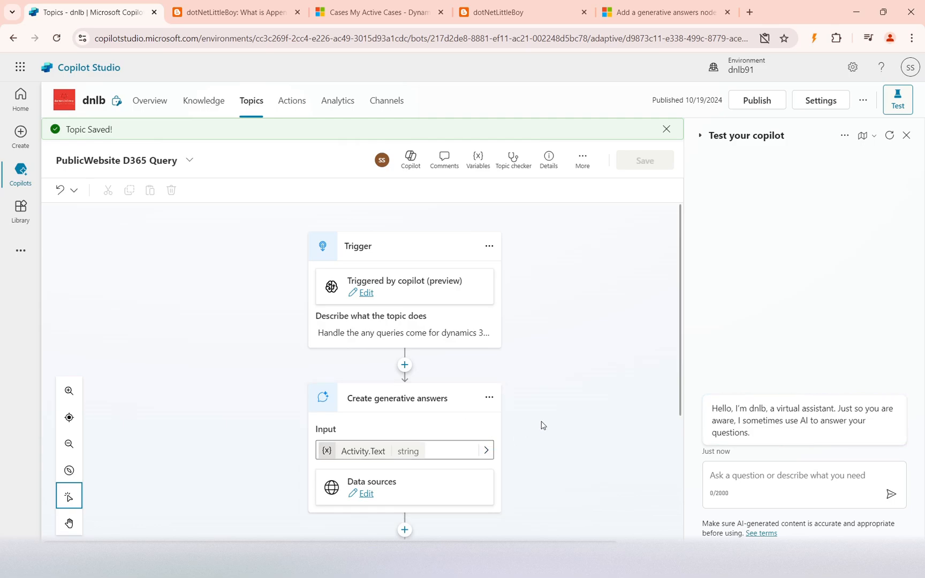
scroll("down", 3)
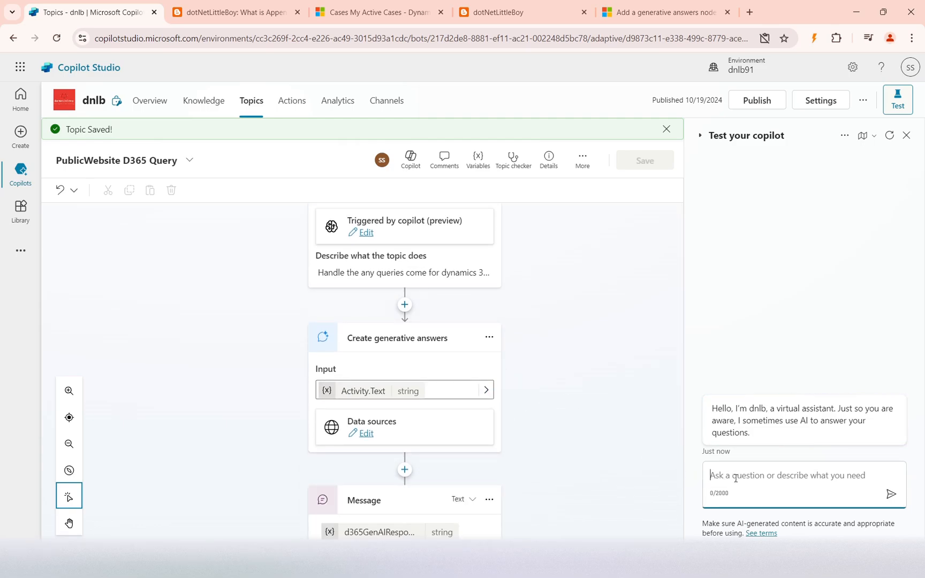
type("what is append a")
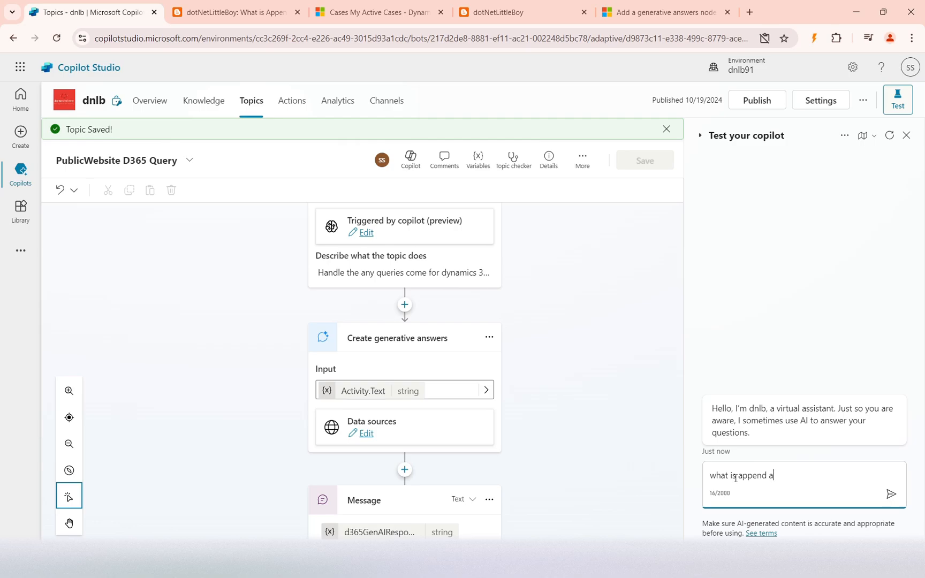
type("and append to pr")
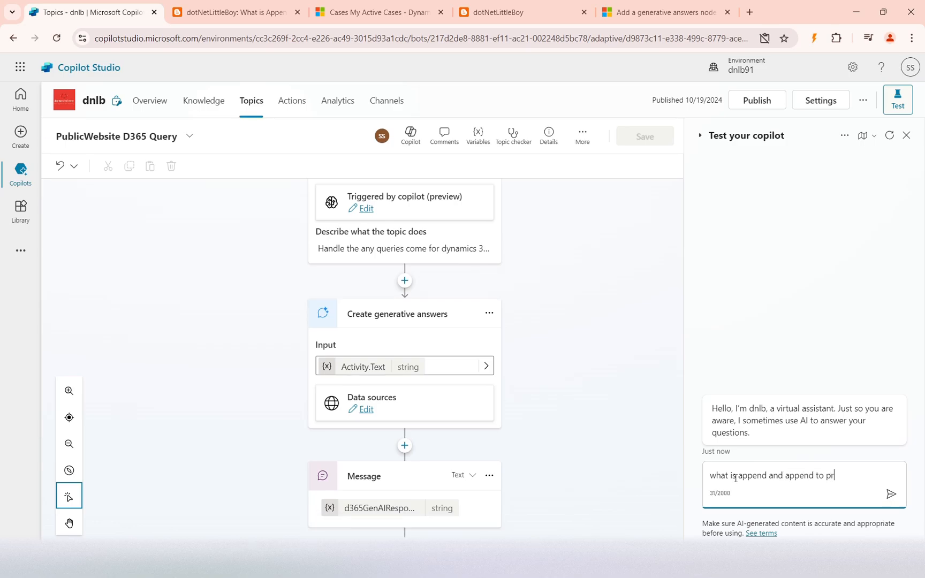
type("ivilege in D")
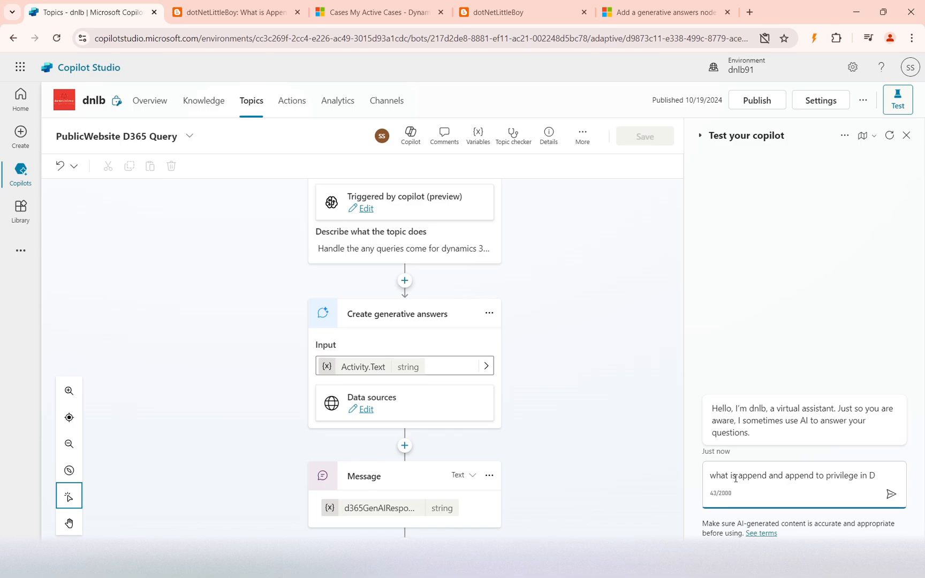
type("ynamics")
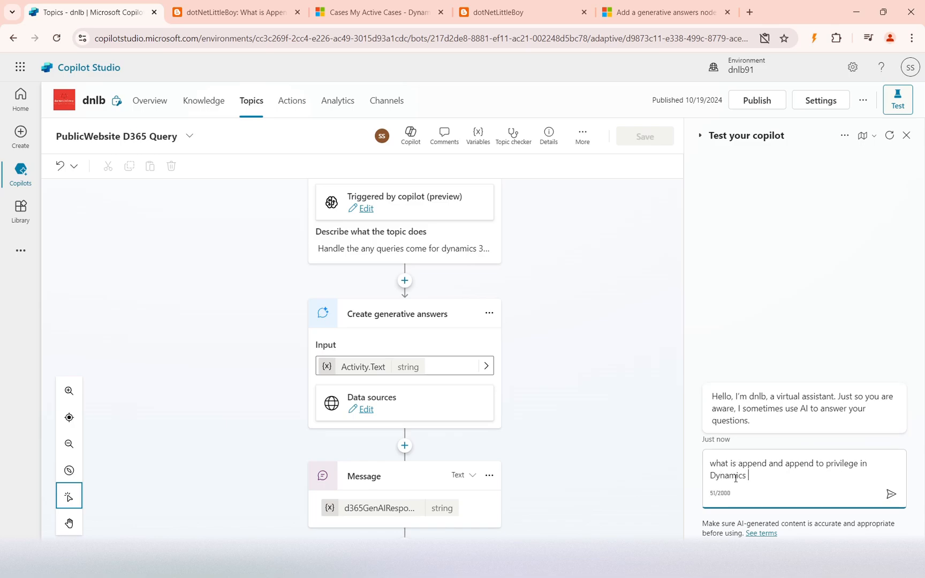
left_click(890, 494)
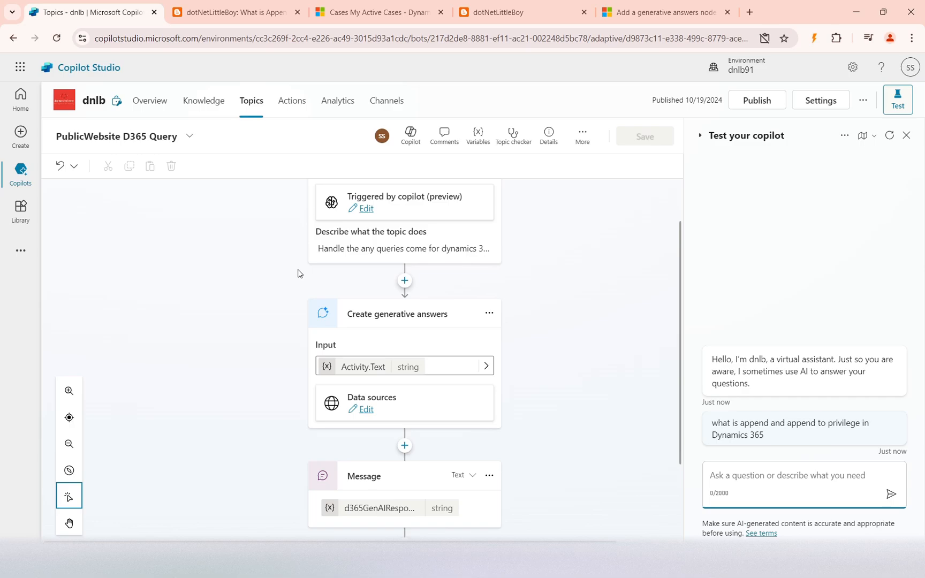
Step: Scroll through the bot's answer and its two blog references
scroll("up", 3)
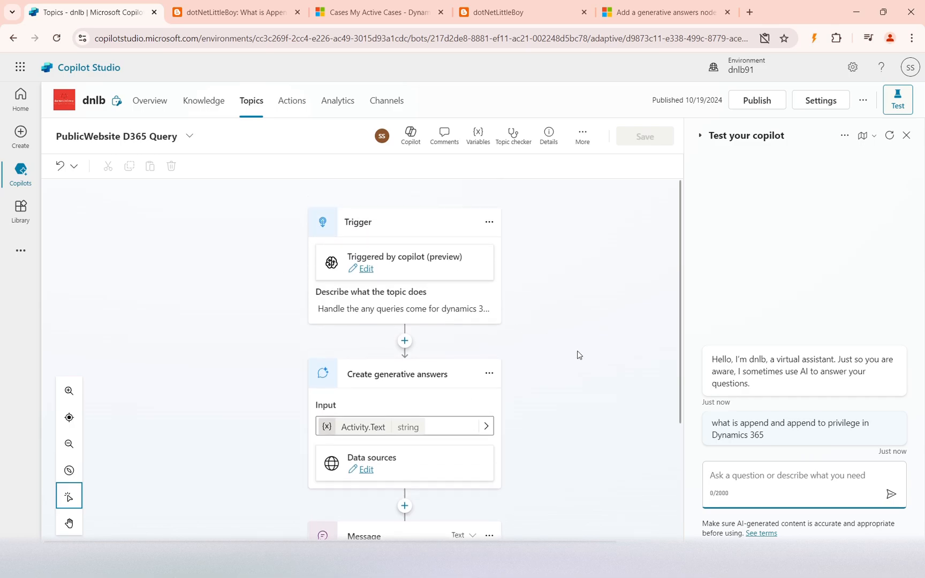
mouse_move(562, 333)
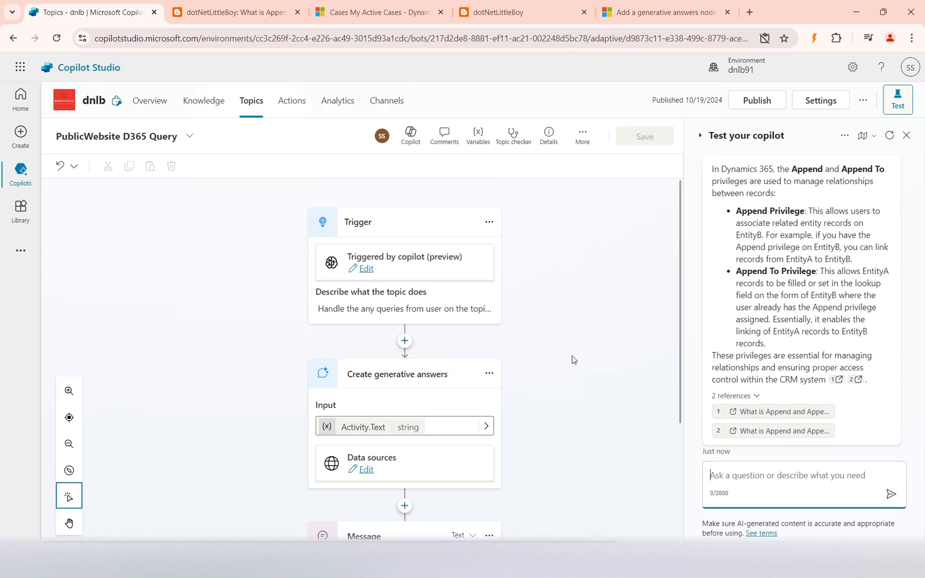
scroll("down", 3)
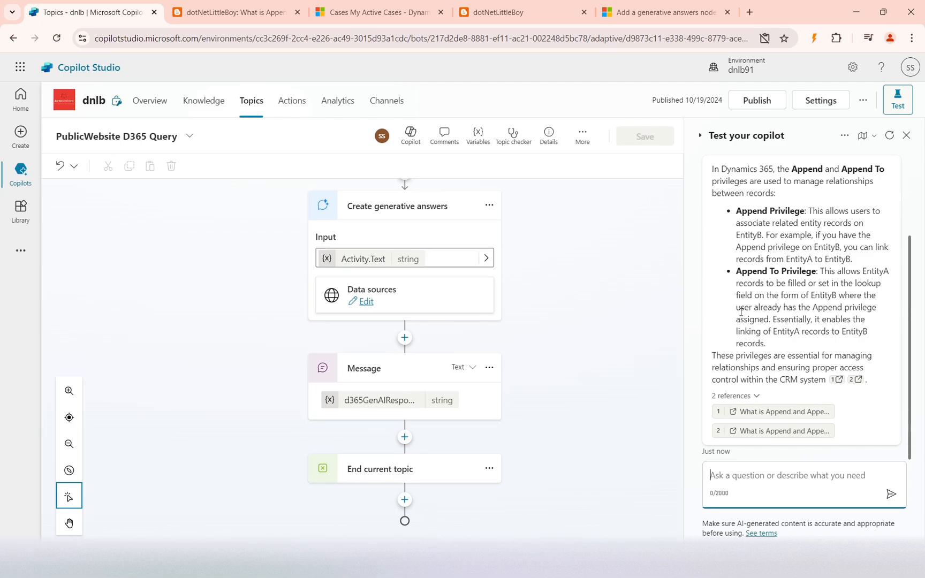
scroll("up", 3)
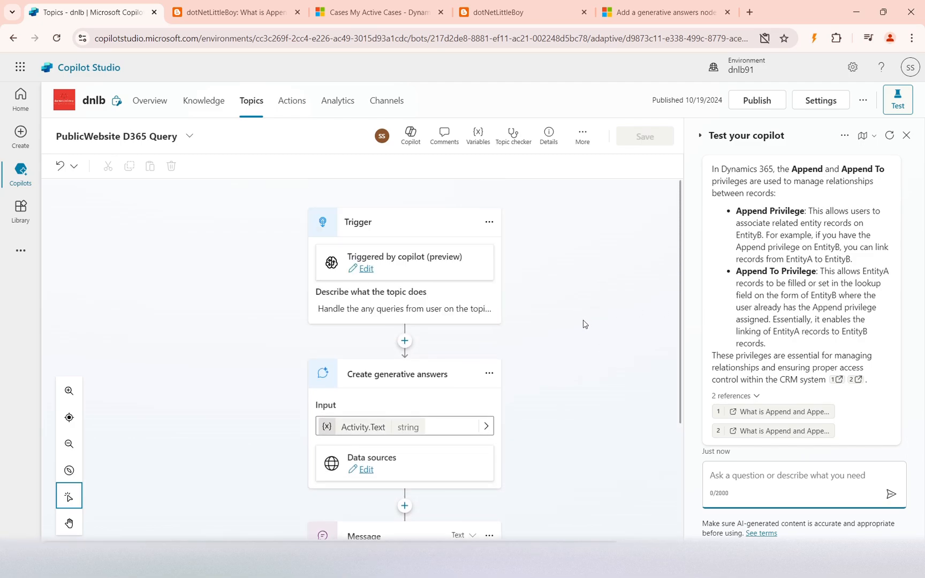
scroll("down", 3)
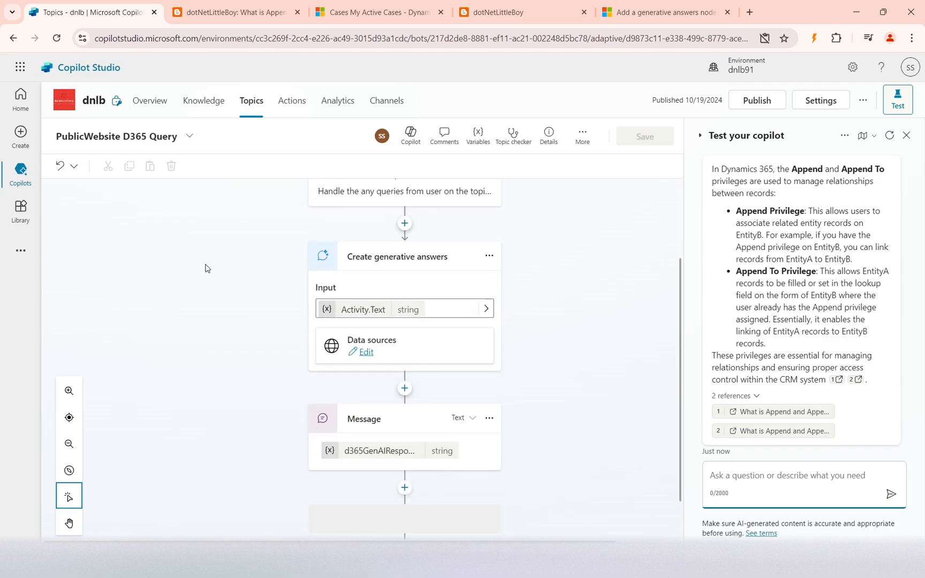
Step: Go to the Knowledge page listing the blog, PDF and Case sources
left_click(204, 100)
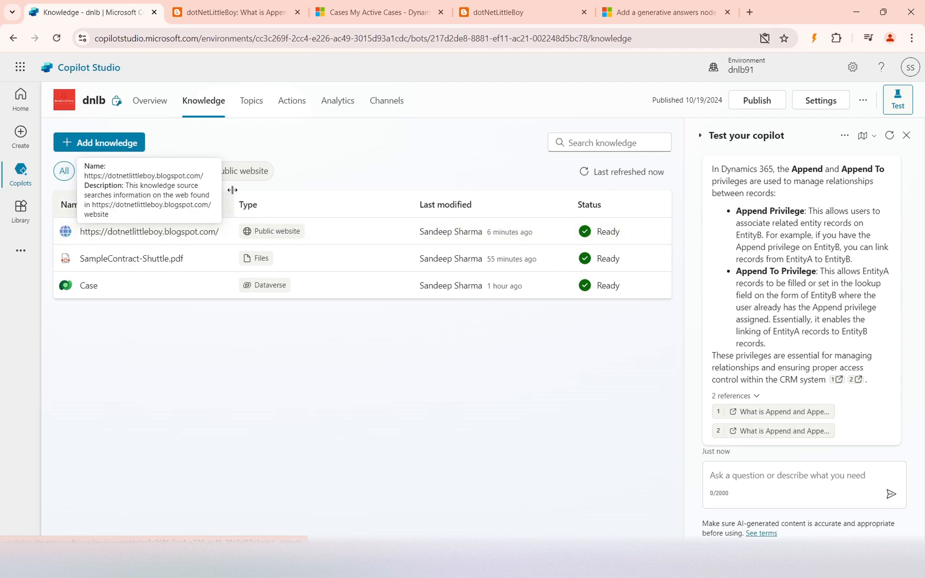
mouse_move(315, 146)
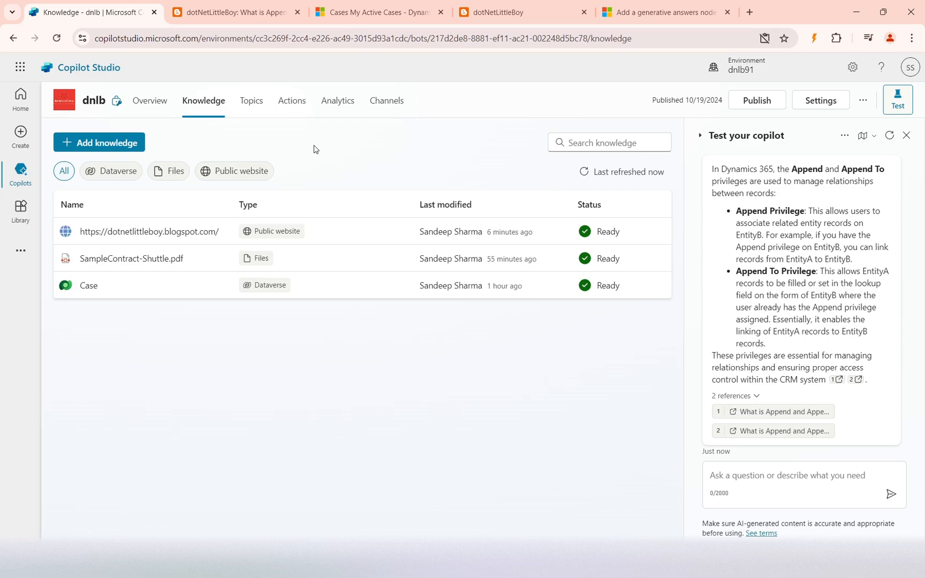
mouse_move(356, 332)
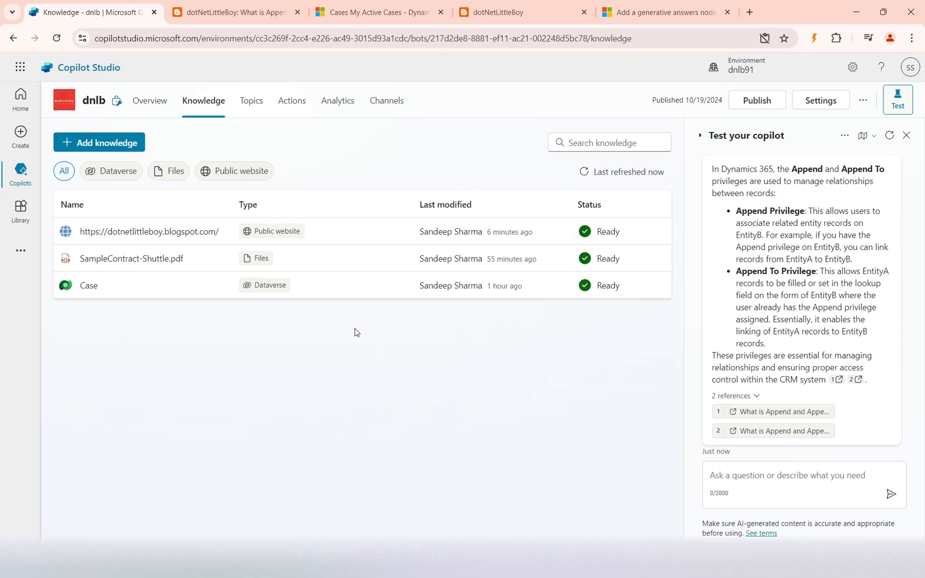
mouse_move(410, 422)
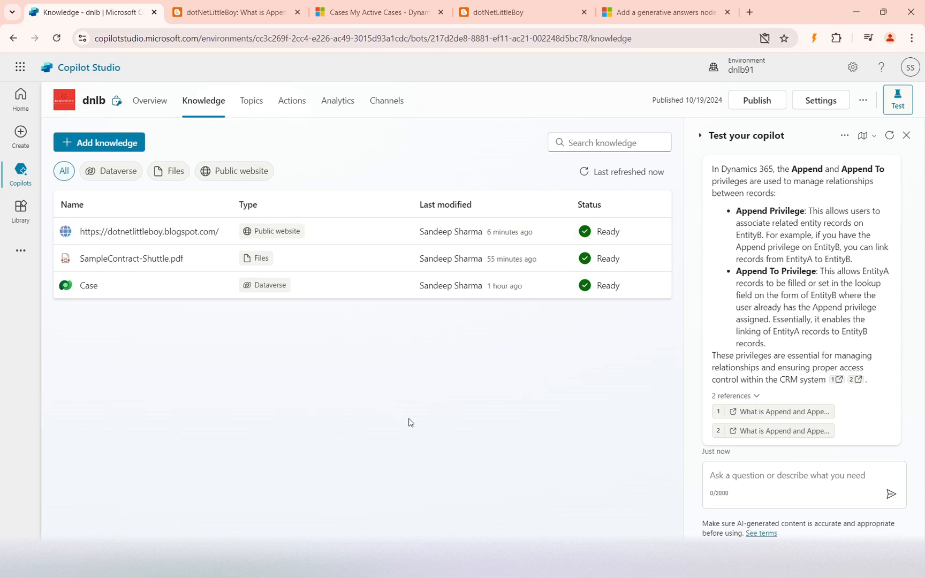